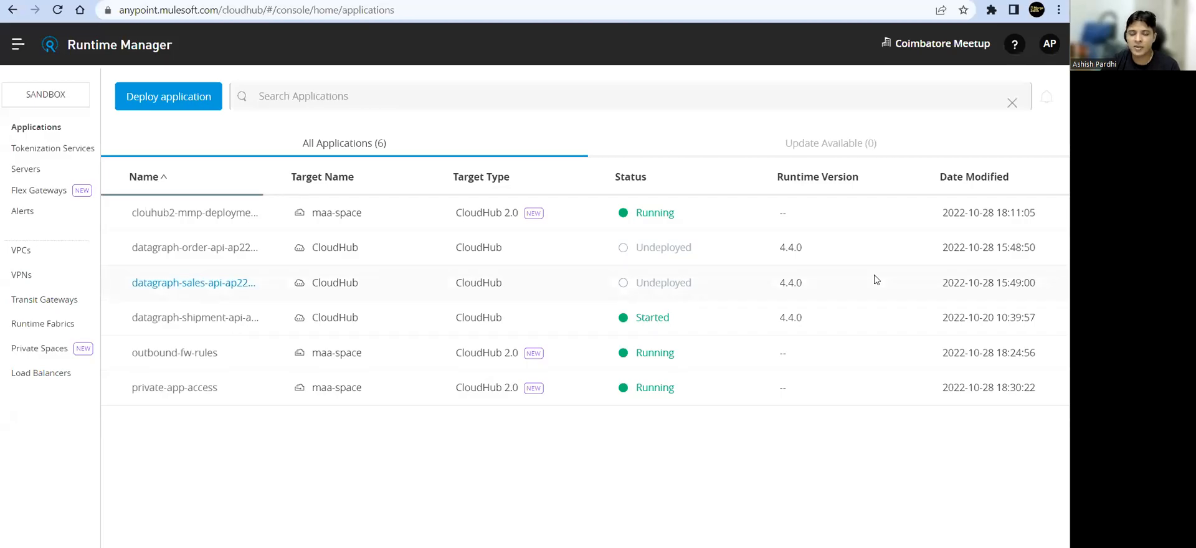
mouse_move(575, 483)
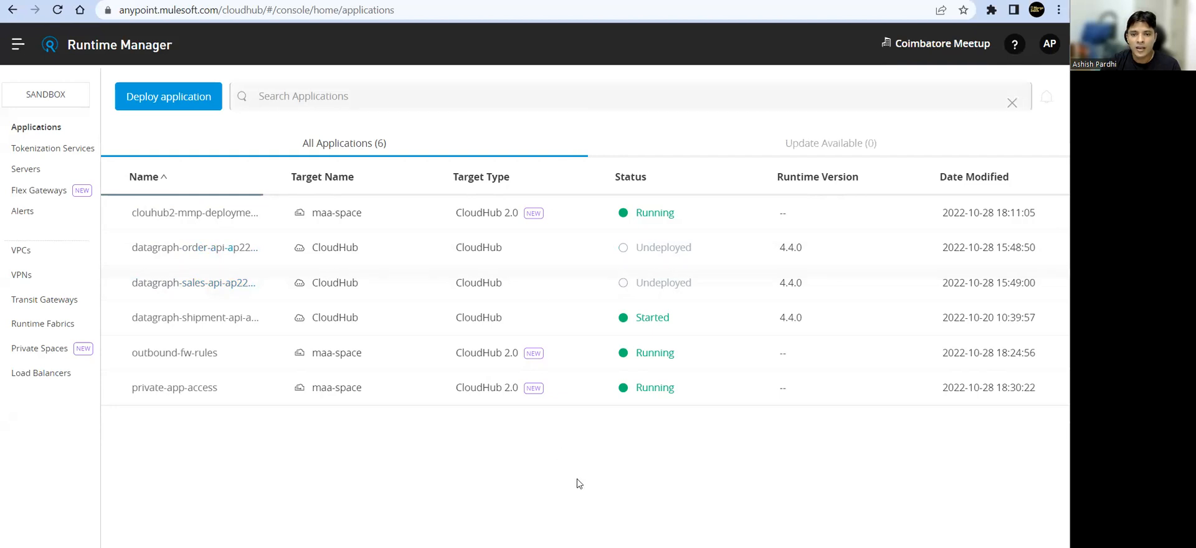
mouse_move(655, 435)
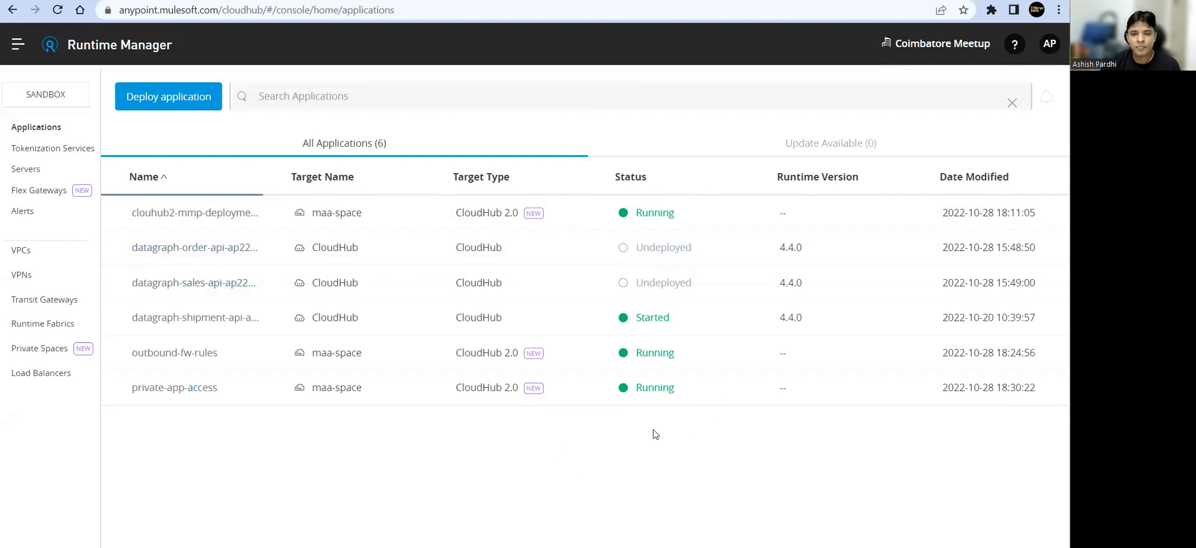
mouse_move(593, 440)
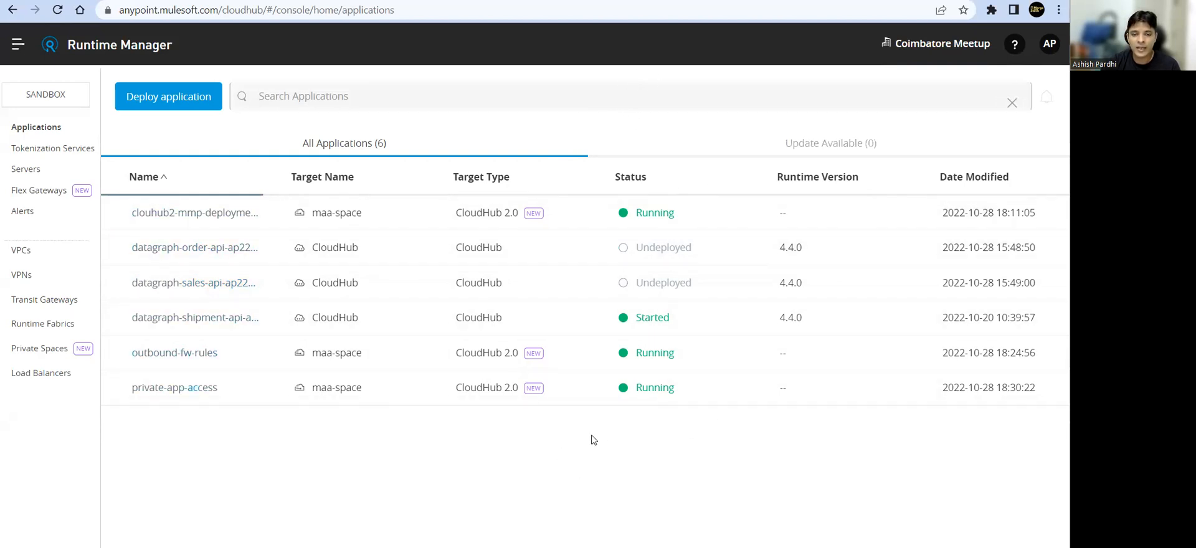
mouse_move(575, 478)
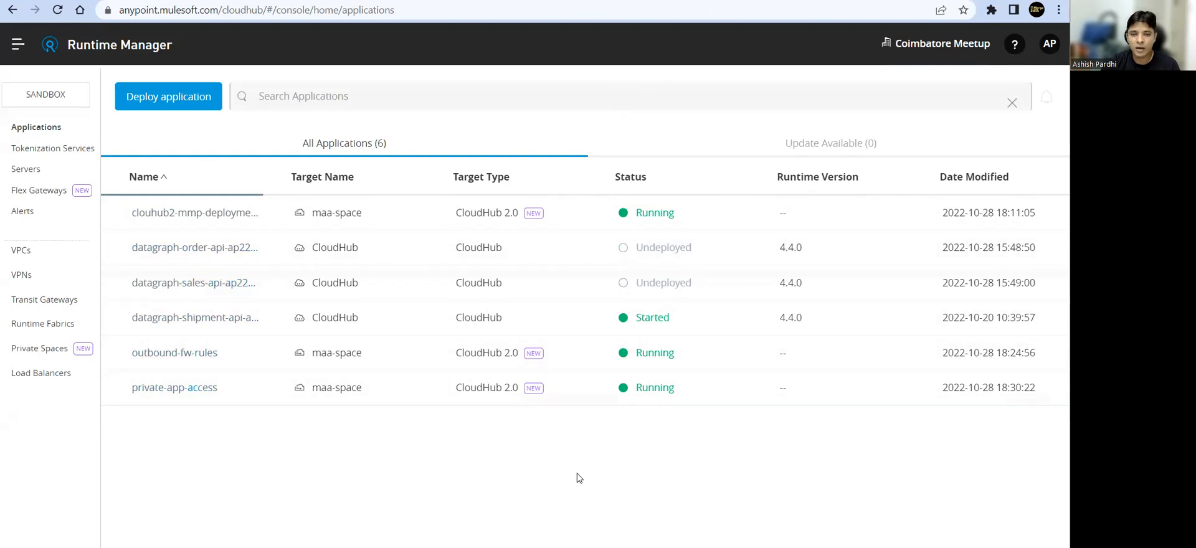
mouse_move(683, 164)
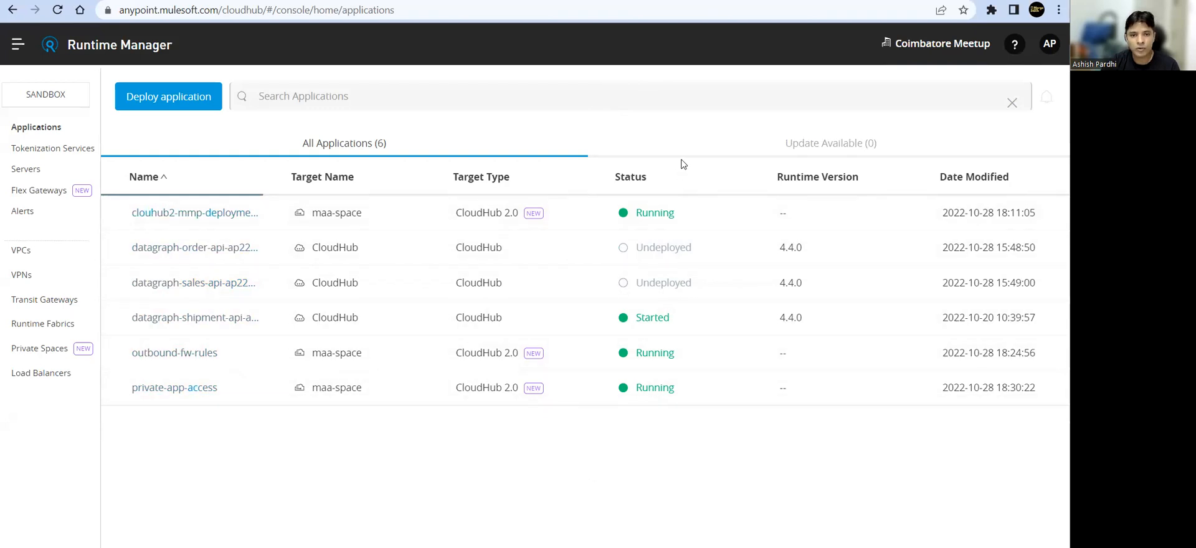
mouse_move(610, 414)
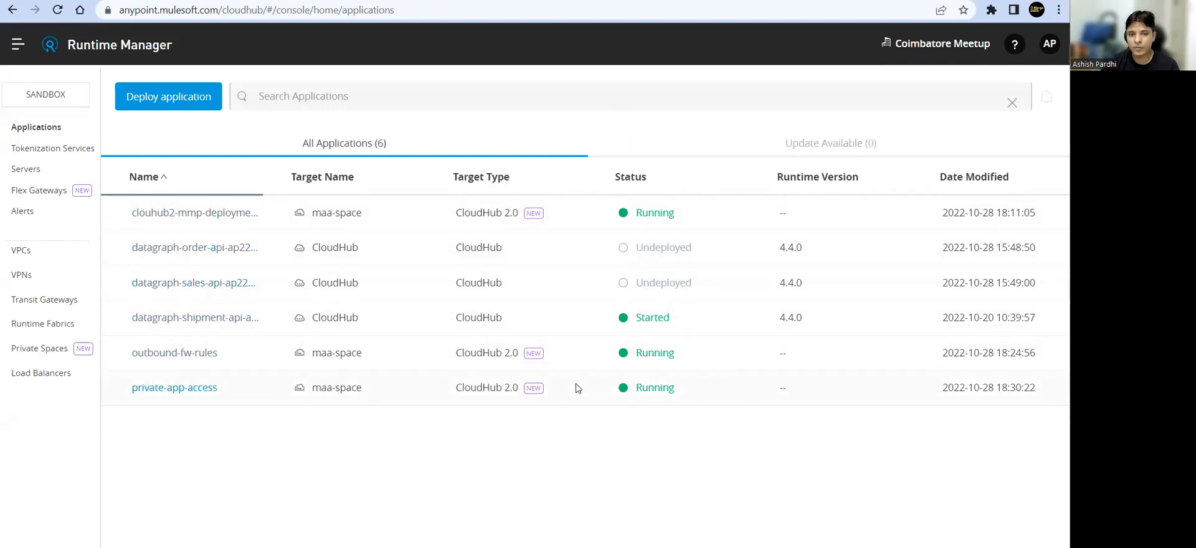
mouse_move(645, 134)
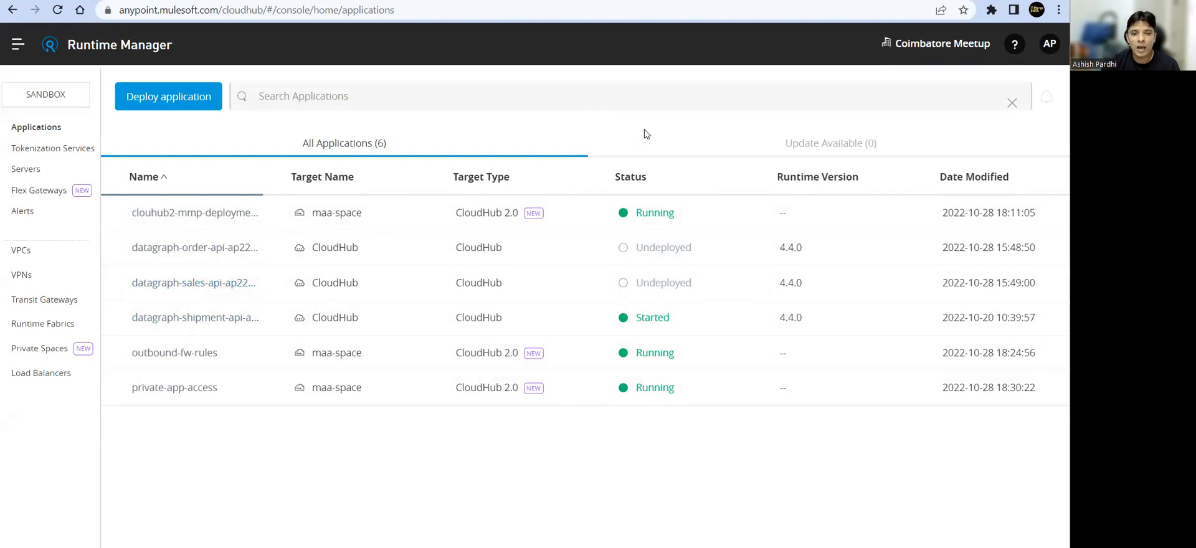
mouse_move(720, 323)
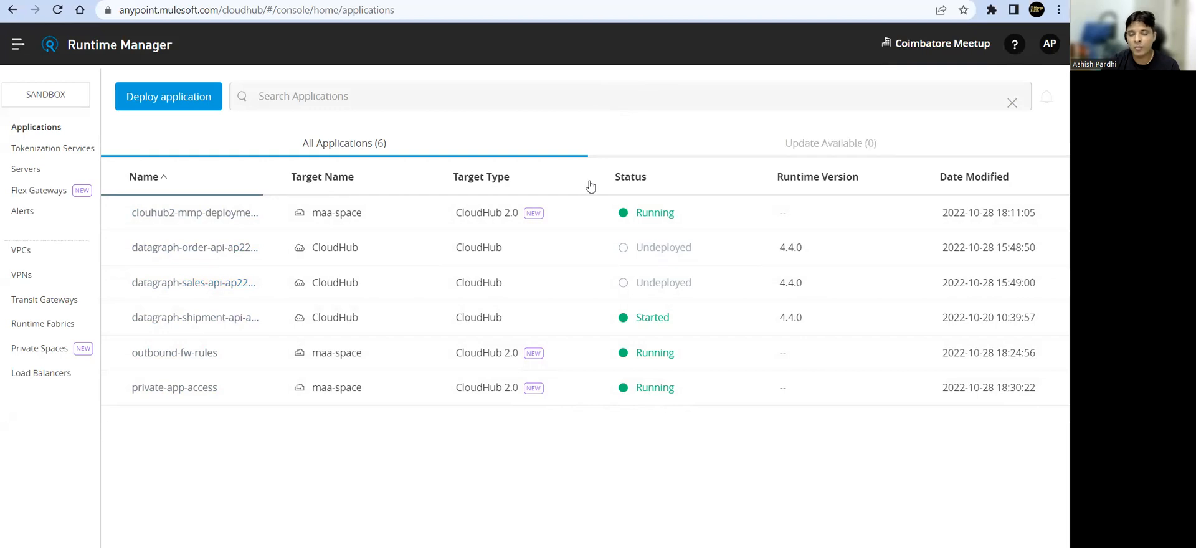
mouse_move(704, 440)
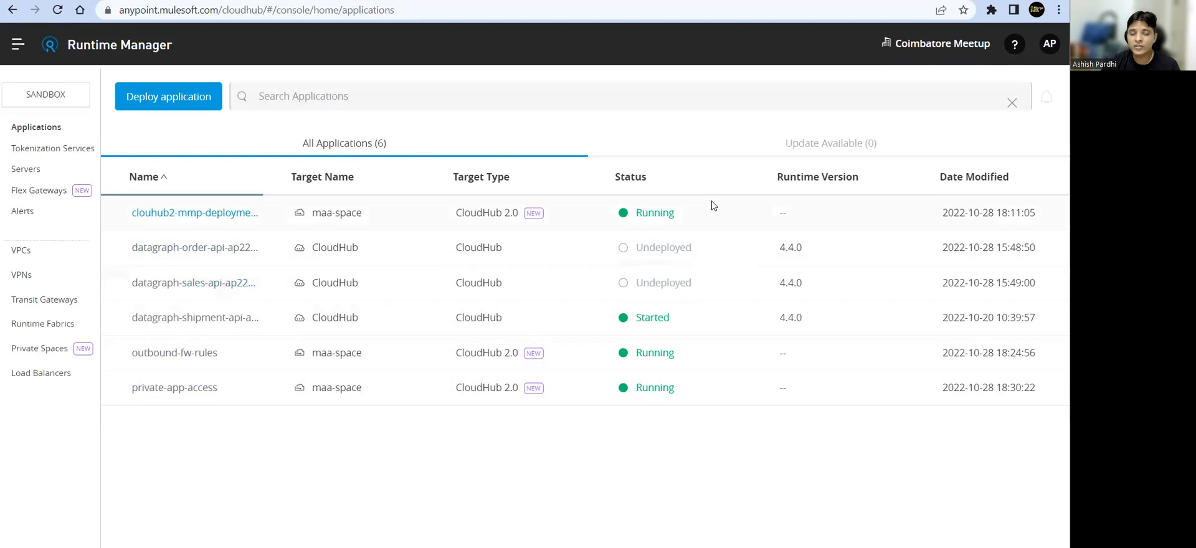
mouse_move(659, 462)
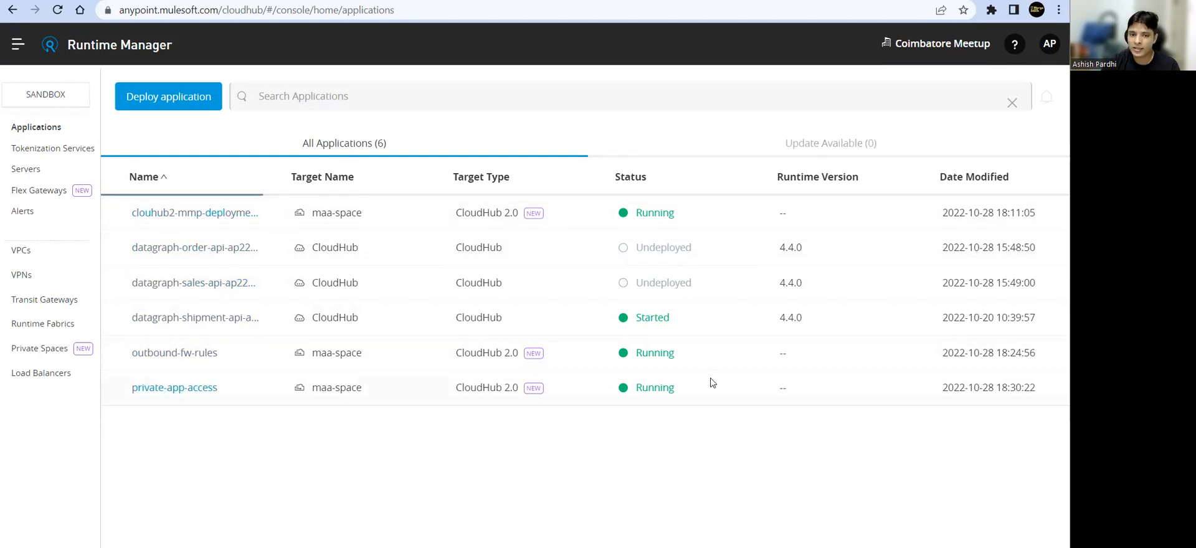
mouse_move(614, 160)
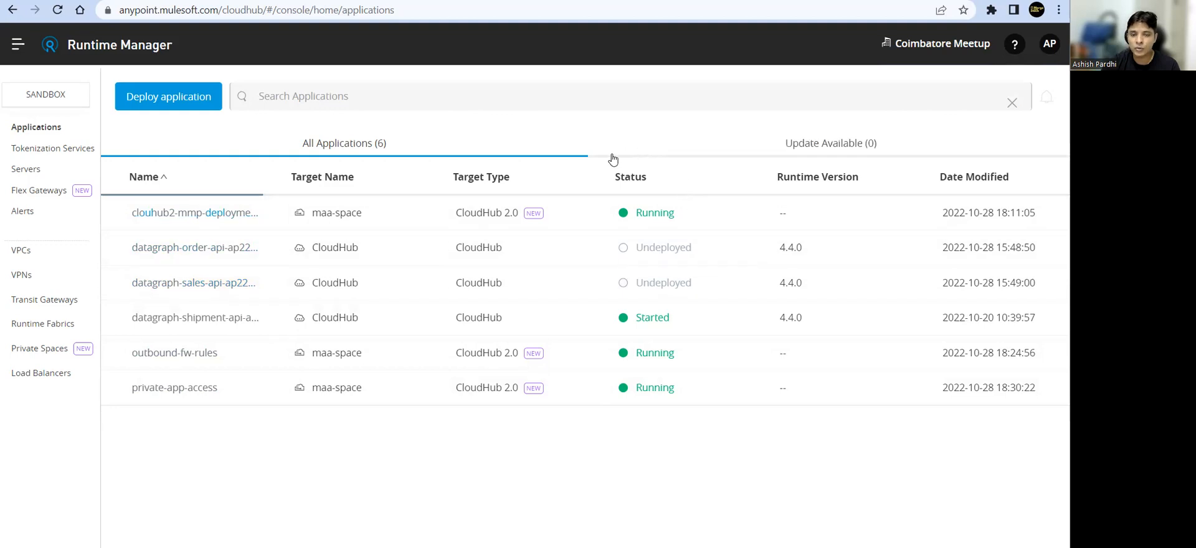
mouse_move(574, 439)
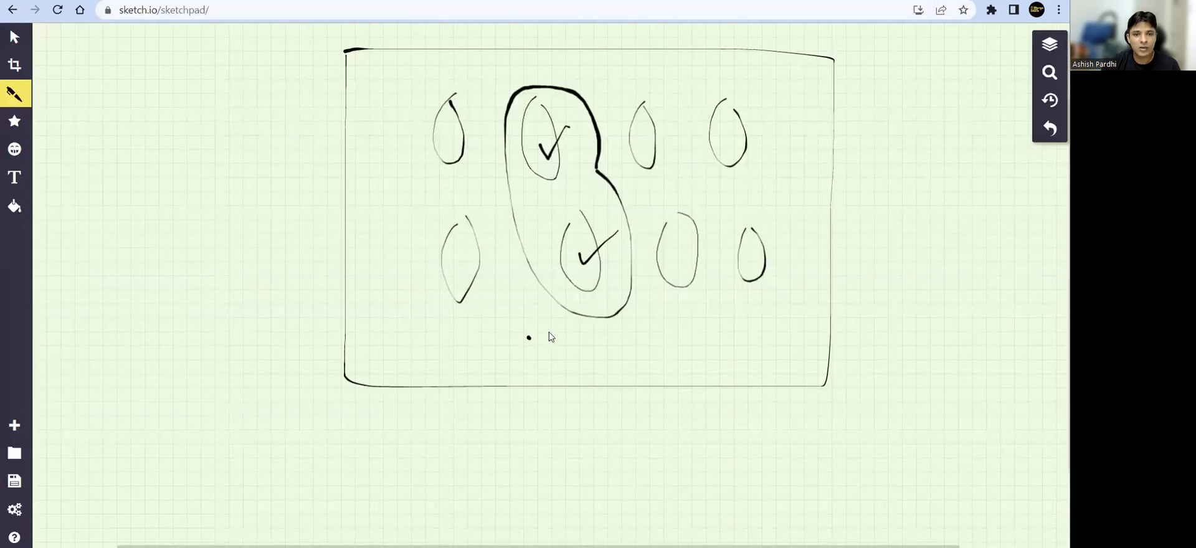
Replace the ovals diagram with a new blank Graph Paper sketch.
left_click(14, 425)
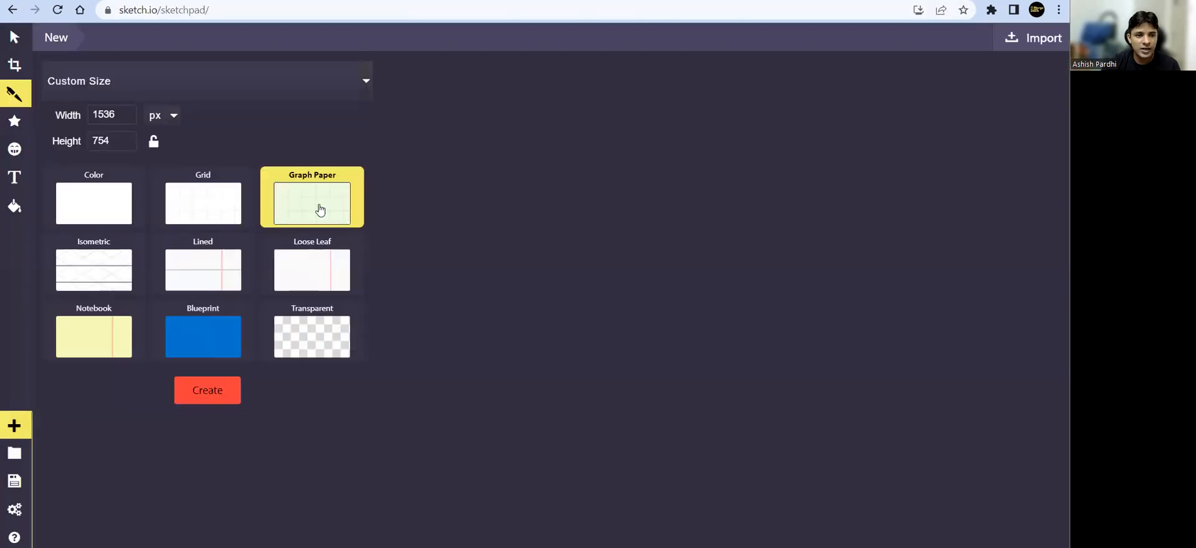
left_click(207, 389)
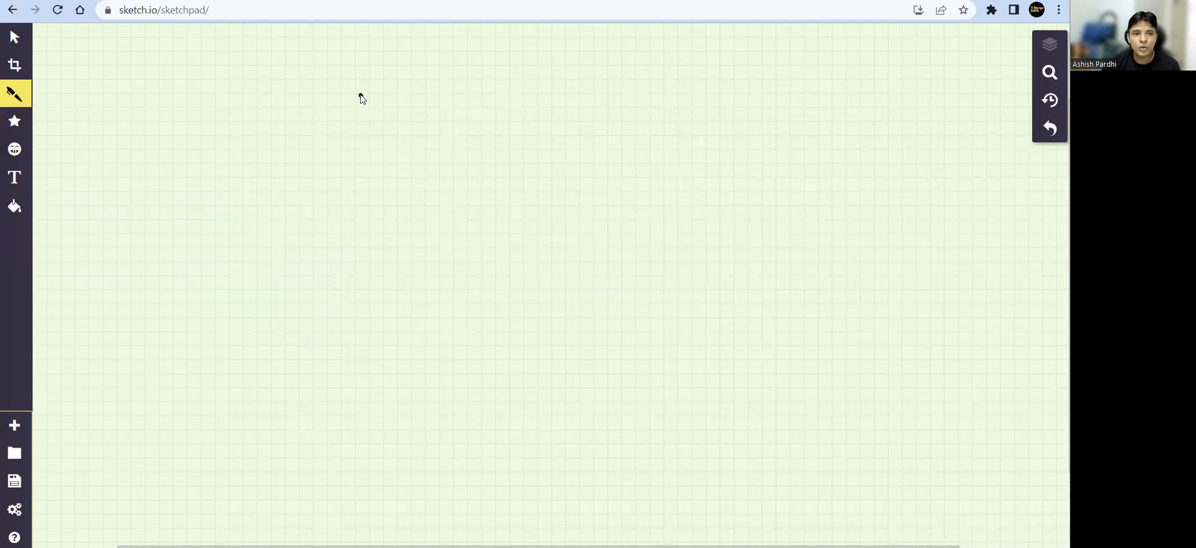
Hand-draw an outer rectangle and a smaller inner rectangle, and write 8082 inside it.
left_click_drag(358, 91, 662, 348)
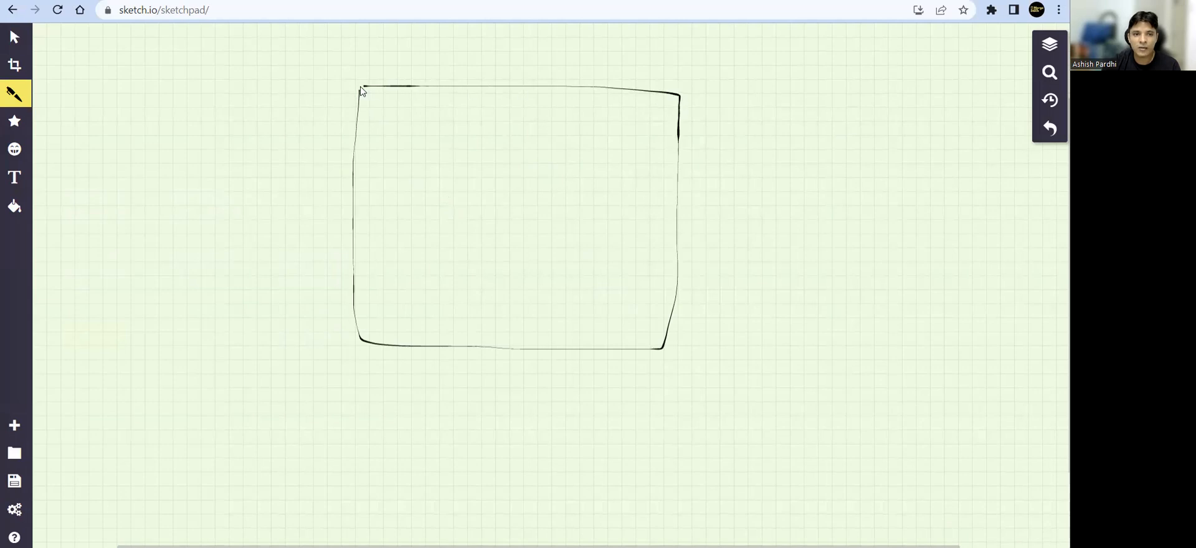
left_click(477, 157)
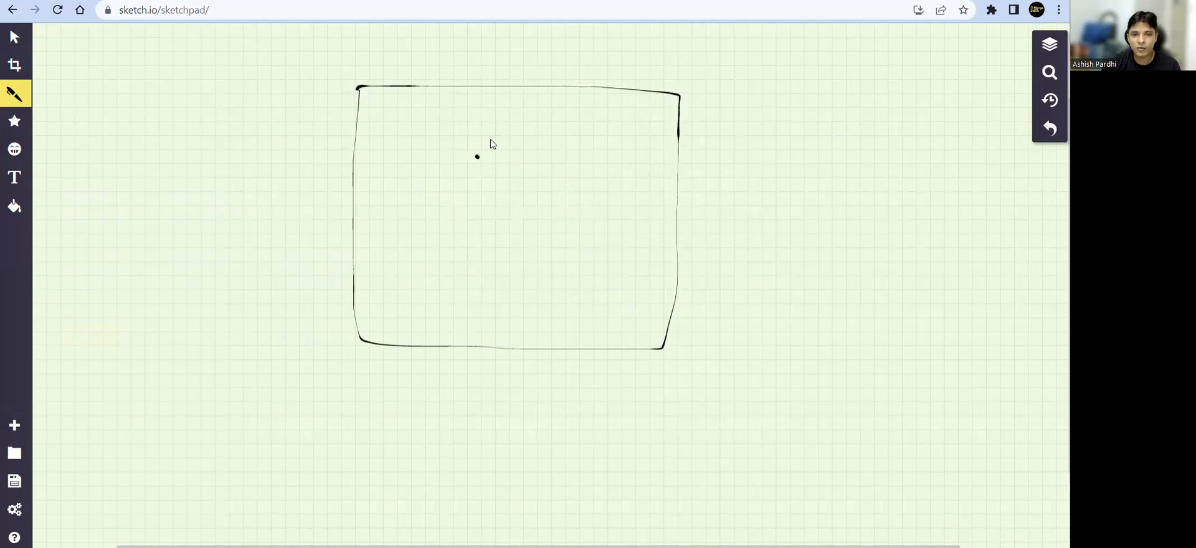
left_click_drag(468, 126, 468, 255)
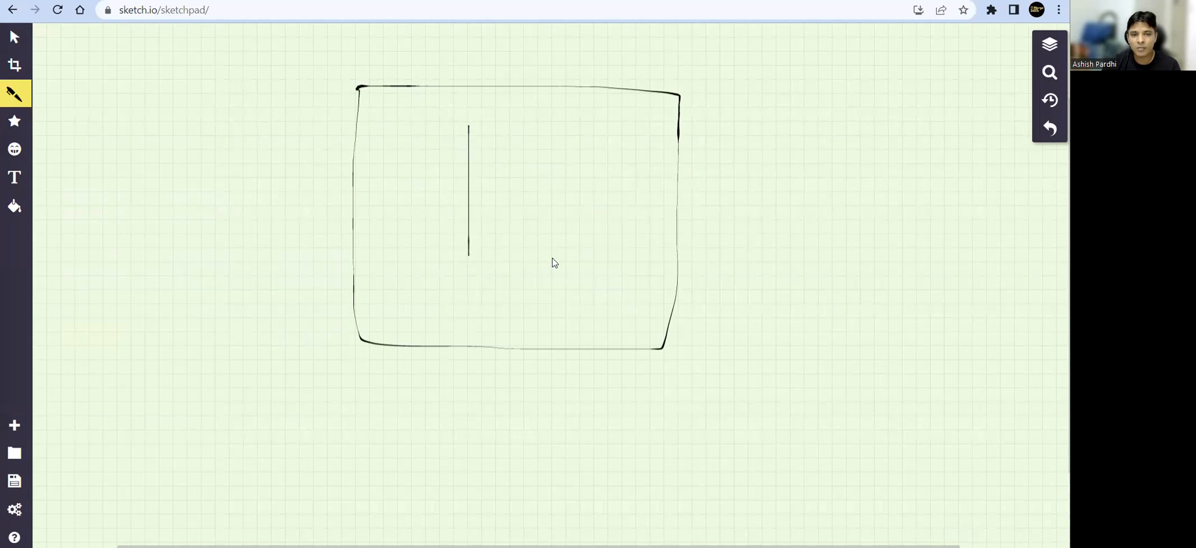
left_click_drag(469, 129, 625, 259)
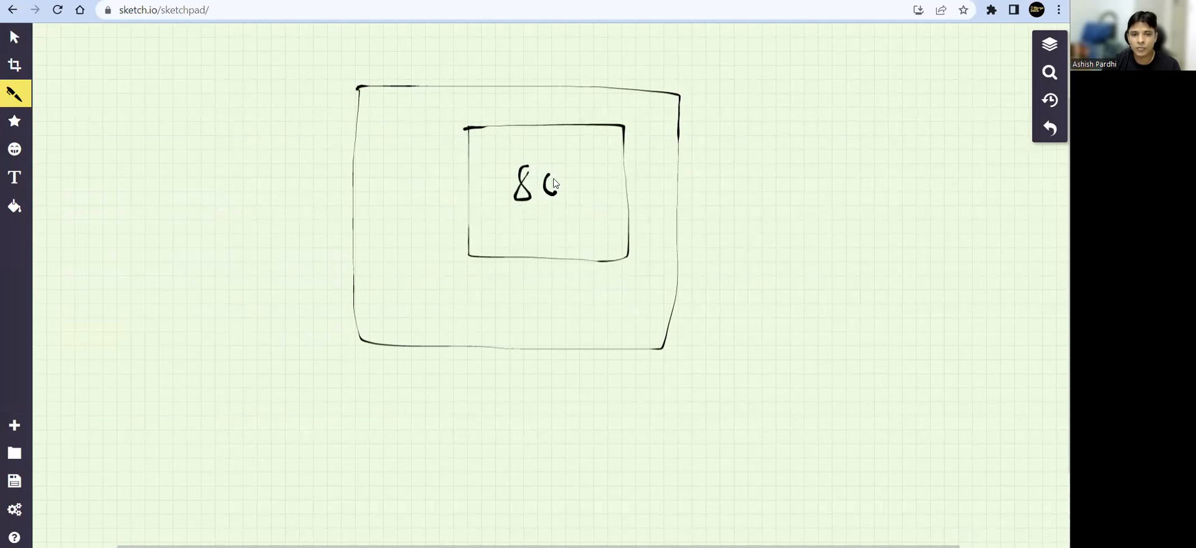
left_click_drag(541, 183, 584, 198)
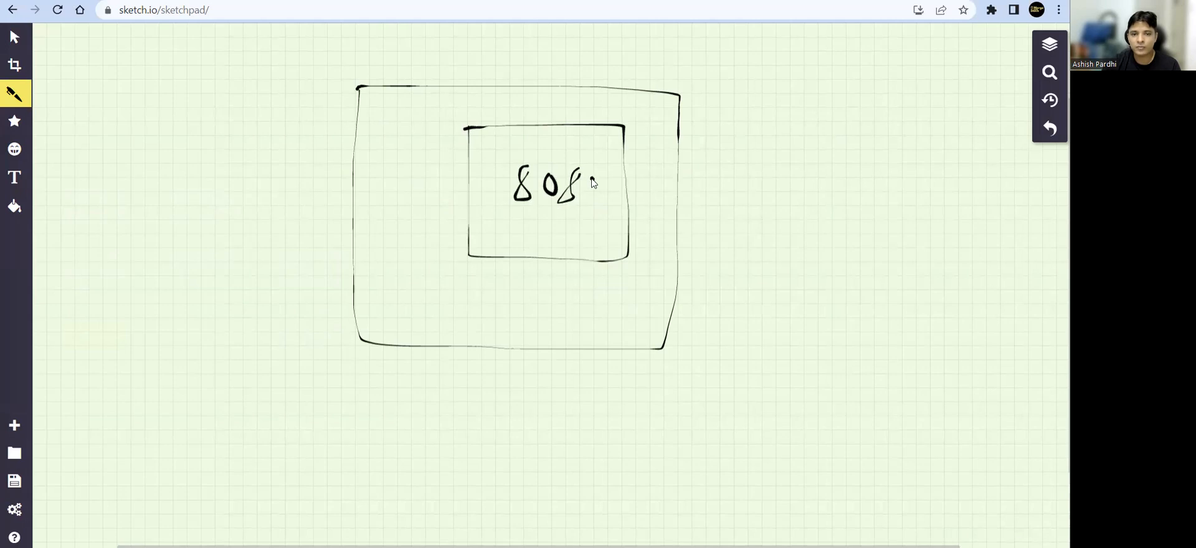
left_click_drag(587, 175, 610, 198)
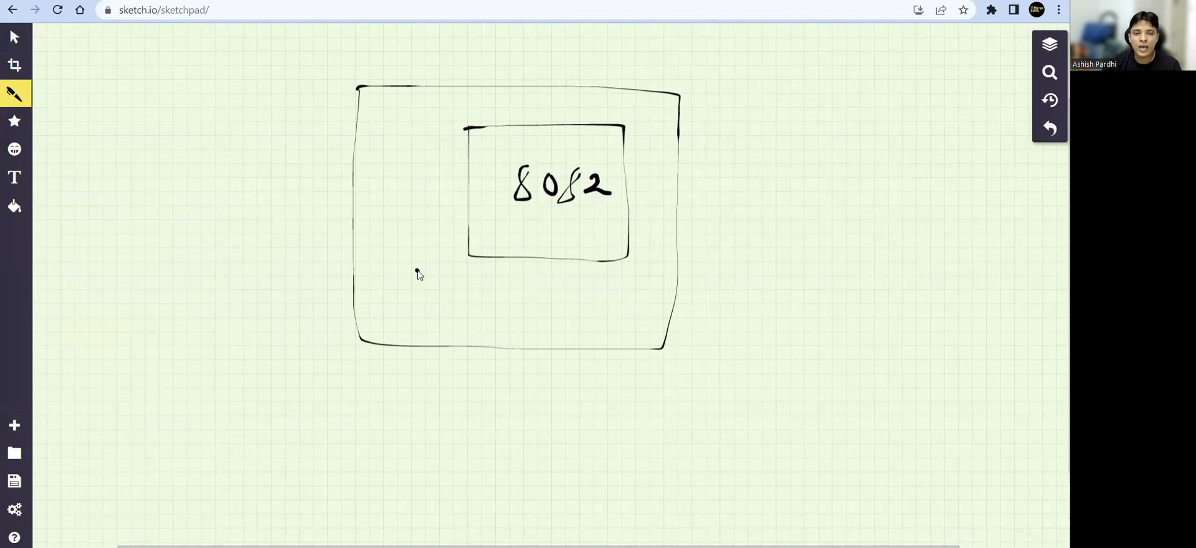
mouse_move(595, 243)
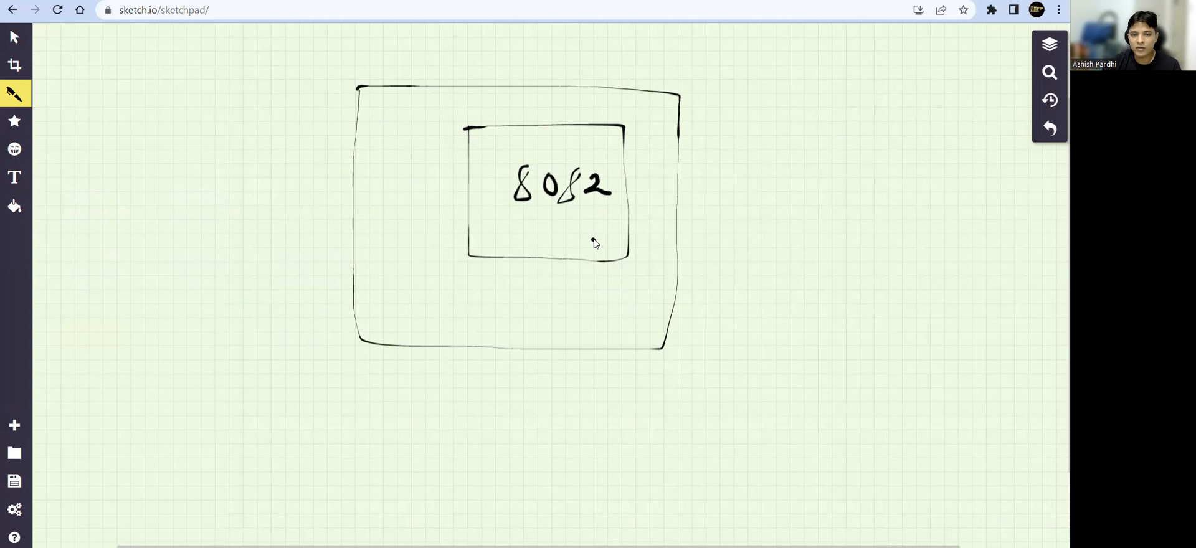
mouse_move(105, 94)
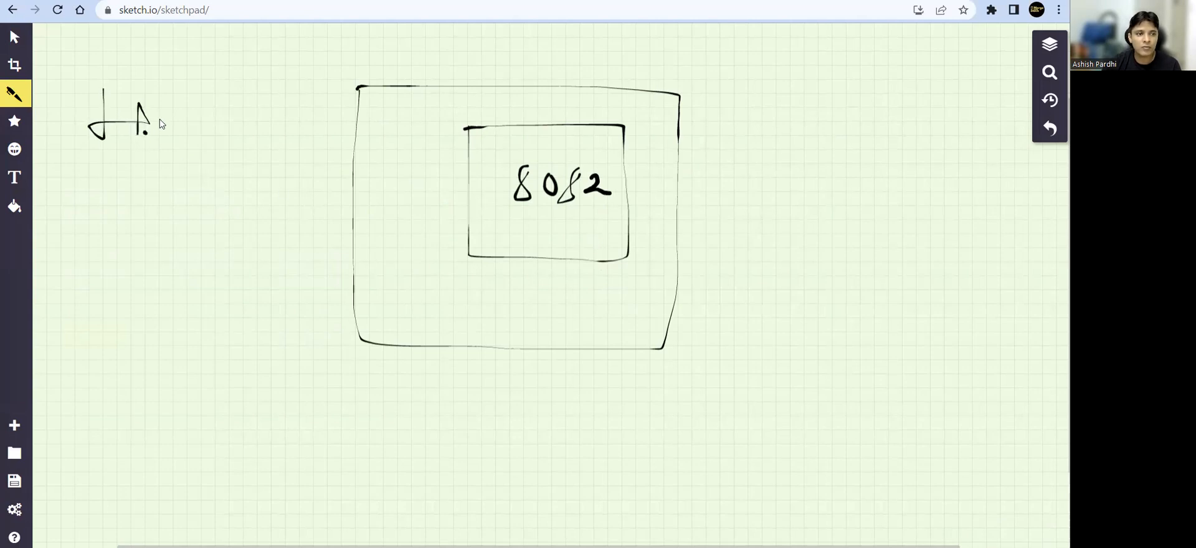
Write 'Http' with 80 beneath it at the top left.
left_click_drag(164, 99, 190, 133)
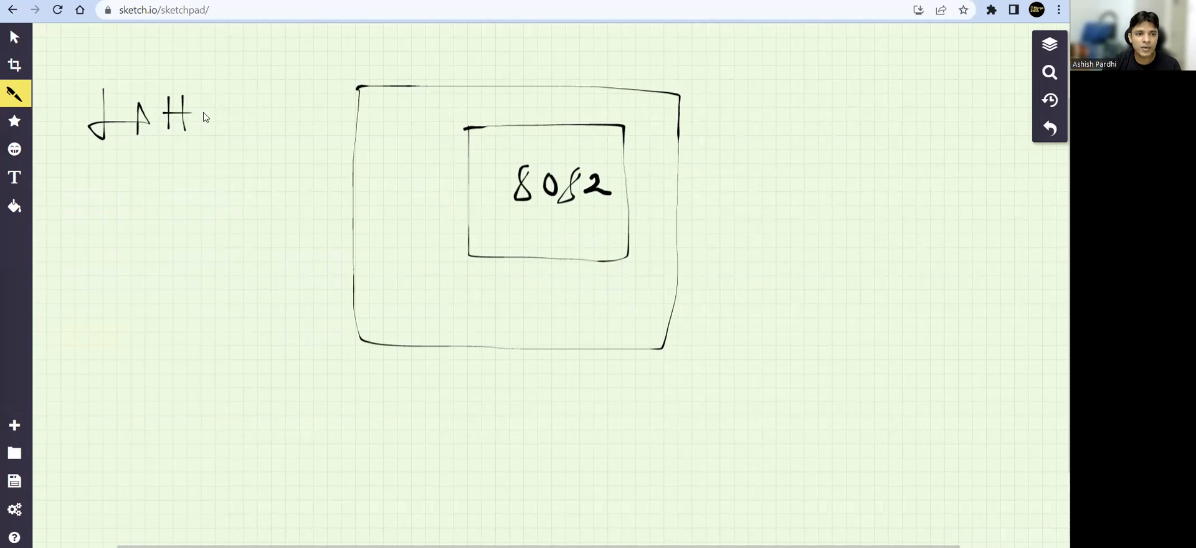
left_click_drag(197, 102, 217, 137)
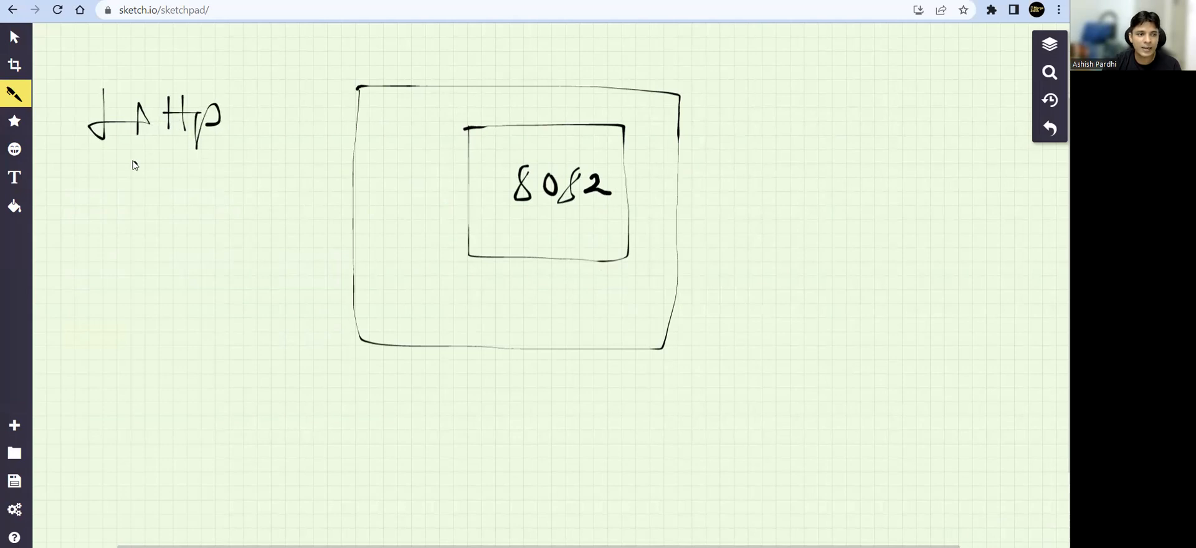
left_click_drag(125, 176, 156, 190)
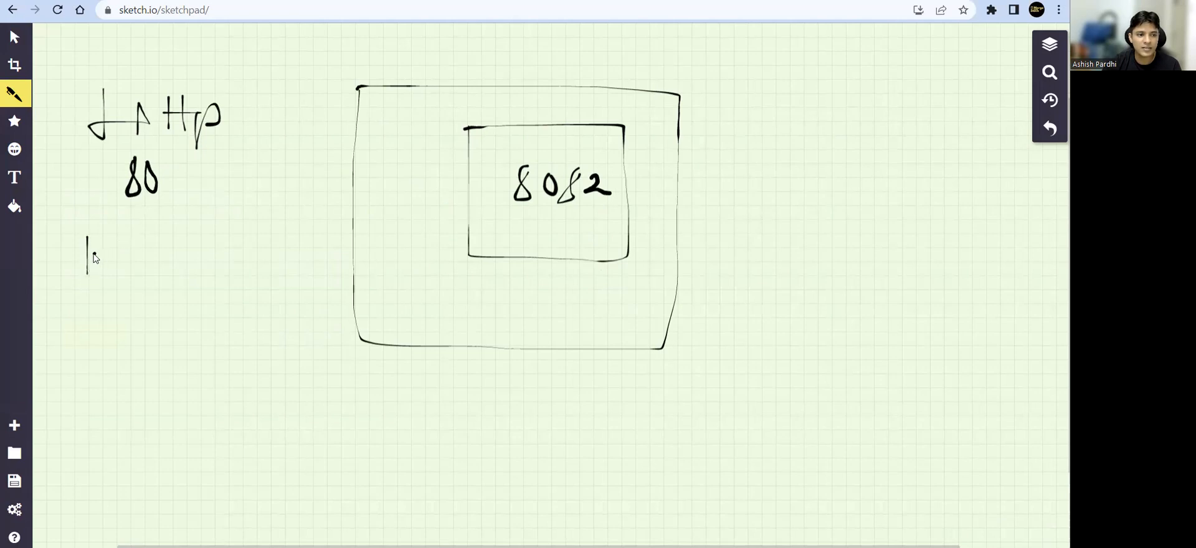
Write 'HTTPS 443' below, underline it, and draw a small box on the outer box's left.
left_click_drag(91, 244, 137, 266)
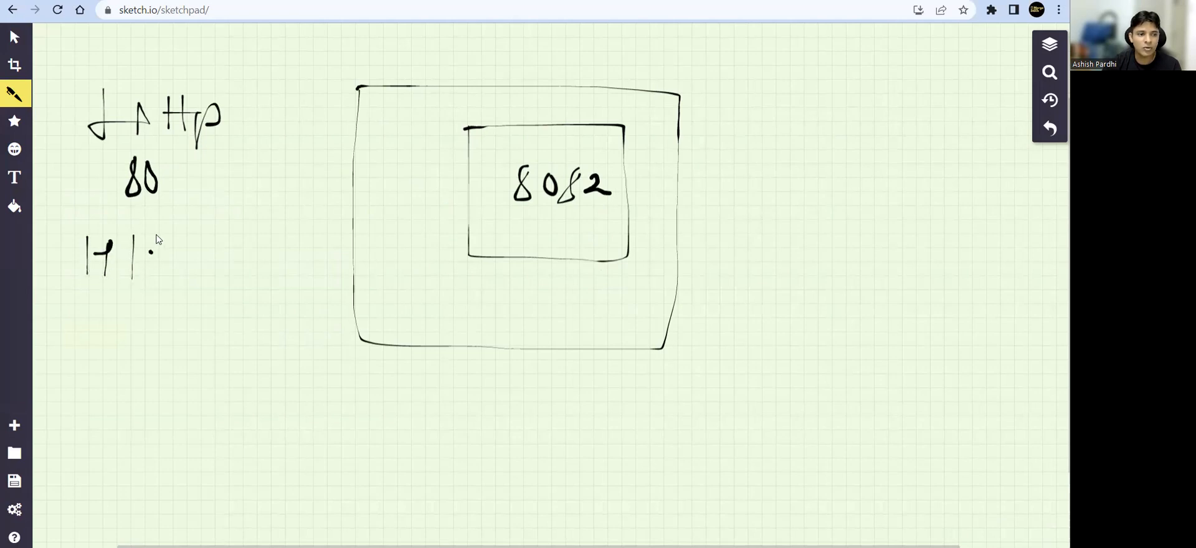
left_click_drag(115, 251, 187, 260)
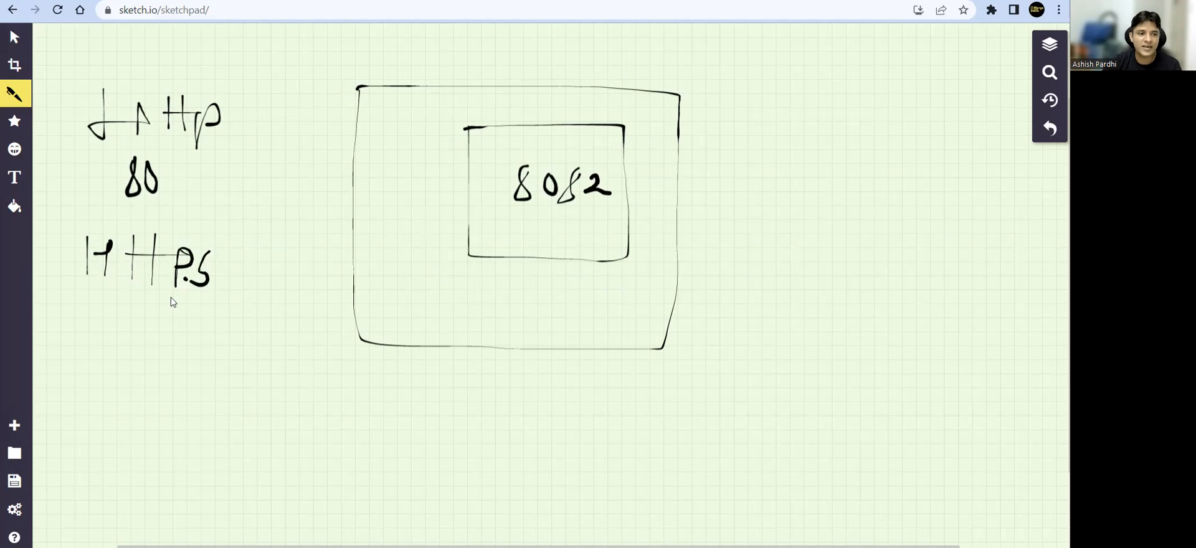
left_click_drag(114, 321, 134, 365)
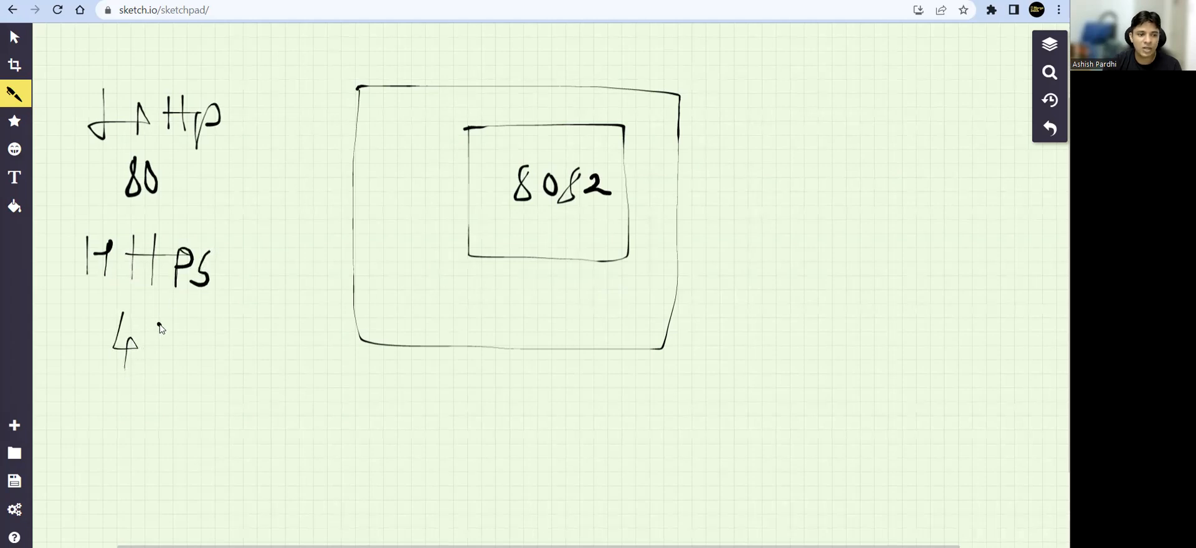
left_click_drag(149, 327, 194, 358)
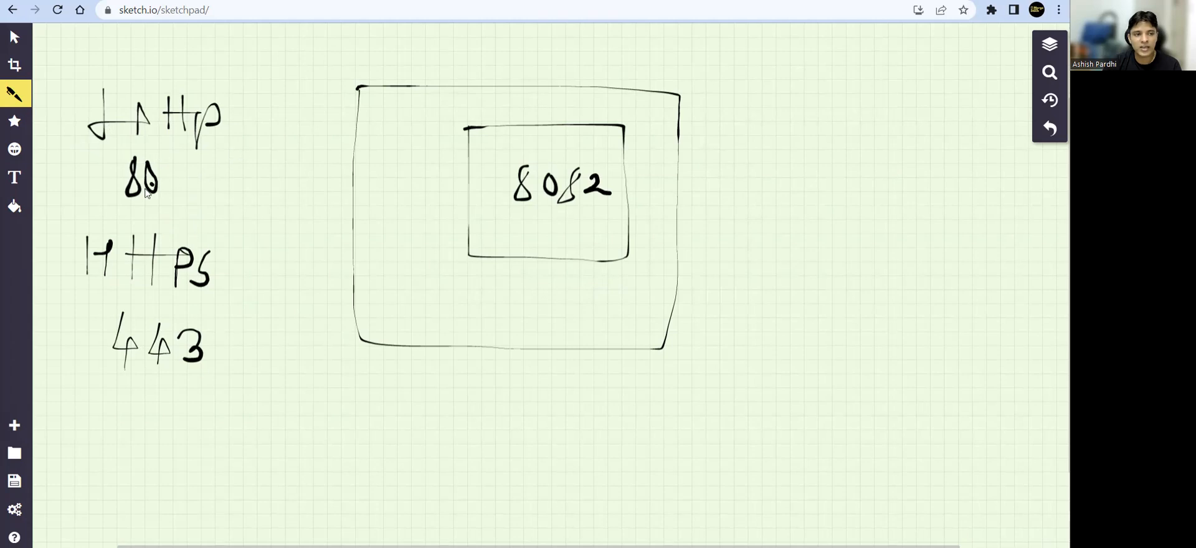
left_click_drag(76, 379, 146, 379)
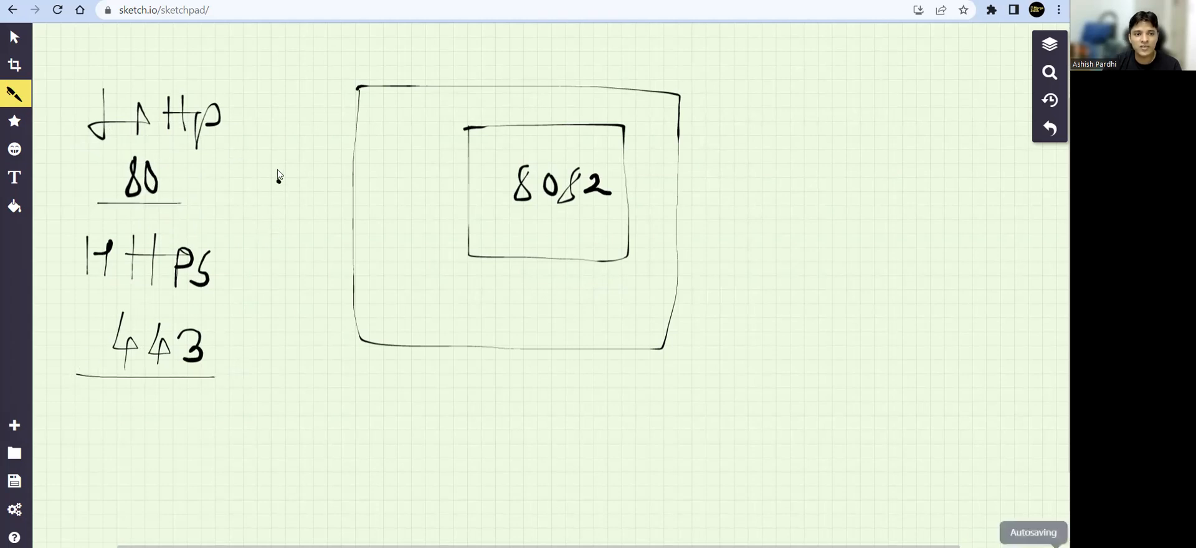
left_click_drag(270, 150, 270, 217)
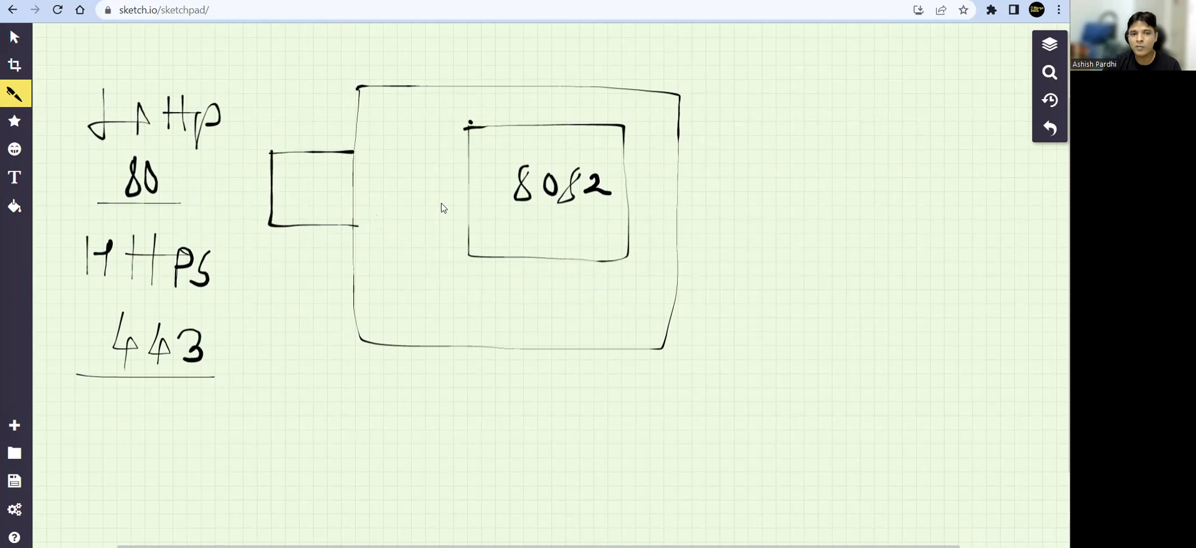
mouse_move(298, 178)
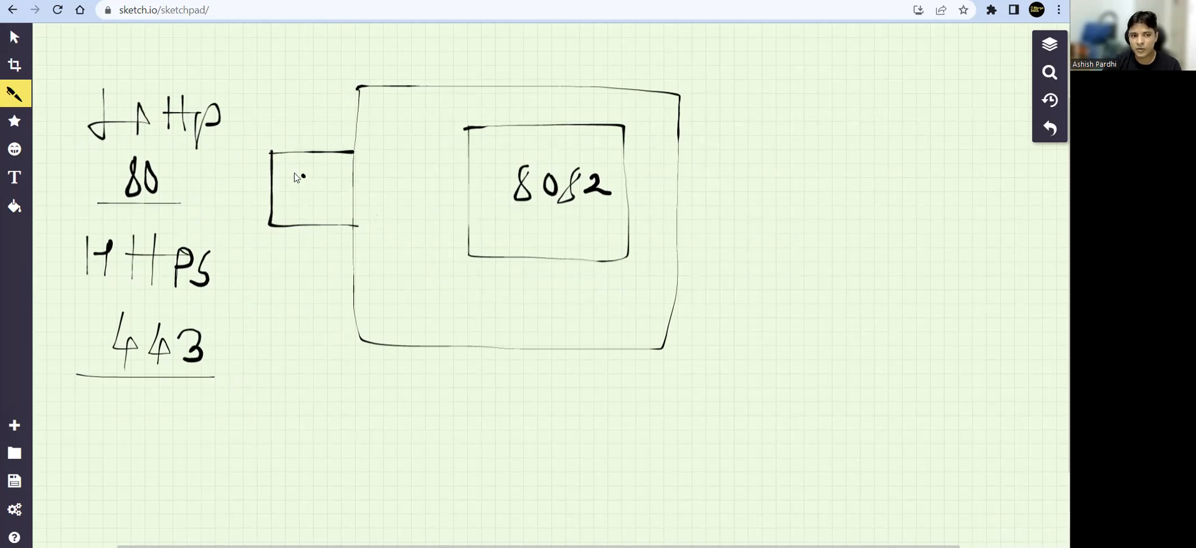
Label the small box 'ILB'.
left_click_drag(288, 171, 298, 202)
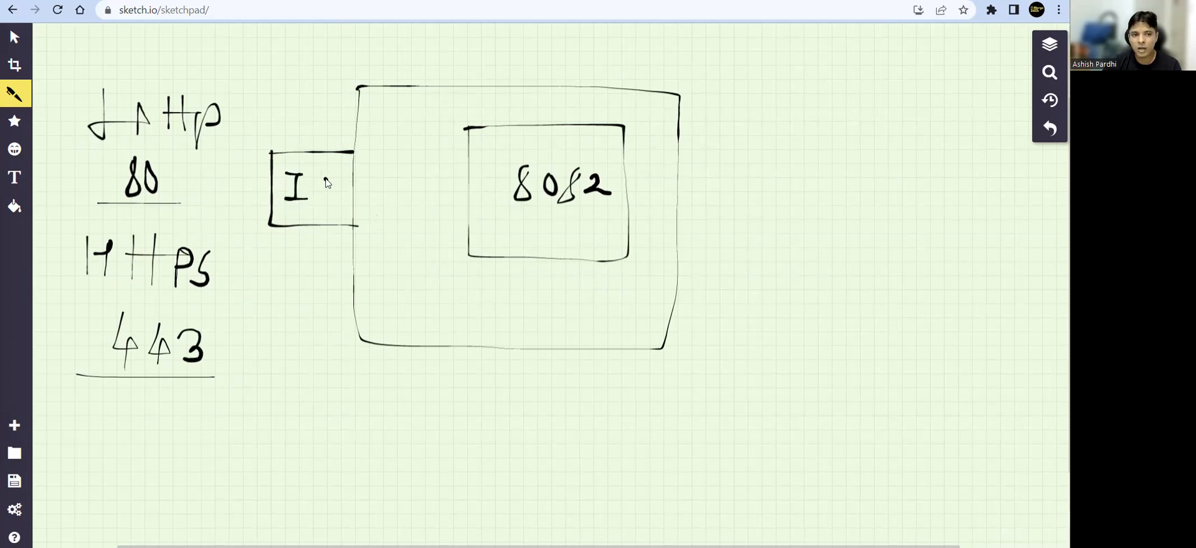
left_click_drag(320, 187, 339, 187)
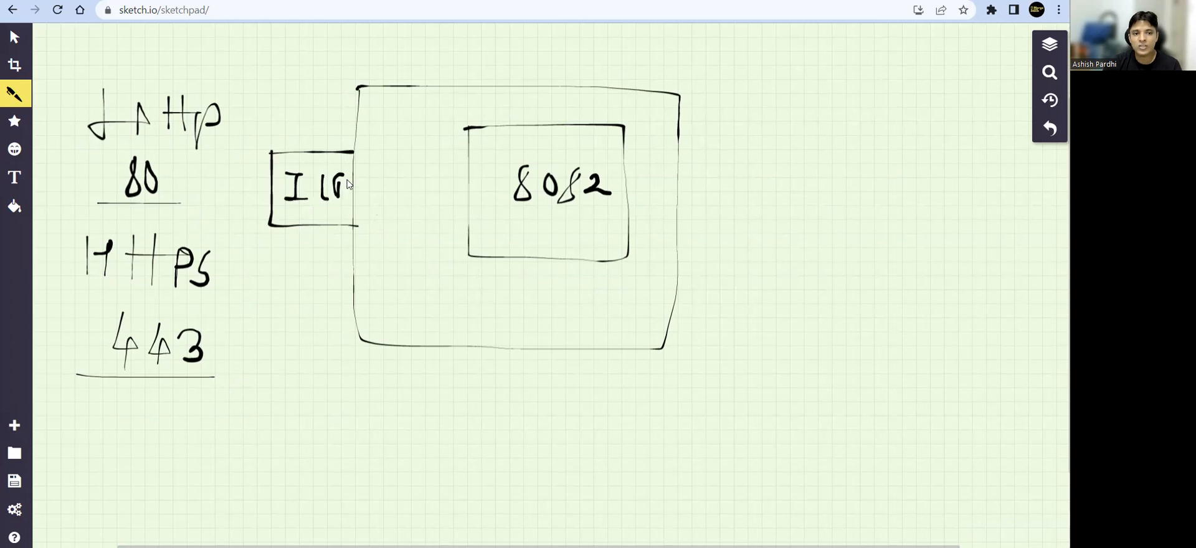
left_click_drag(335, 183, 347, 198)
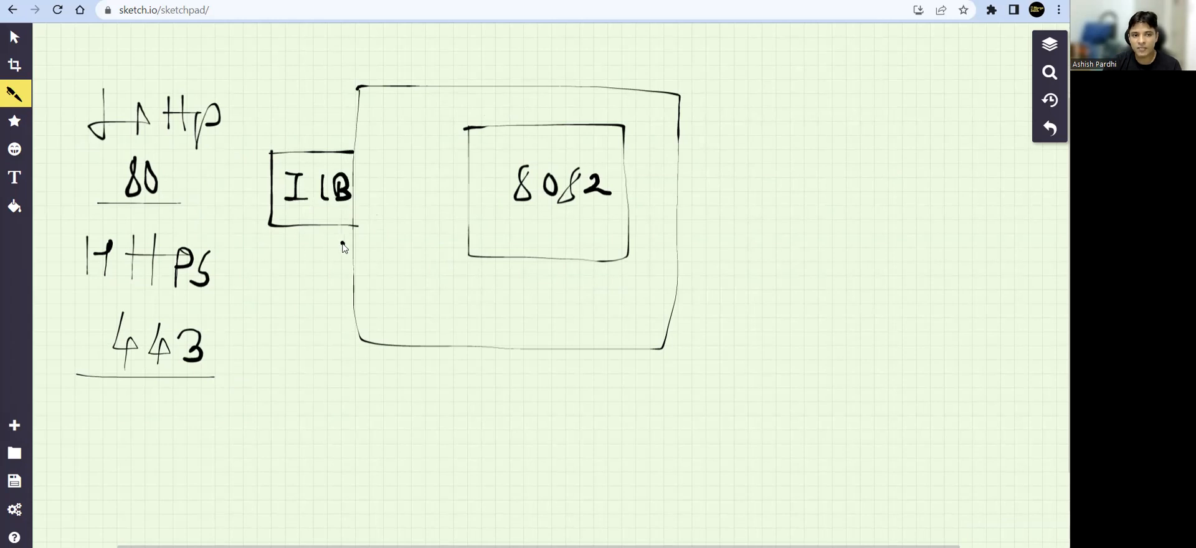
mouse_move(160, 185)
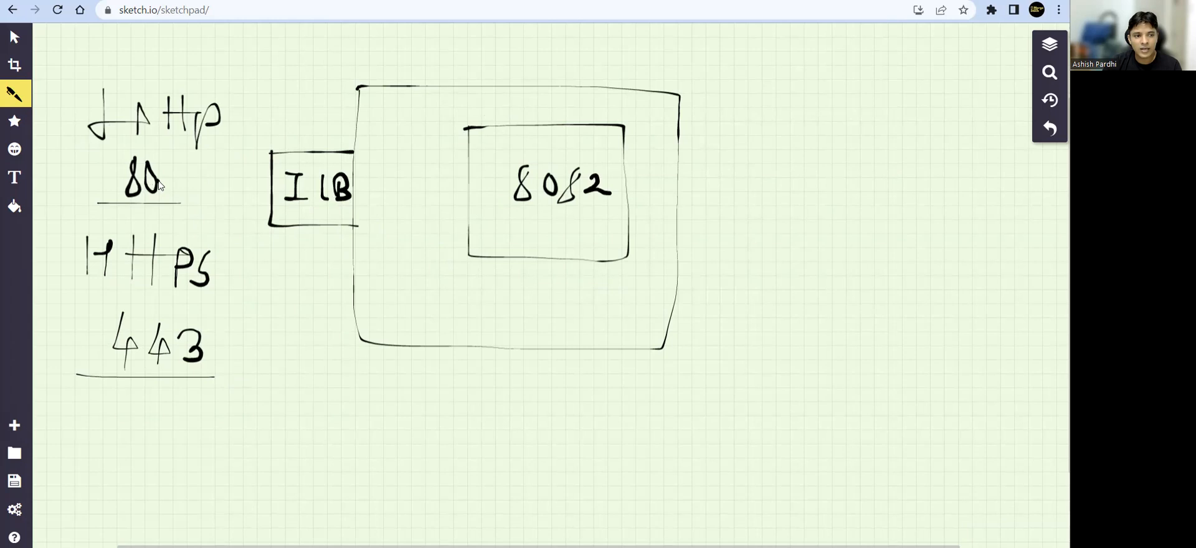
Write port 8081 inside the outer box and circle it.
left_click_drag(416, 160, 404, 187)
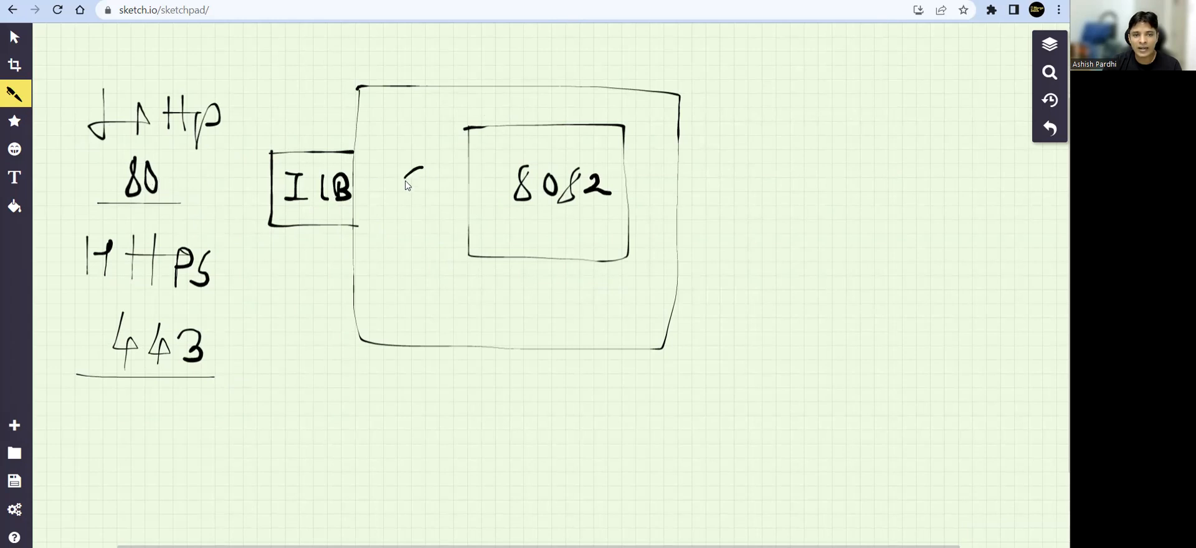
left_click_drag(404, 191, 435, 201)
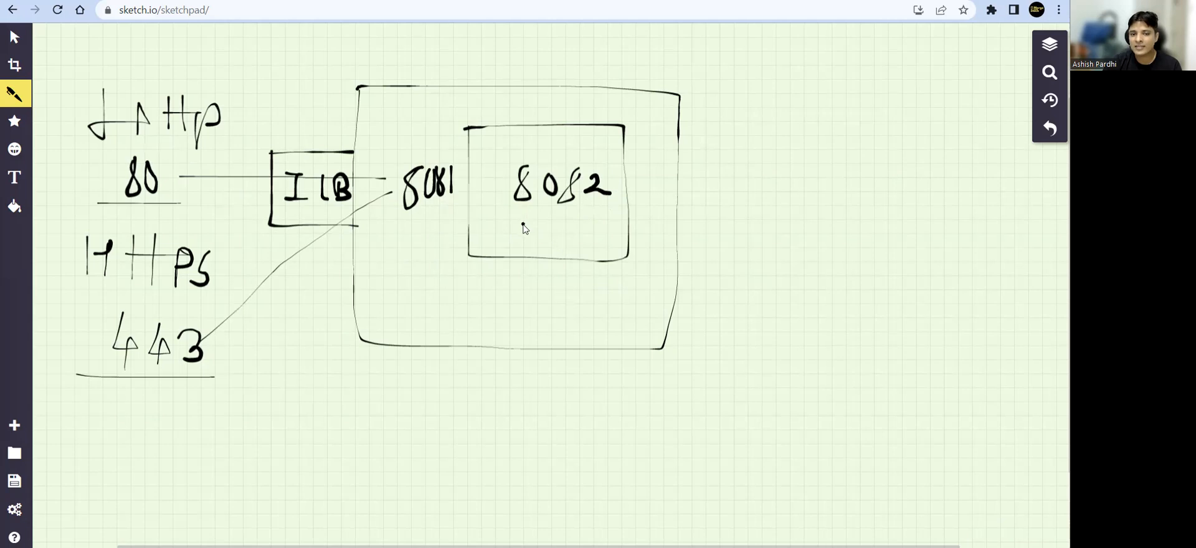
left_click_drag(523, 223, 602, 224)
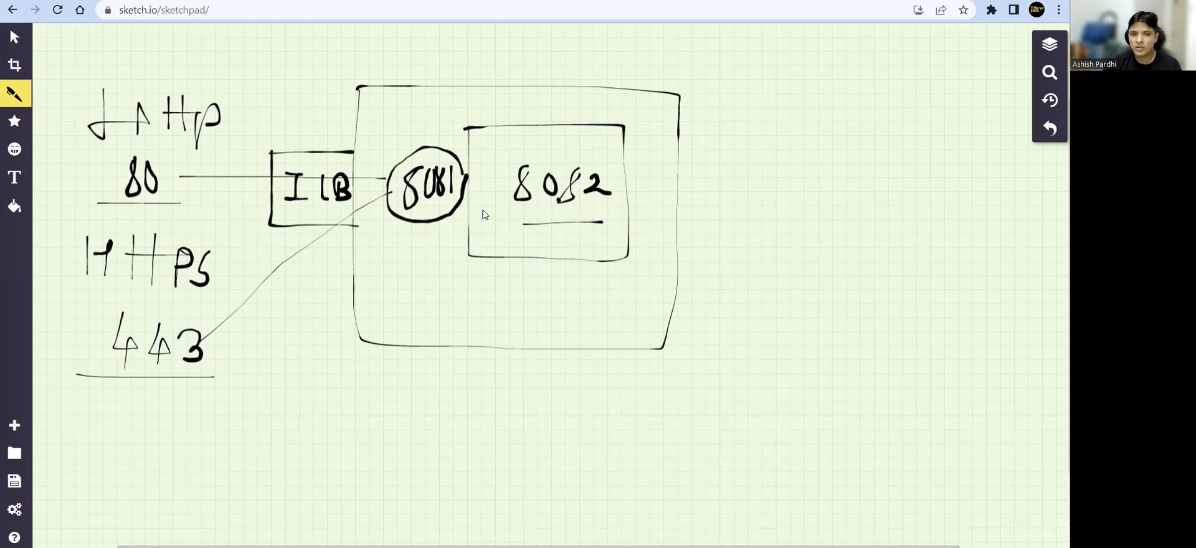
mouse_move(400, 181)
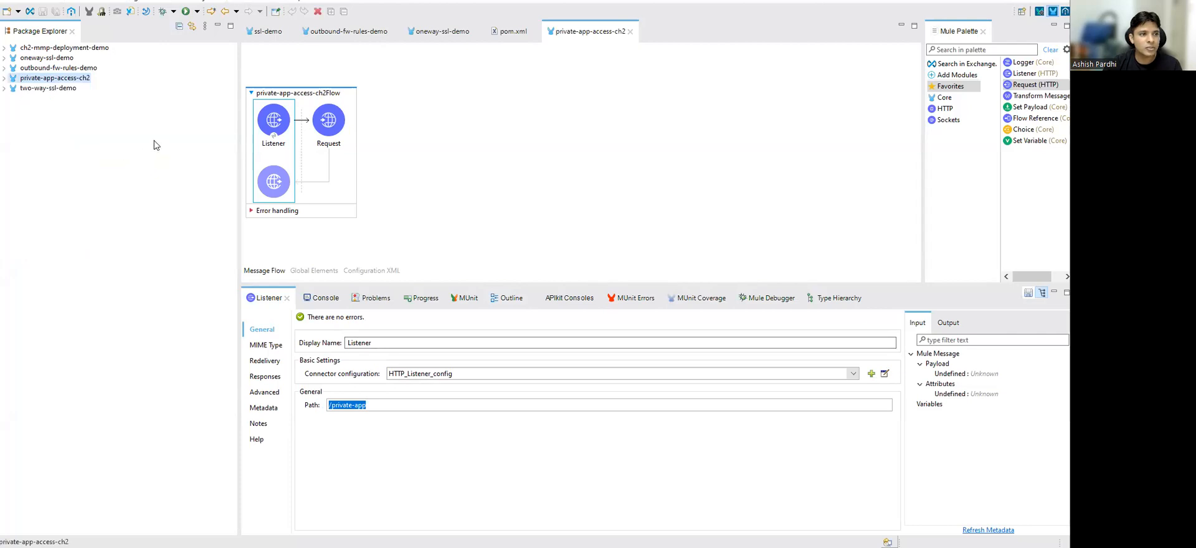
mouse_move(31, 63)
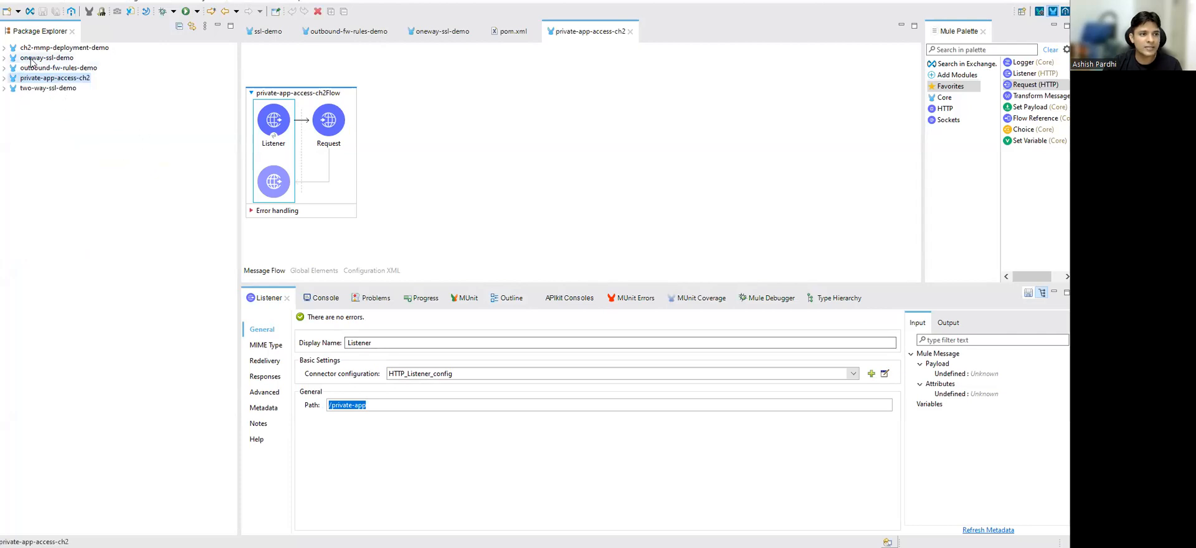
Expand oneway-ssl-demo in Package Explorer to reveal its folders and files.
left_click(5, 58)
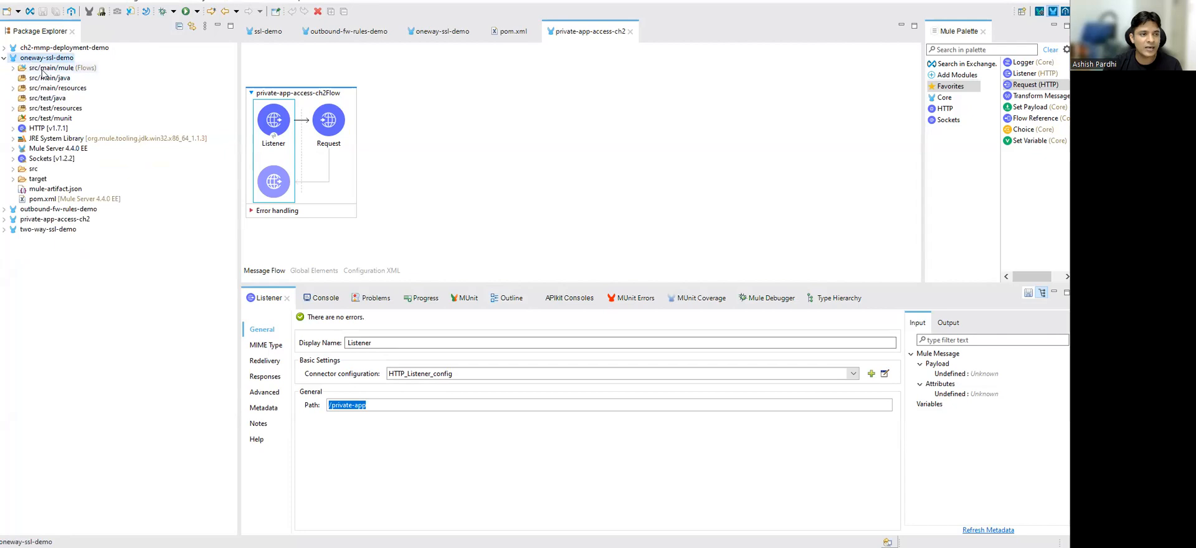
mouse_move(74, 171)
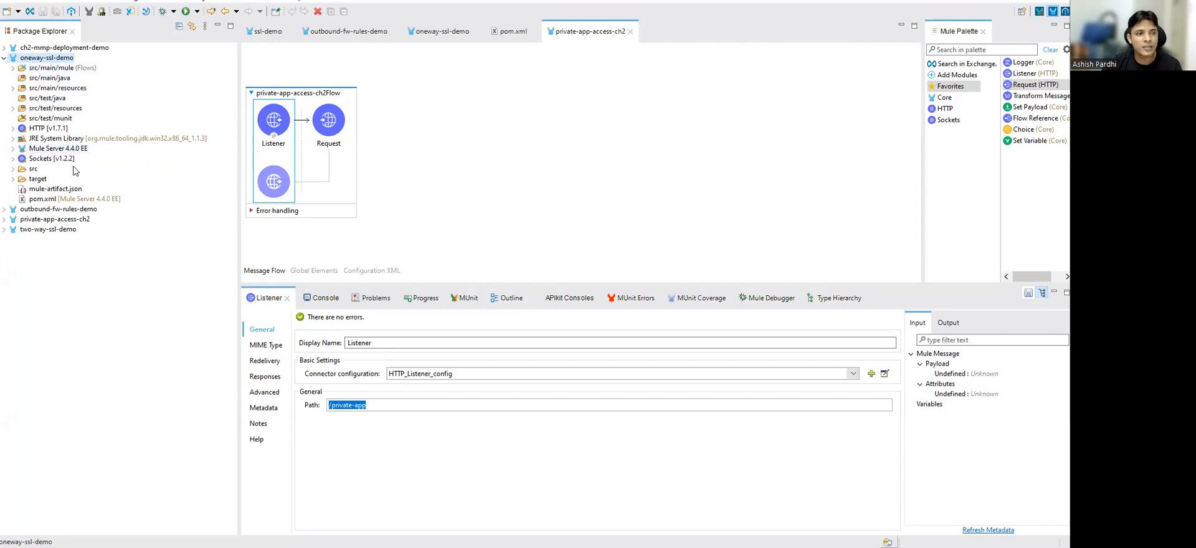
mouse_move(61, 80)
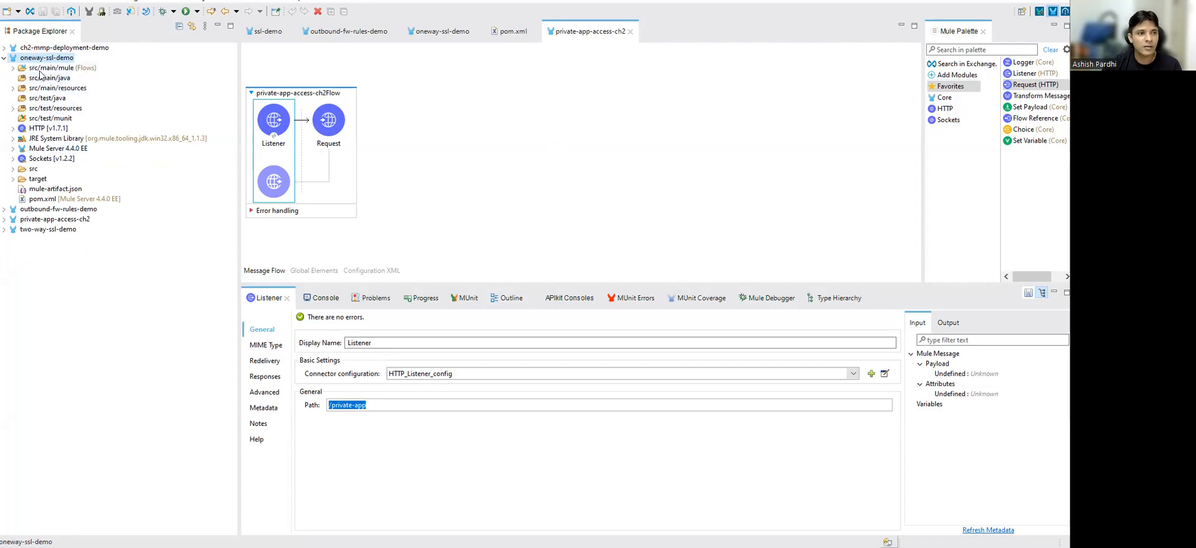
Open the oneway-ssl-demo flows and inspect the server-8082 HTTPS listener's connection configuration.
left_click(441, 31)
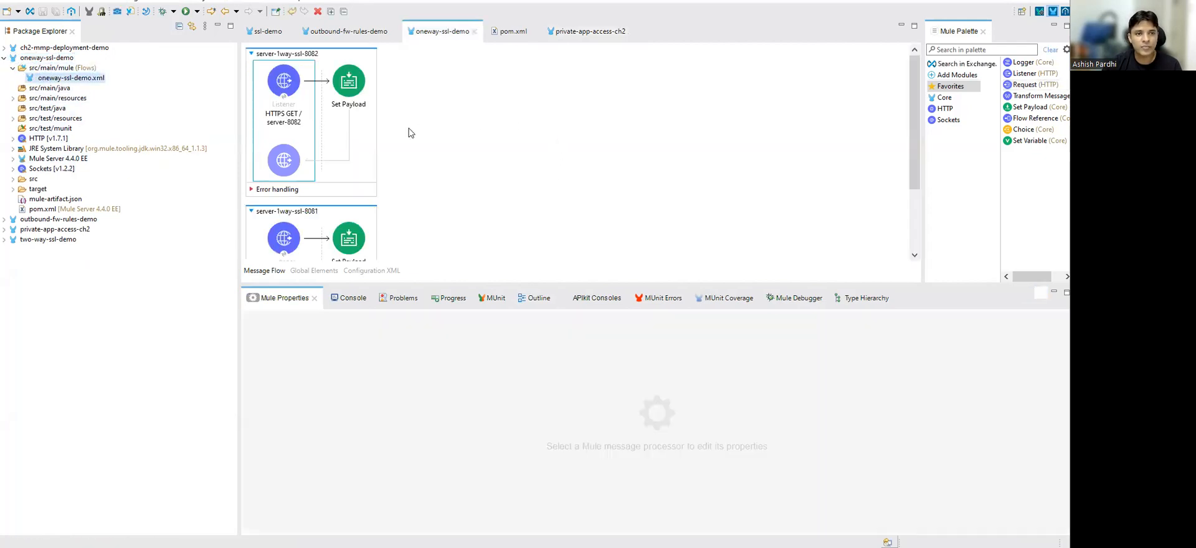
mouse_move(529, 286)
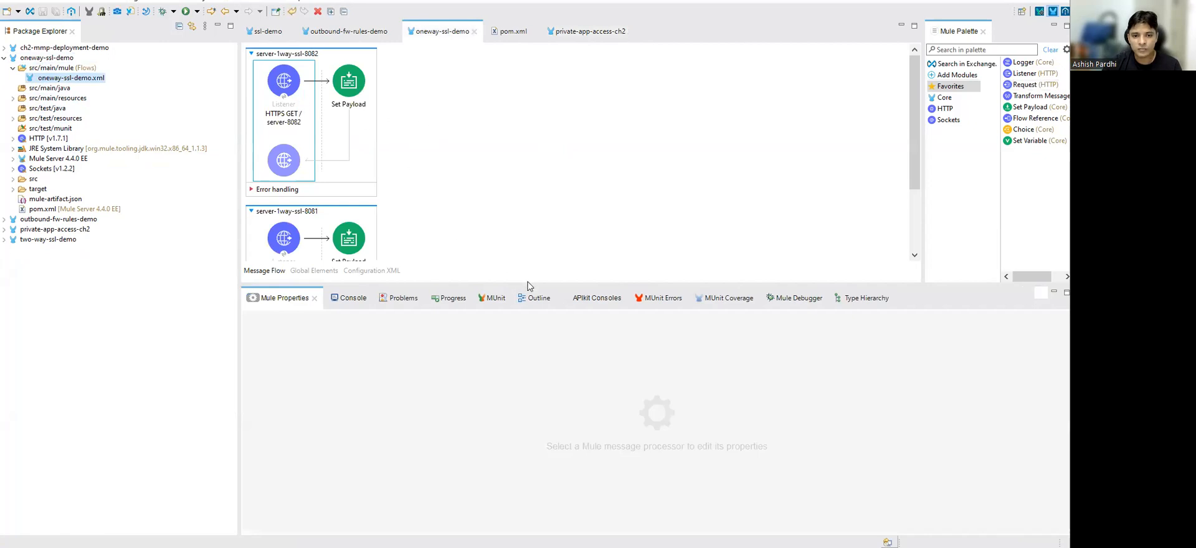
left_click(283, 80)
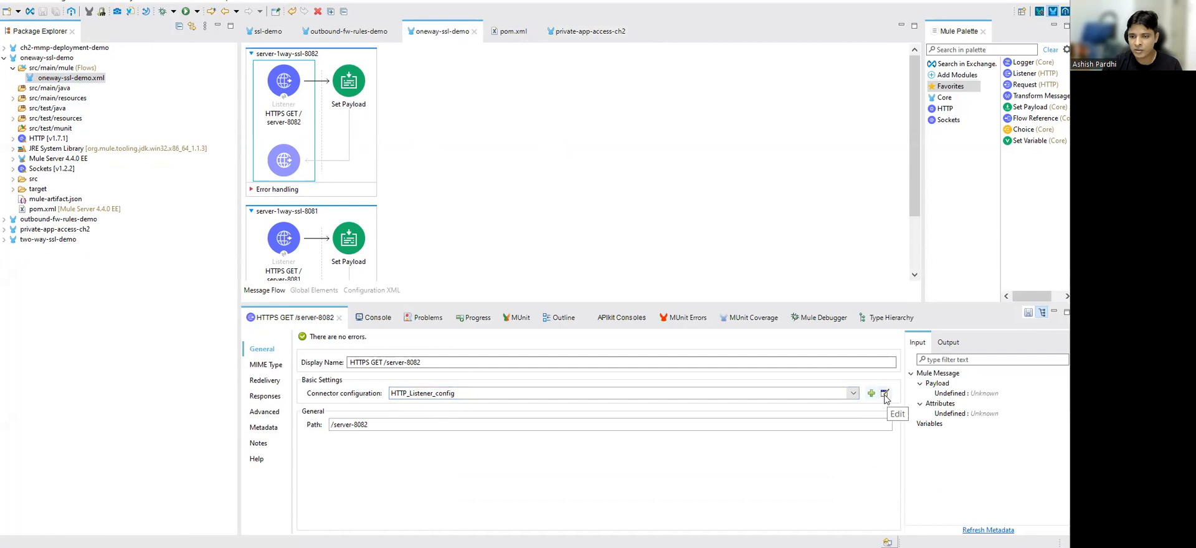
left_click(884, 393)
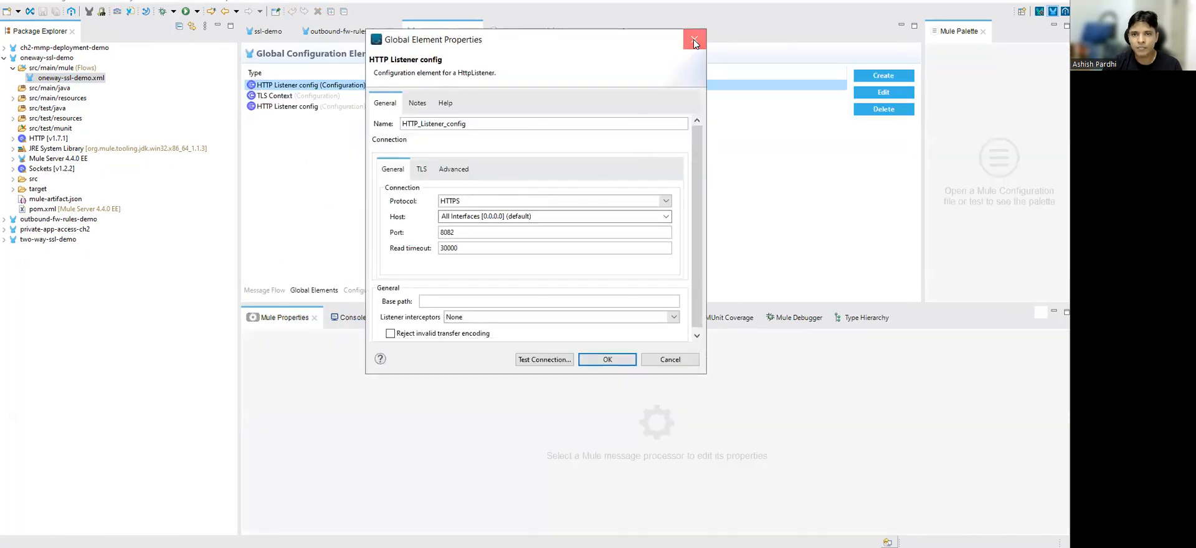
left_click(694, 39)
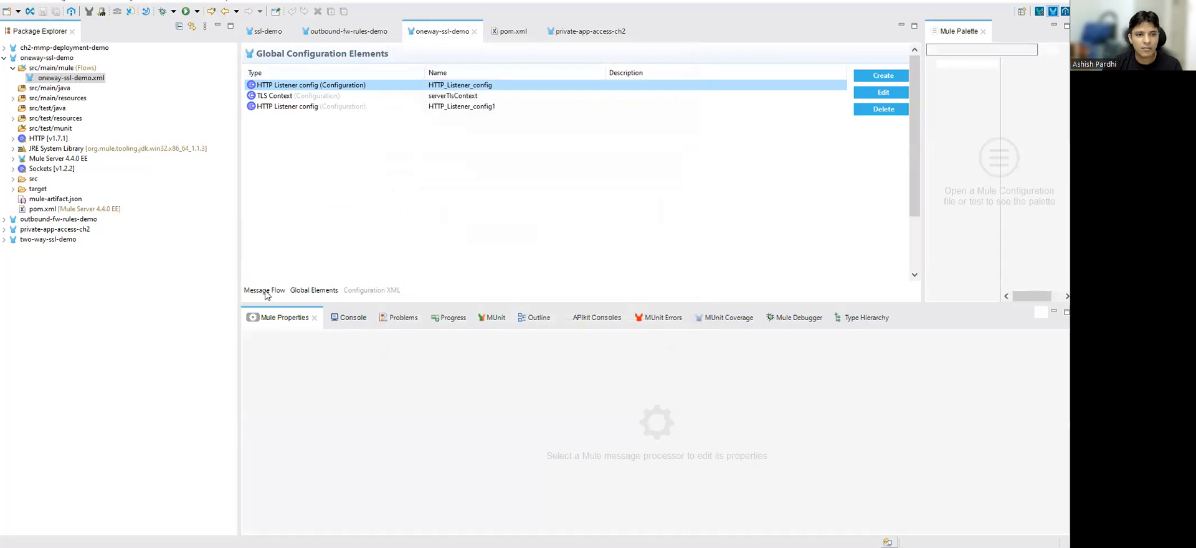
left_click(264, 290)
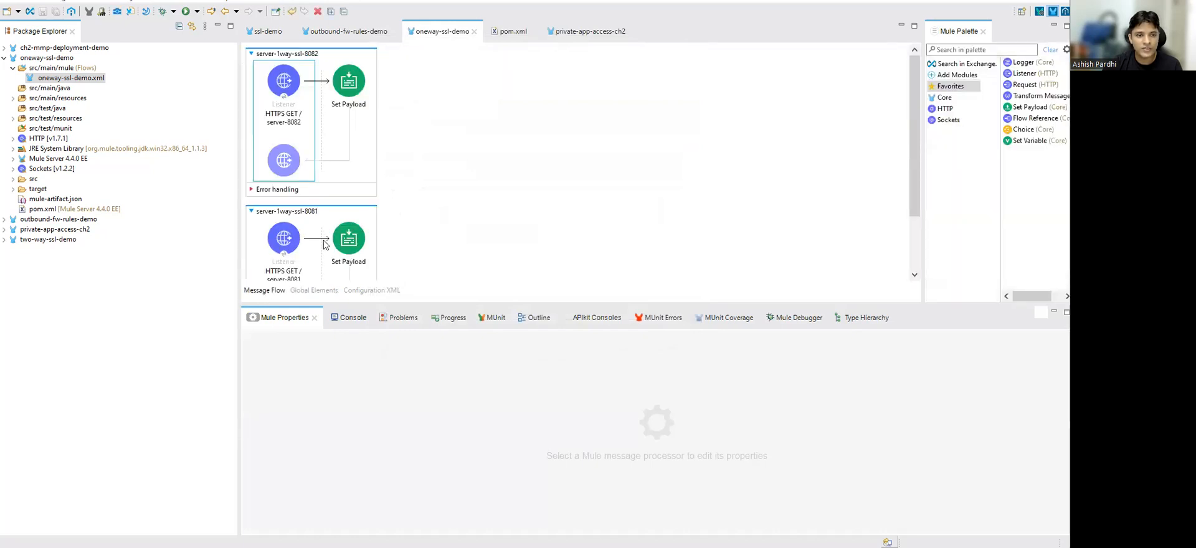
Inspect the server-8081 listener's configuration, then return to Runtime Manager's six-app list.
left_click(283, 82)
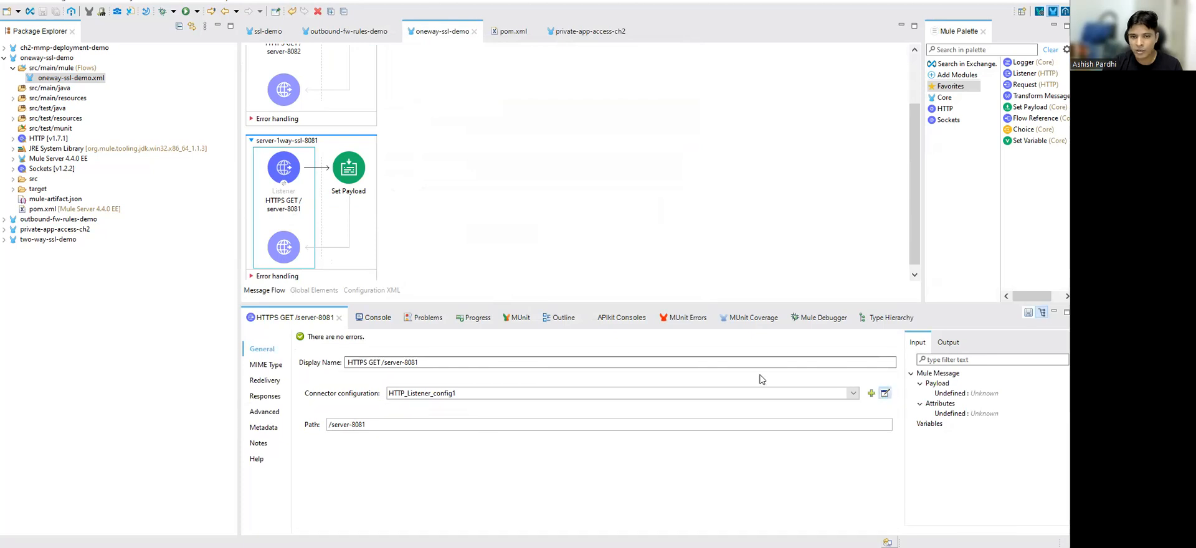
left_click(884, 392)
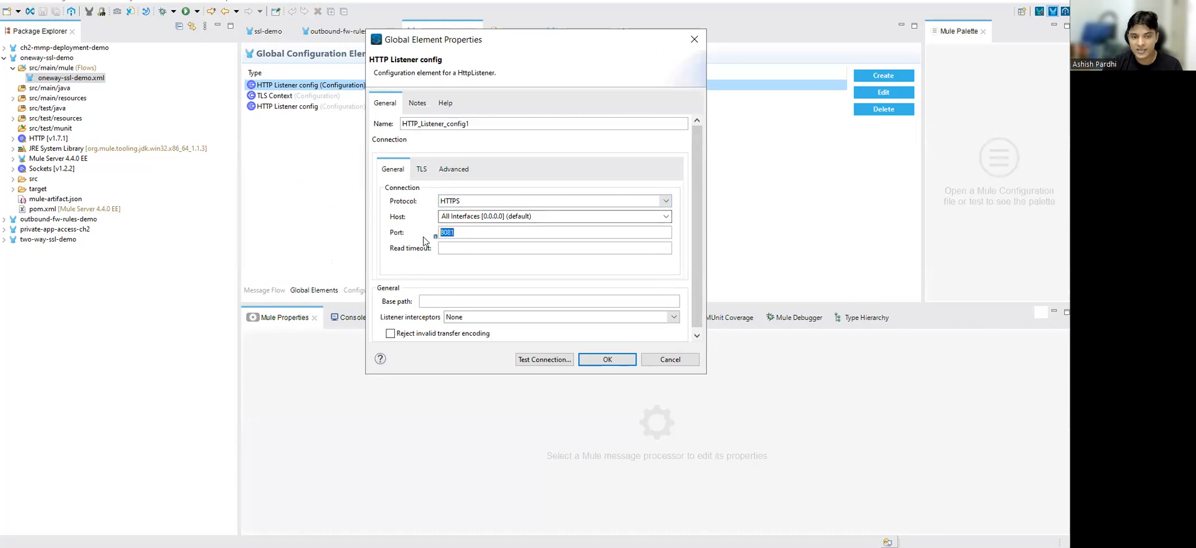
left_click(606, 359)
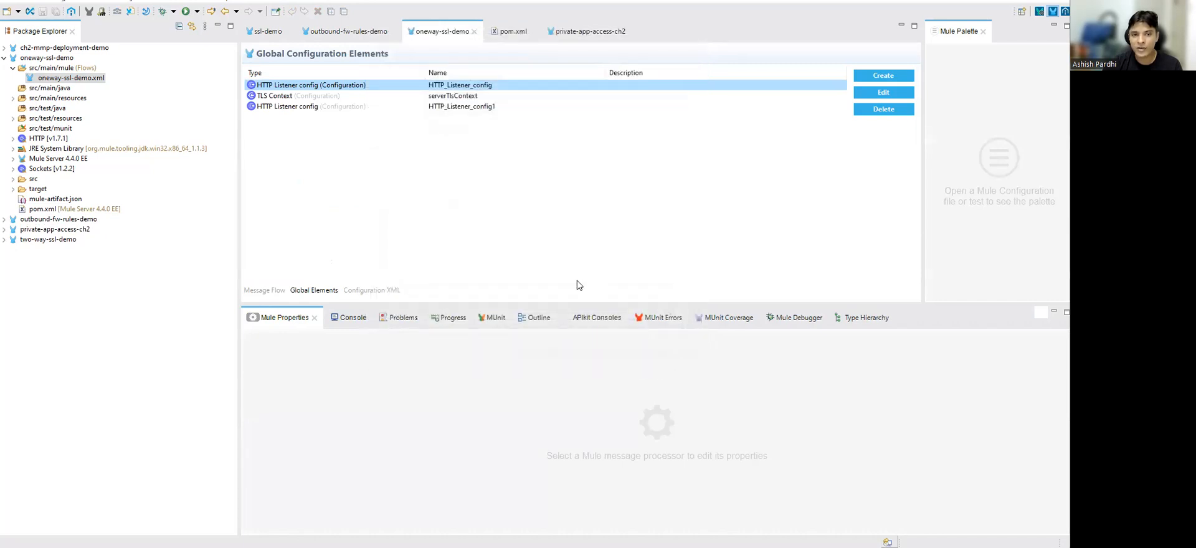
left_click(264, 289)
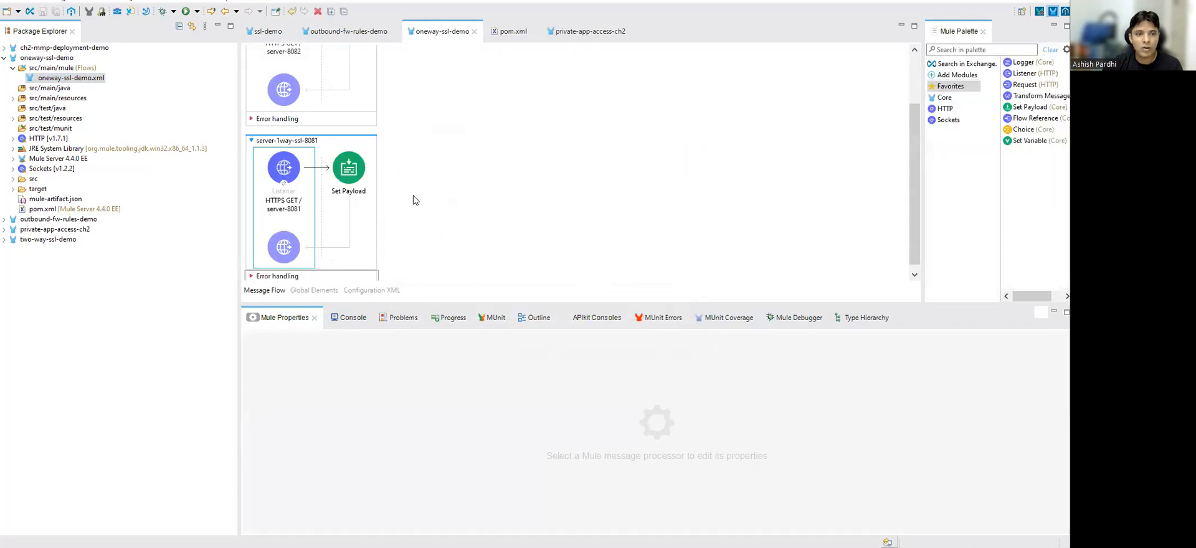
left_click(283, 246)
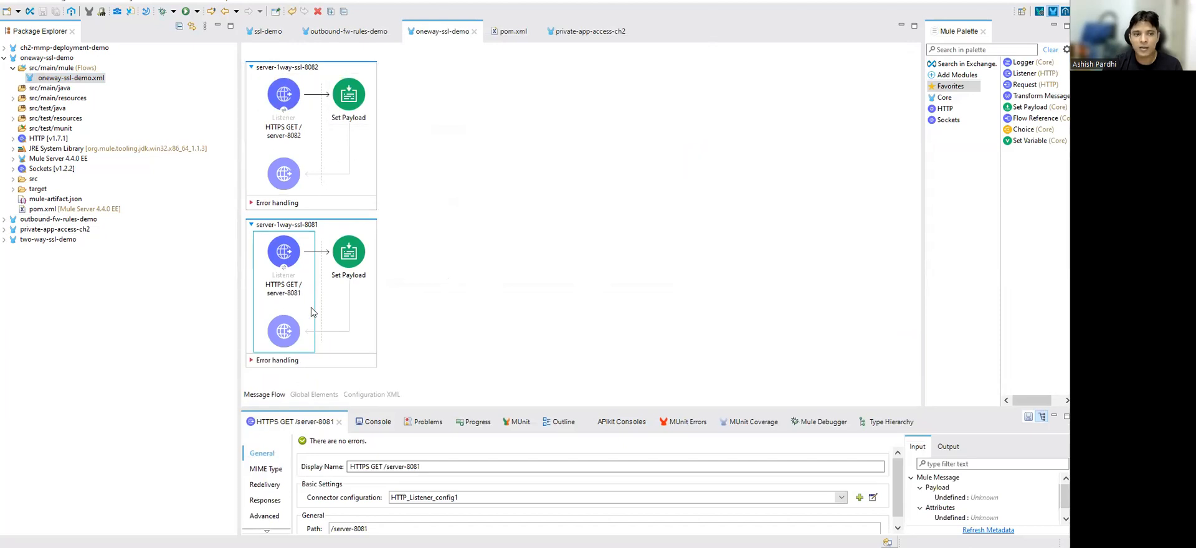
mouse_move(353, 291)
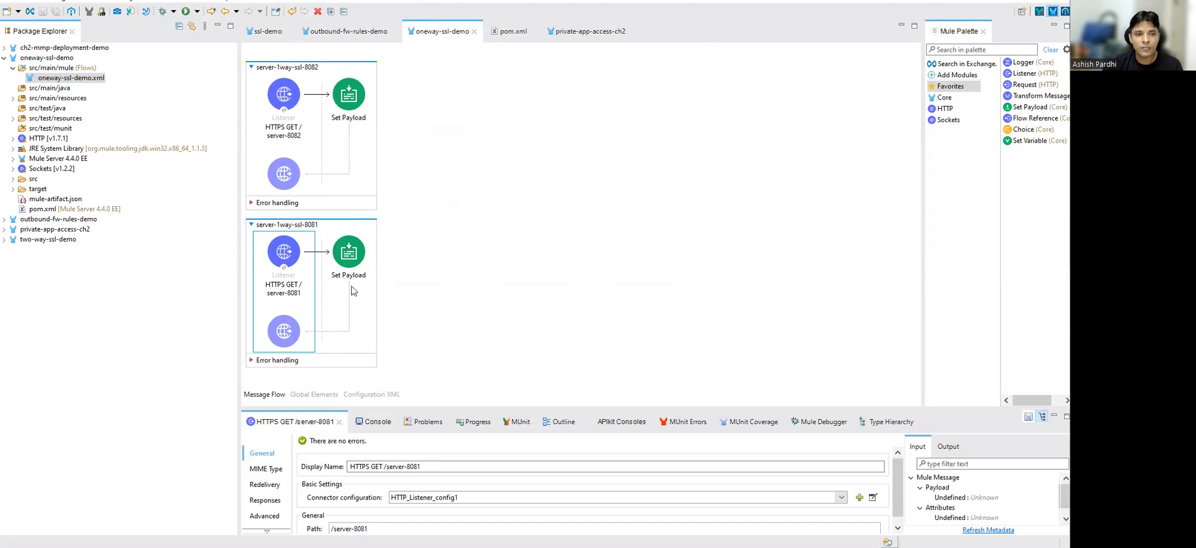
mouse_move(338, 308)
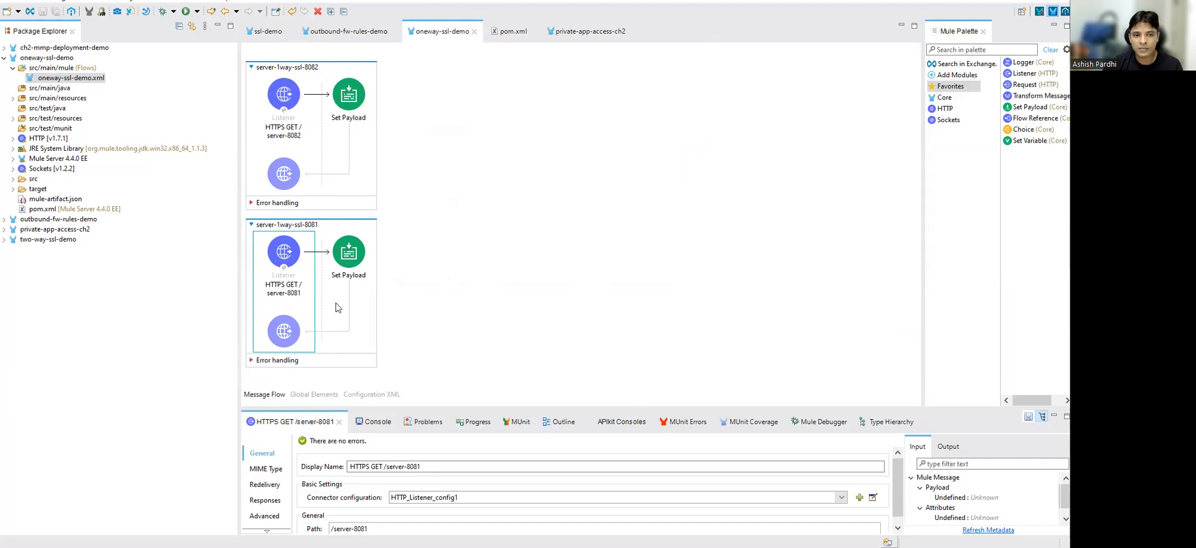
mouse_move(350, 176)
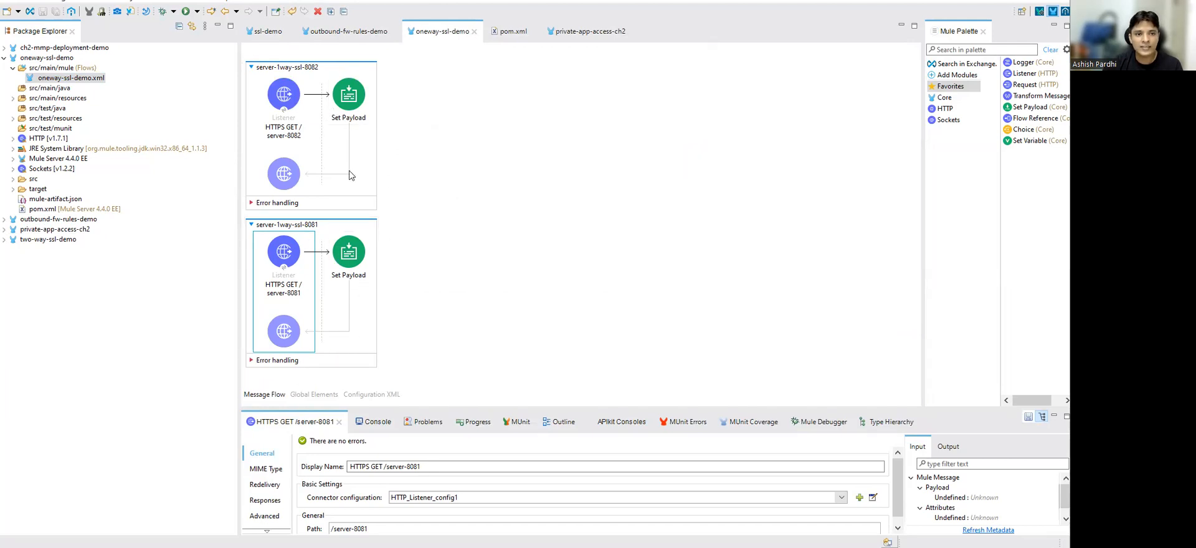
mouse_move(394, 320)
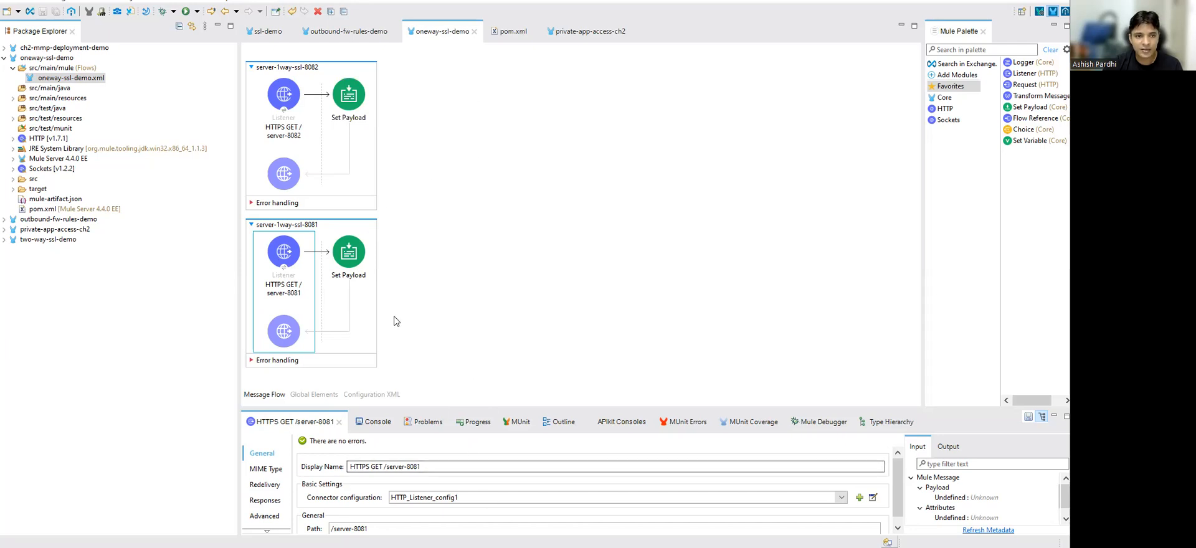
mouse_move(384, 192)
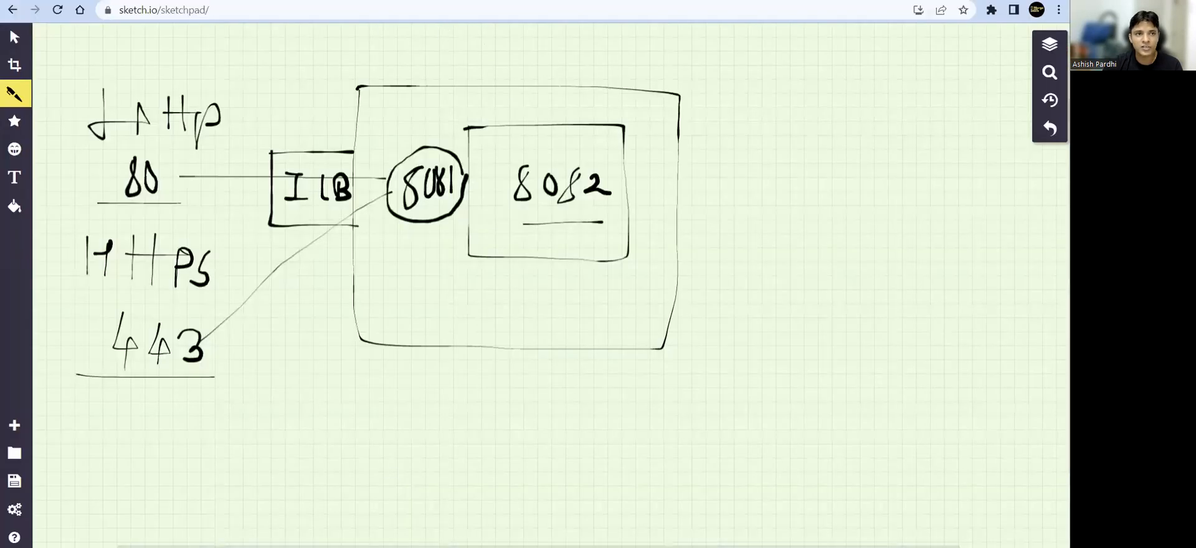
left_click(255, 10)
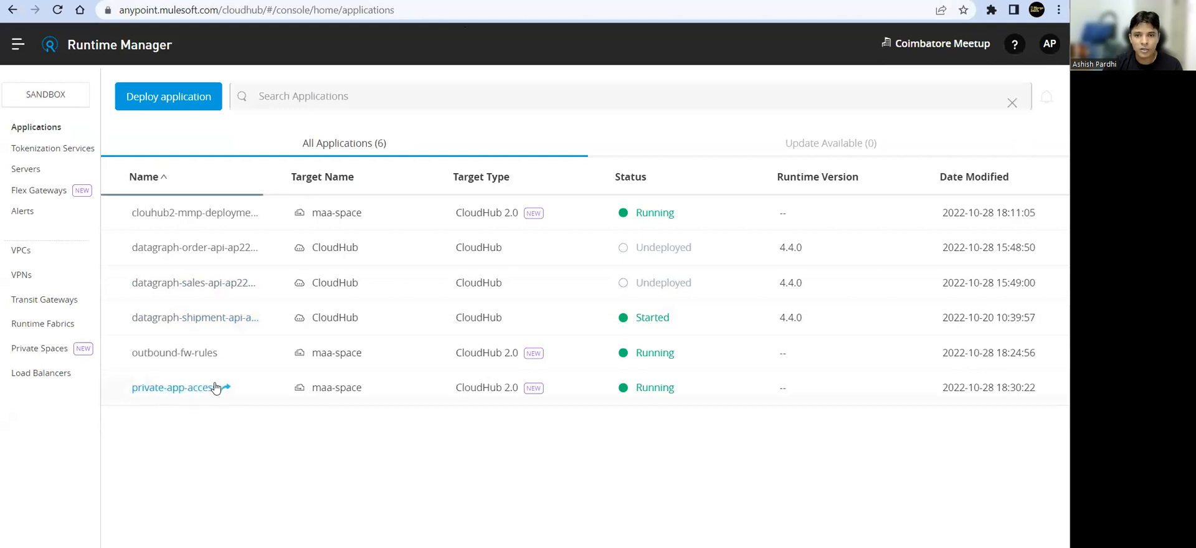
Start a new deployment, upload oneway-ssl-demo.jar, and name the application oneway-ssl.
left_click(167, 96)
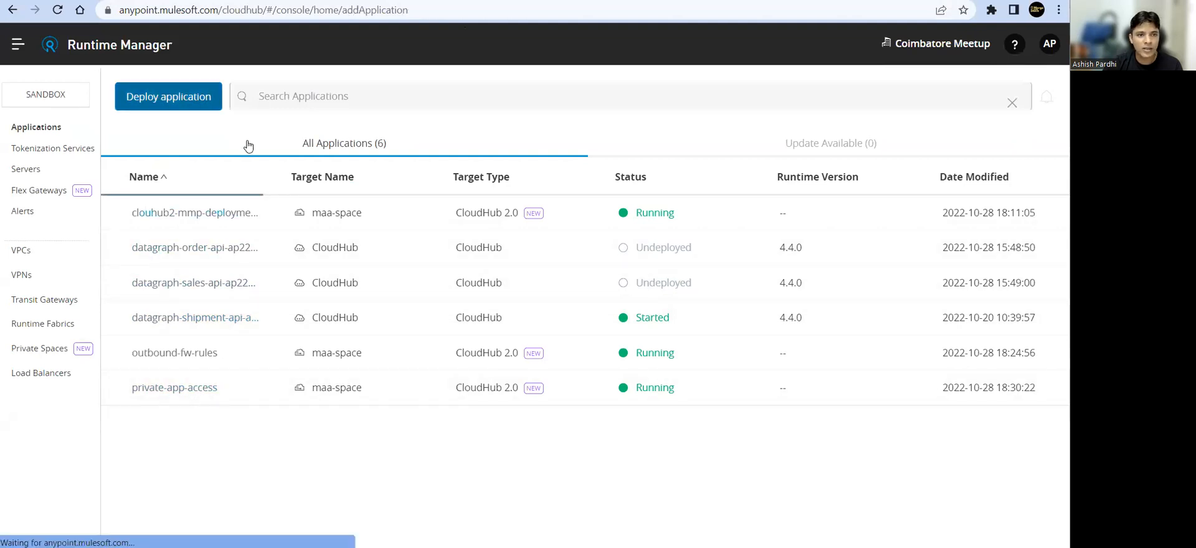
left_click(168, 96)
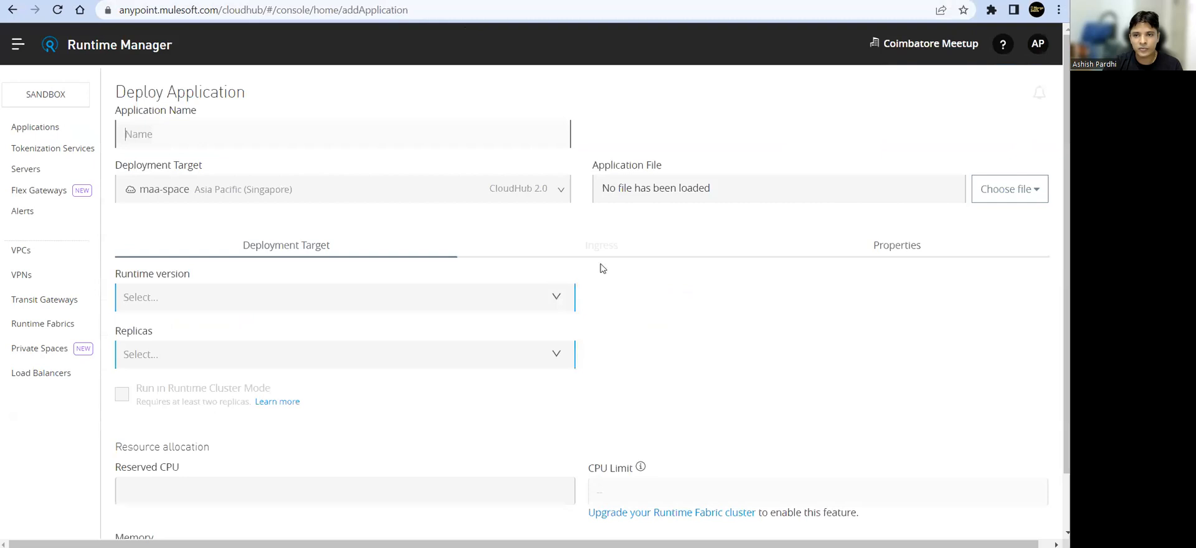
left_click(1009, 189)
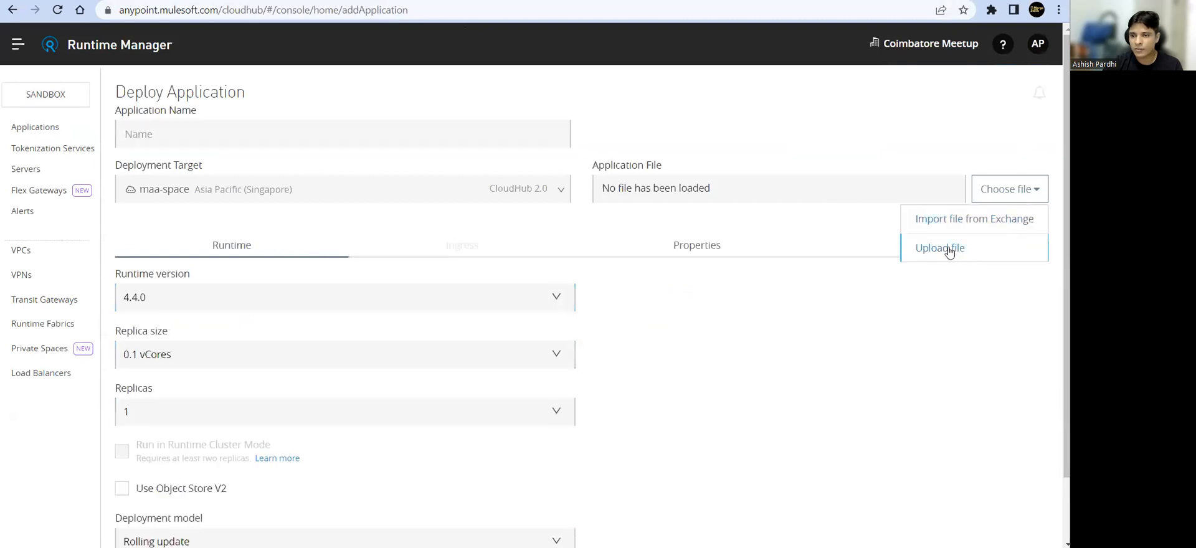
left_click(938, 248)
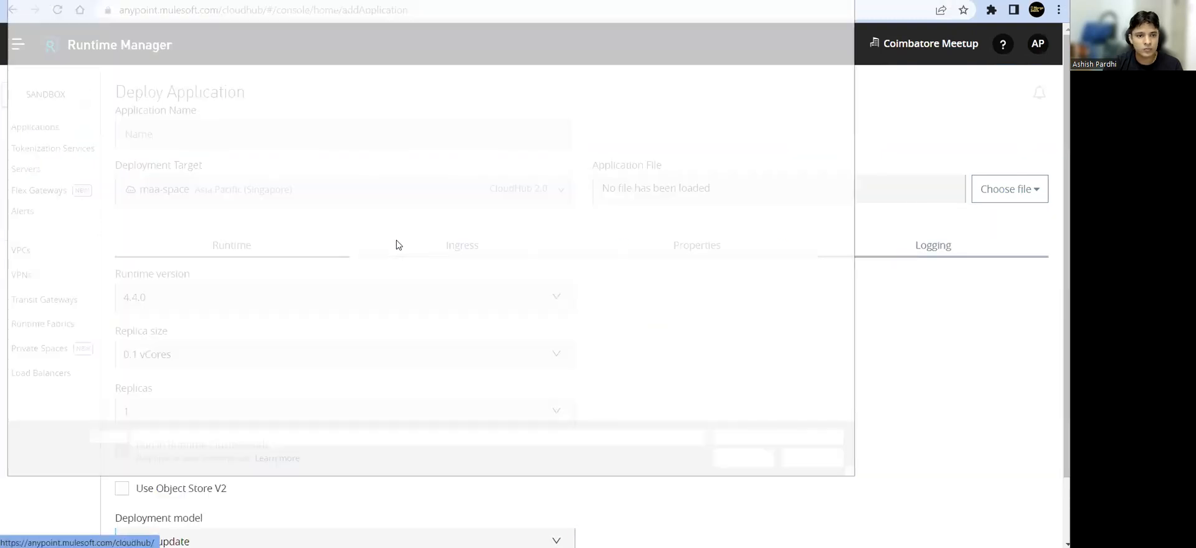
left_click(1009, 189)
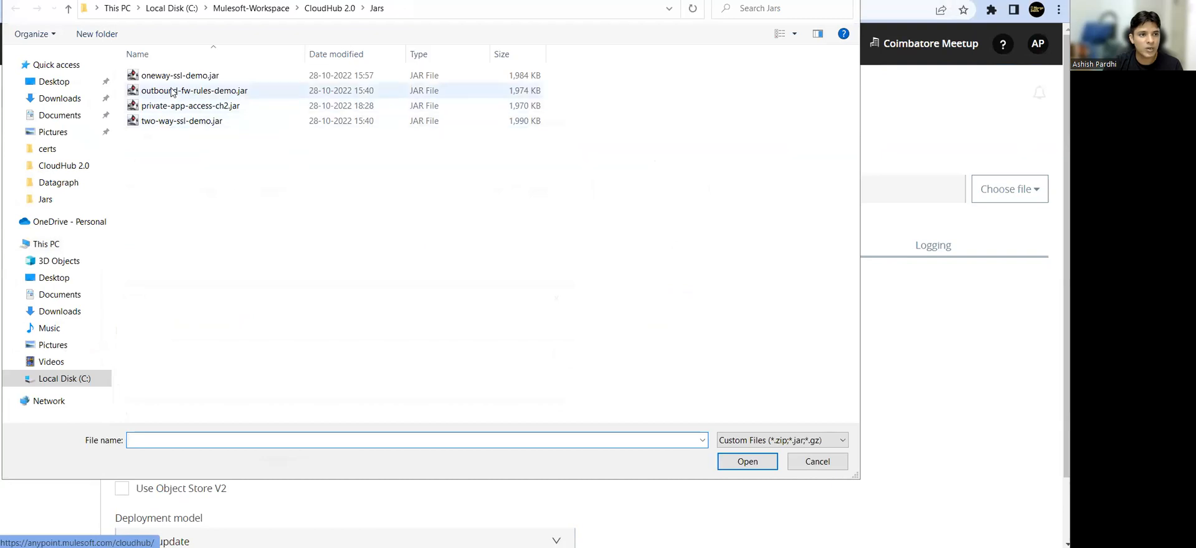
left_click(180, 74)
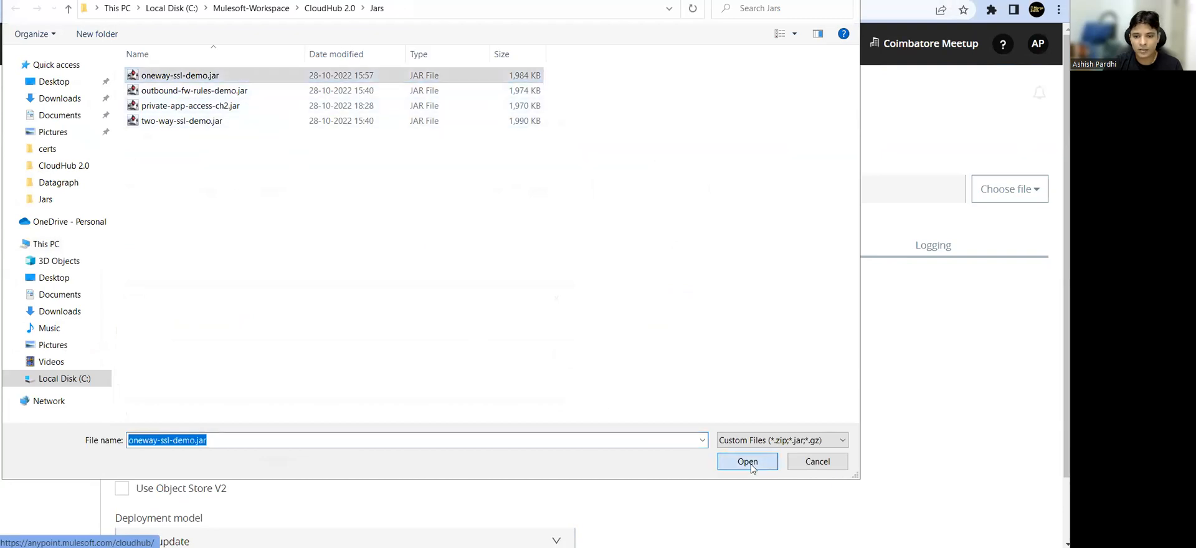
left_click(747, 461)
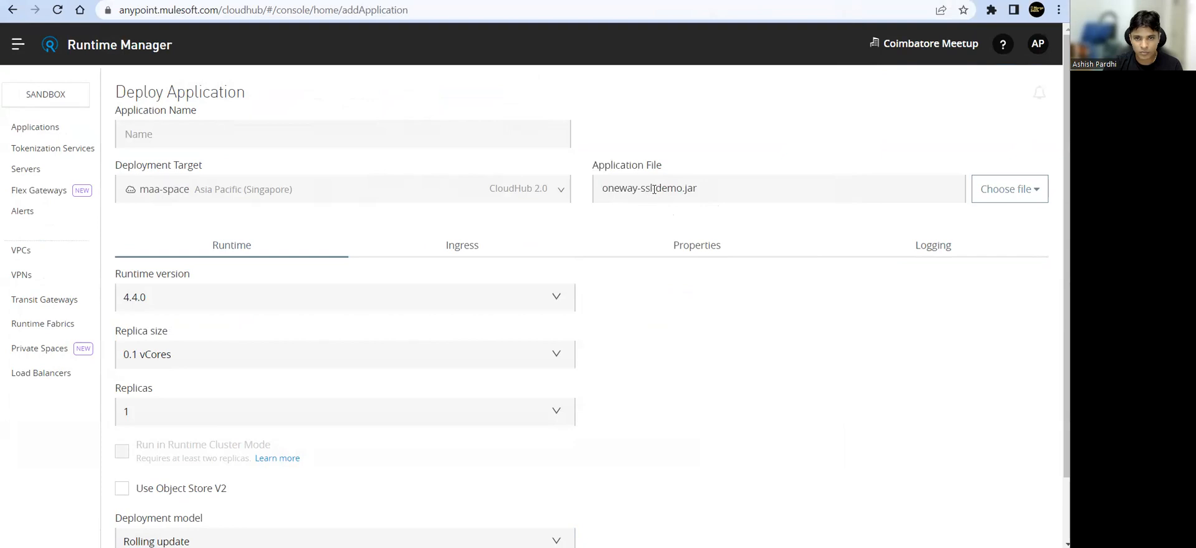
double_click(625, 188)
type("oneway-ssl")
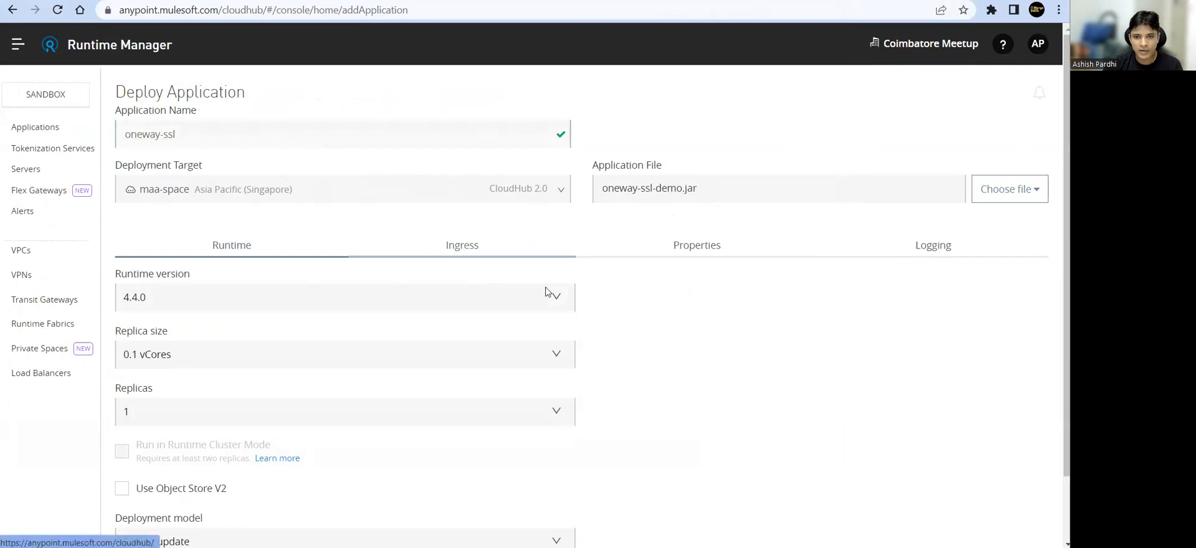
On the Ingress tab, keep the *.cloudhub.io host and leave last-mile security unchecked.
left_click(461, 245)
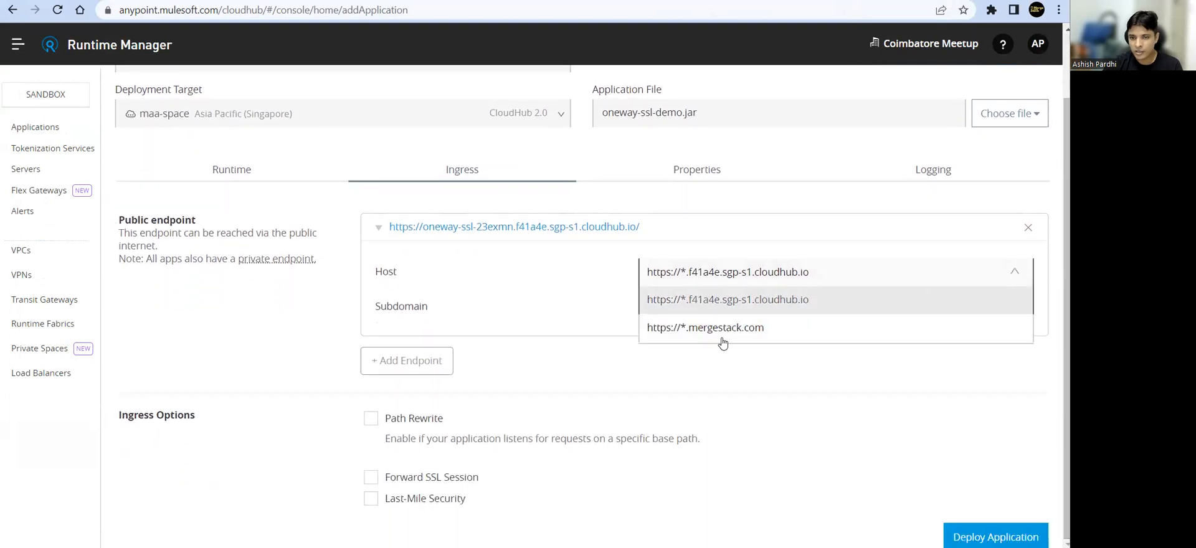
left_click(704, 327)
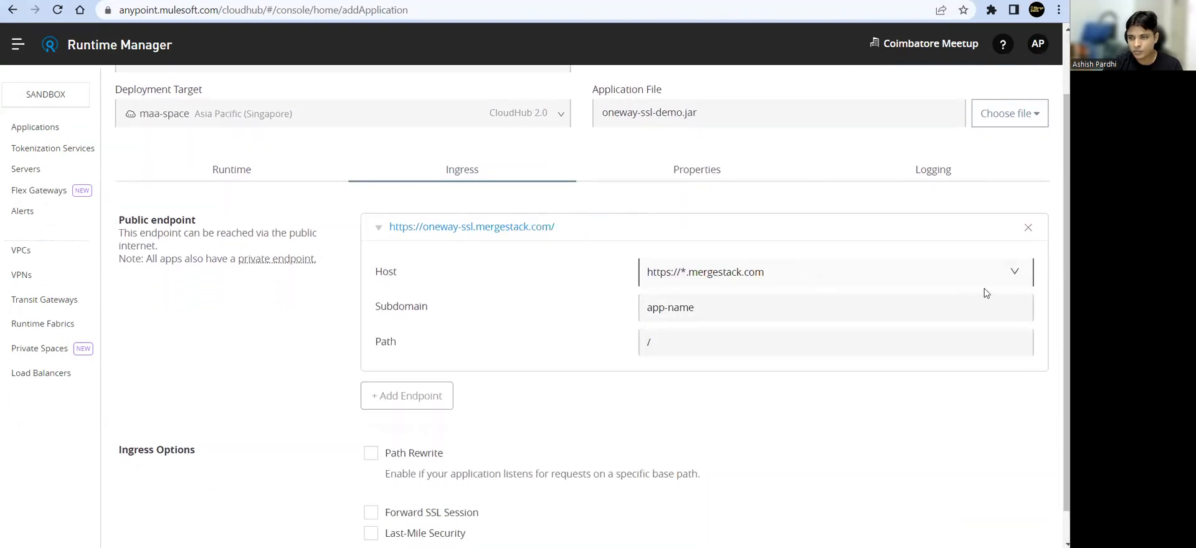
left_click(1013, 272)
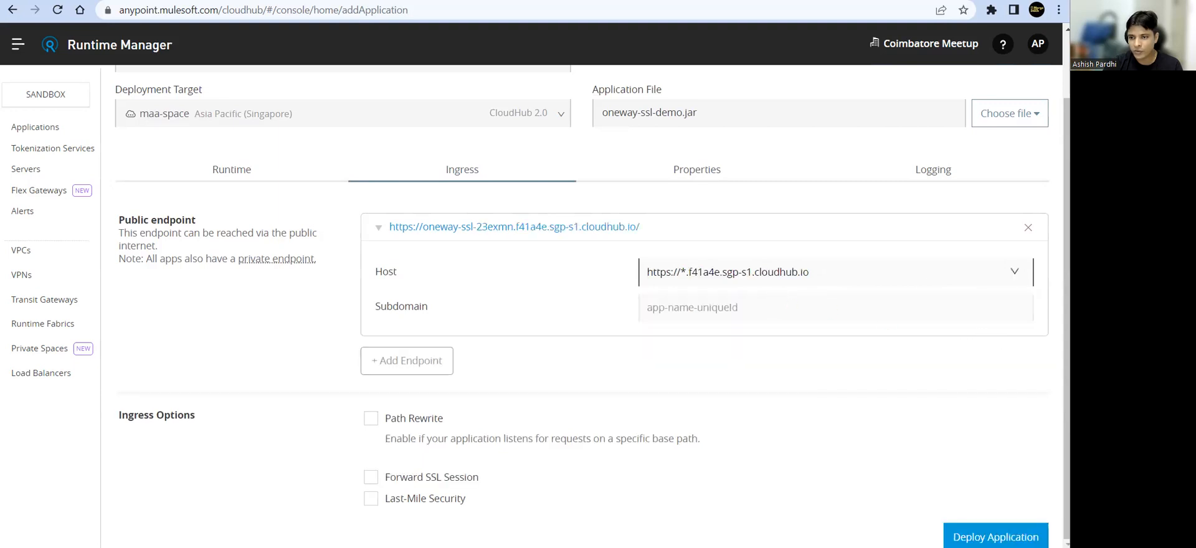
mouse_move(455, 476)
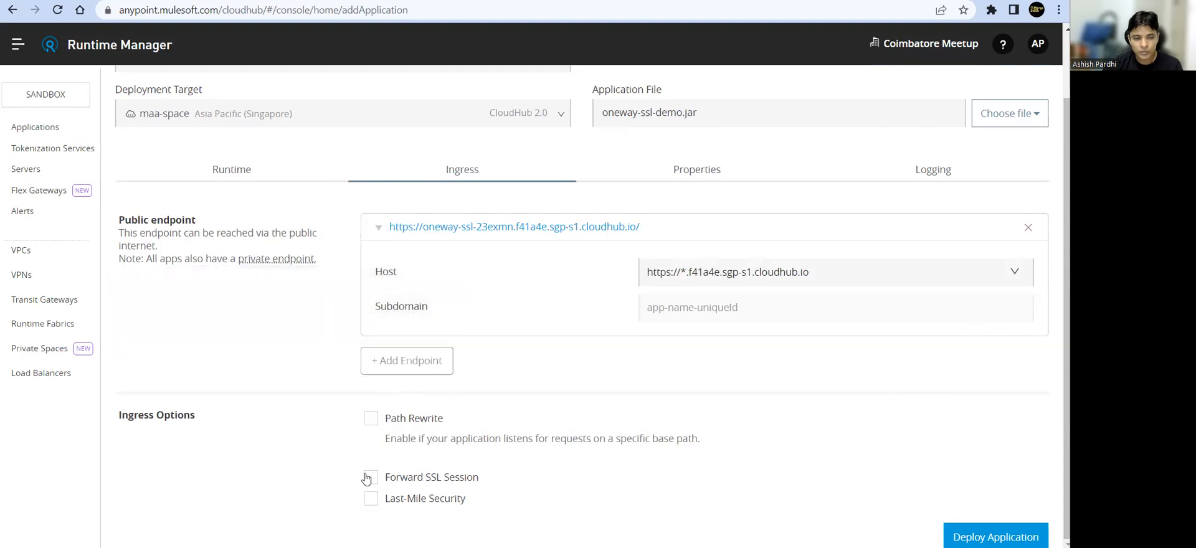
mouse_move(435, 414)
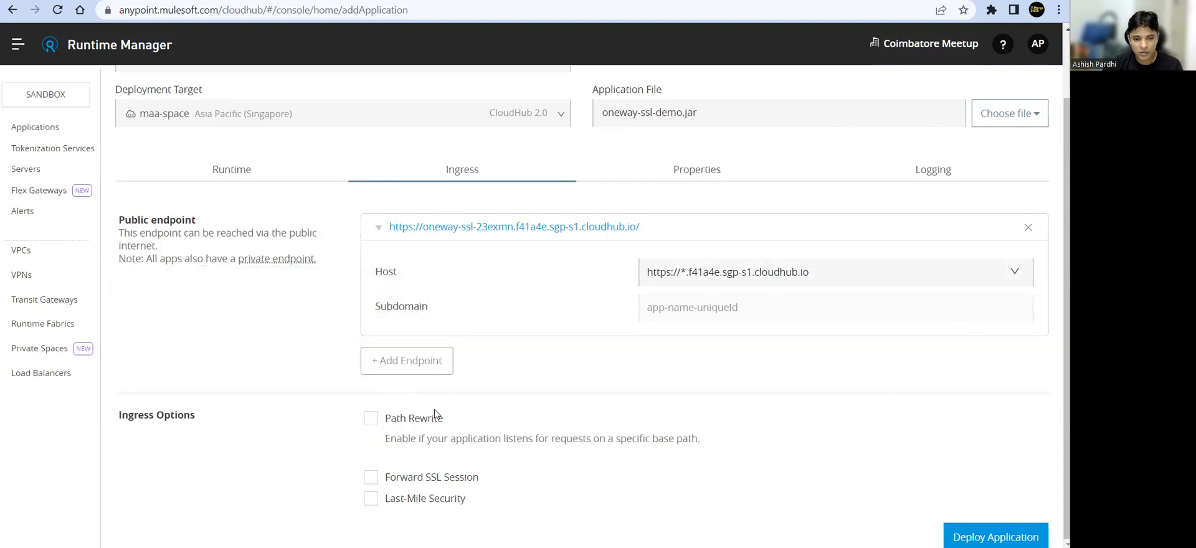
left_click(371, 498)
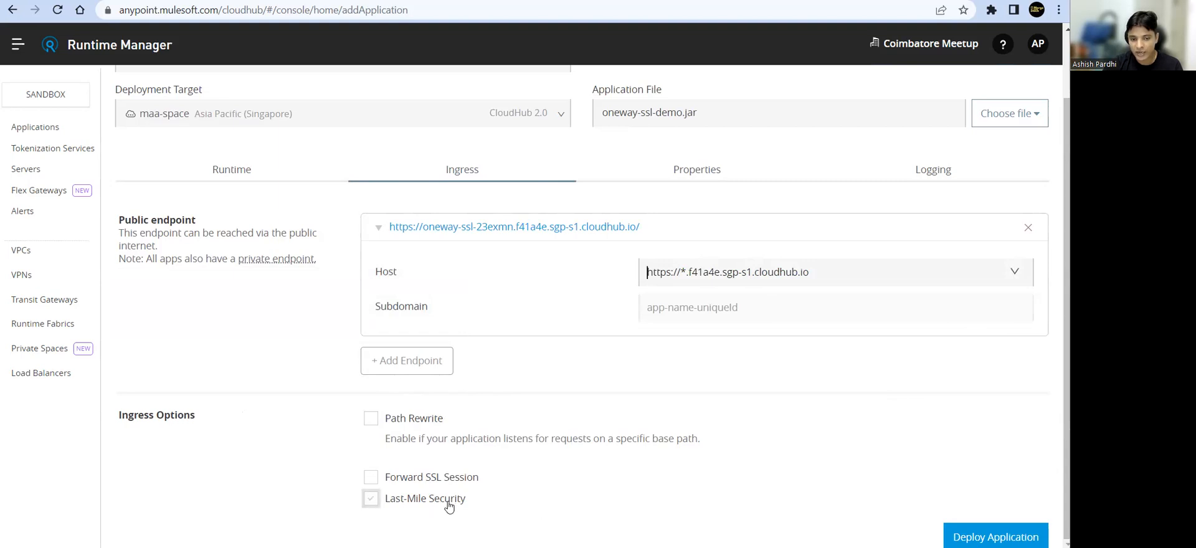
left_click(371, 499)
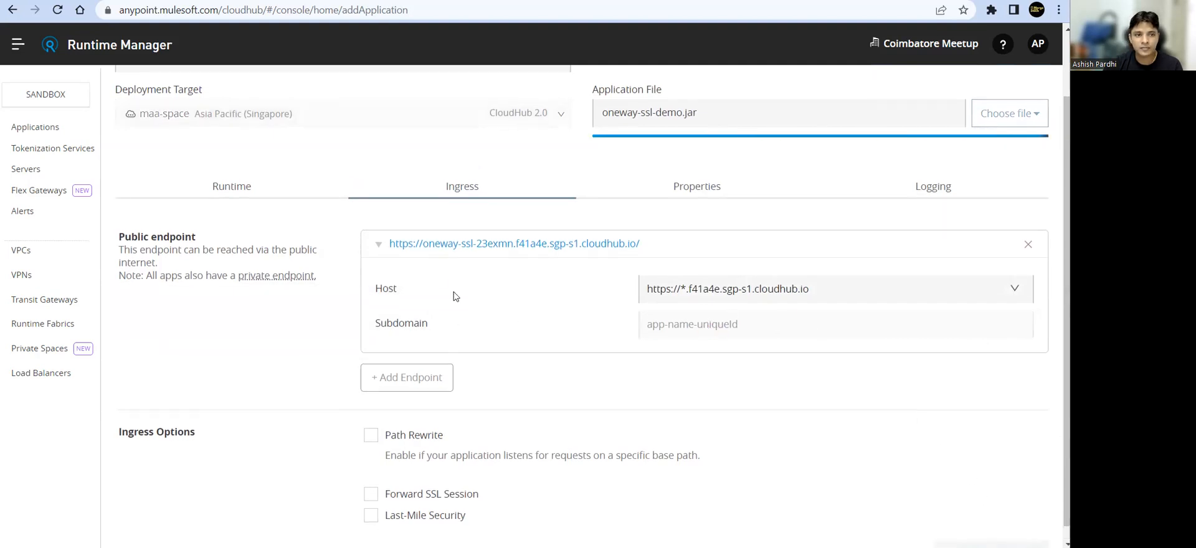
scroll("up", 3)
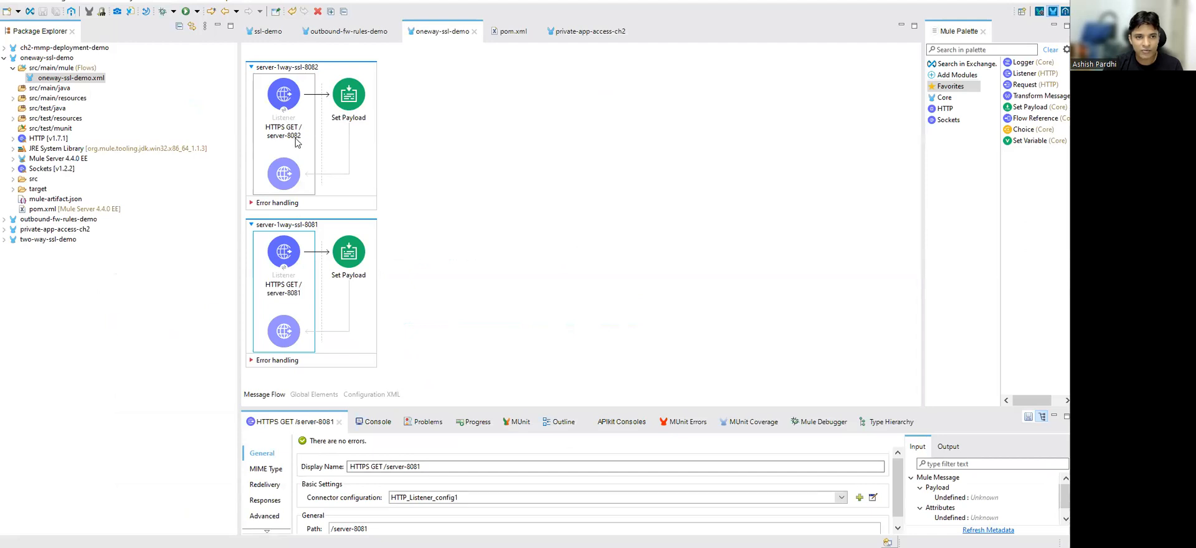
mouse_move(301, 302)
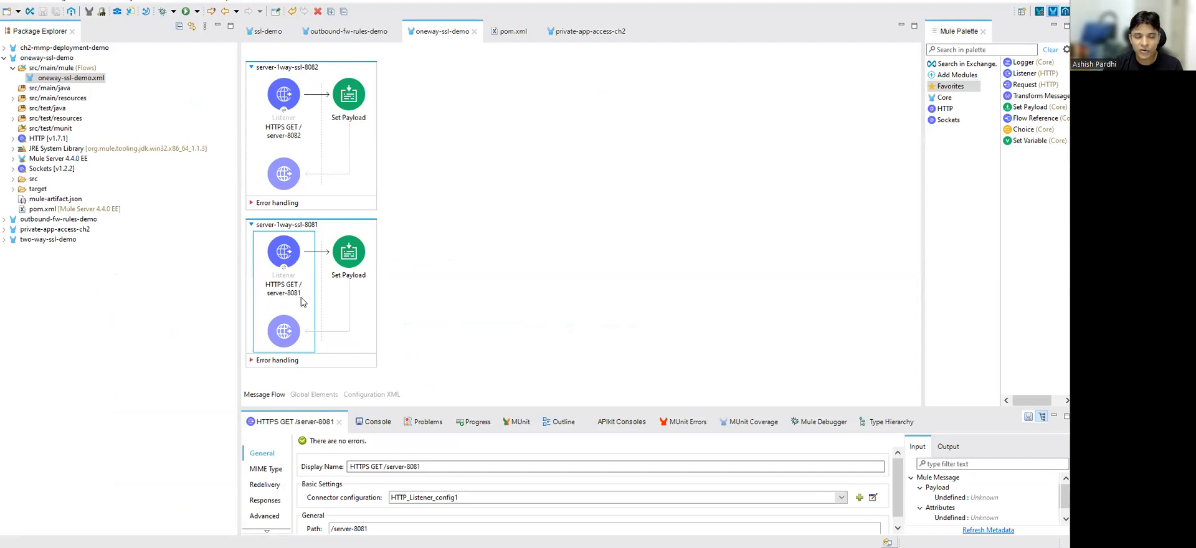
Inspect the server-8081 HTTPS GET listener in the oneway-ssl-demo flow.
left_click(516, 86)
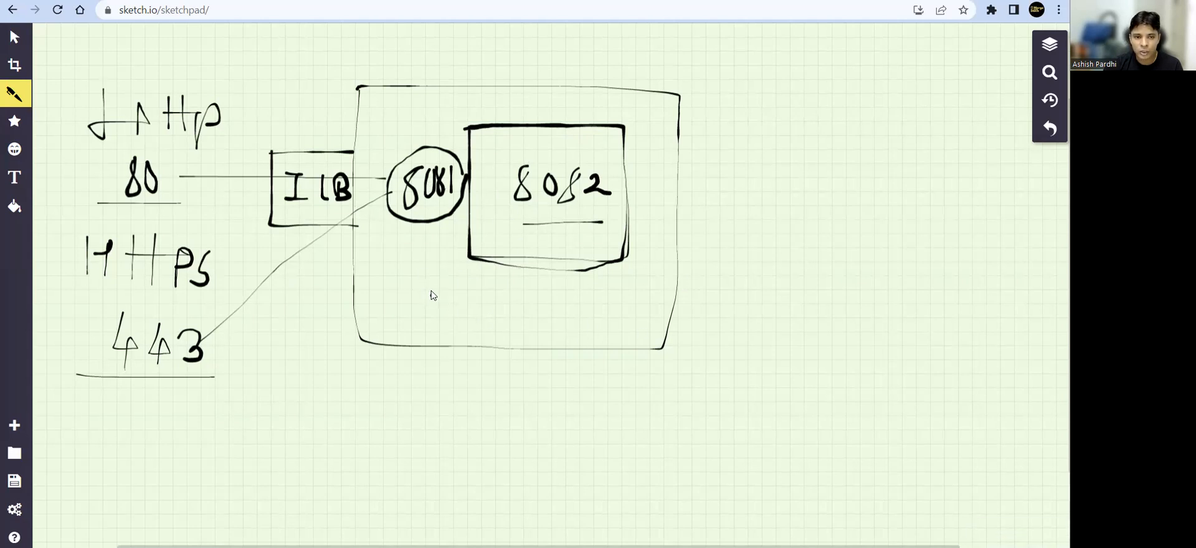
Draw an 8081 box below 8082, add a plus mark to 8082, and curve-link them.
left_click_drag(431, 297, 611, 339)
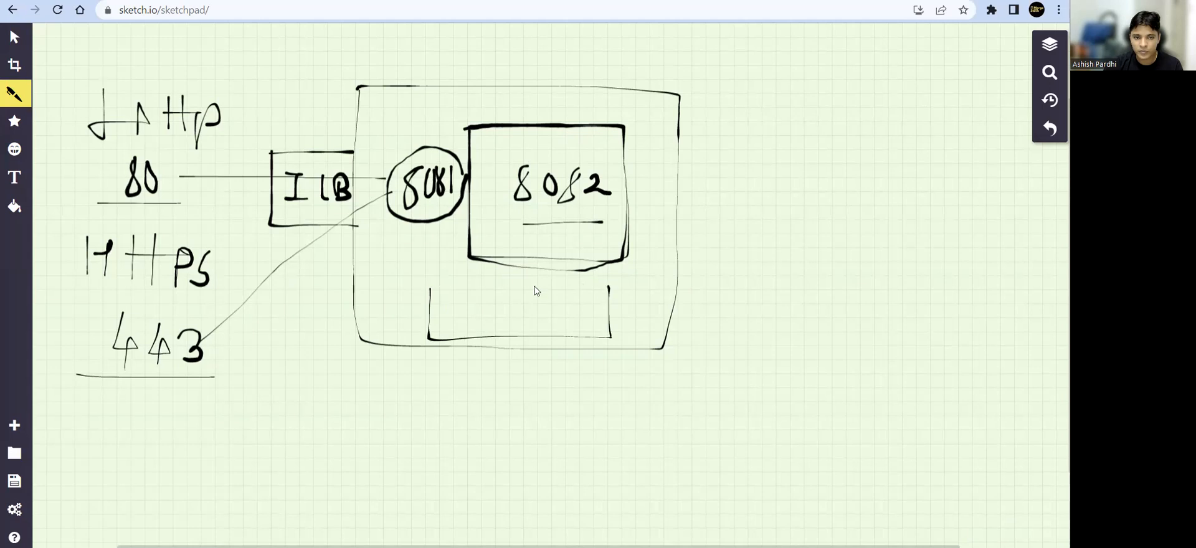
left_click_drag(469, 301, 450, 320)
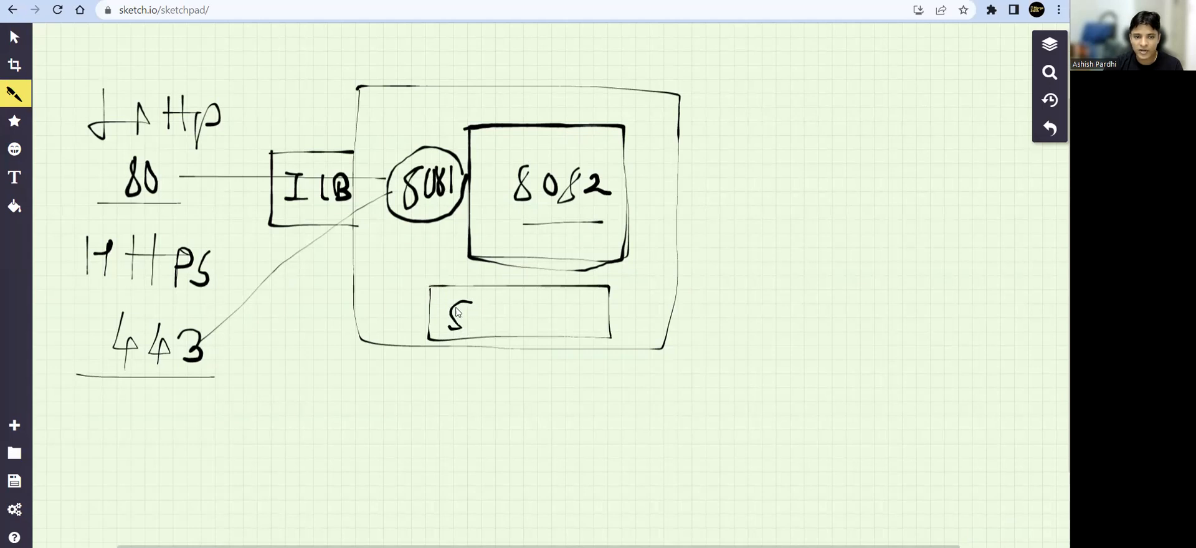
left_click_drag(450, 313, 508, 320)
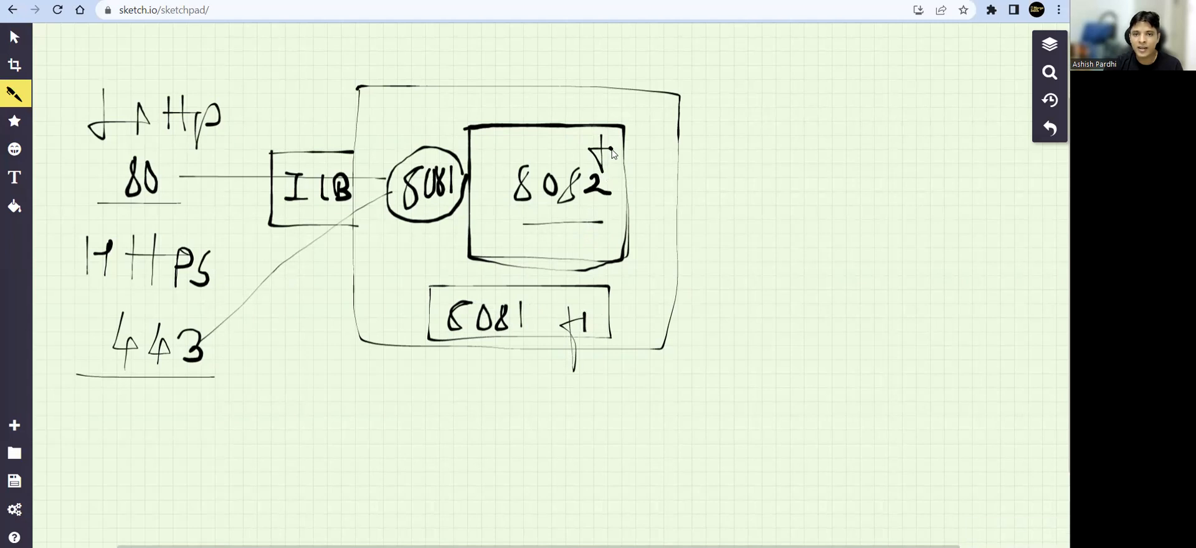
left_click_drag(606, 157, 625, 149)
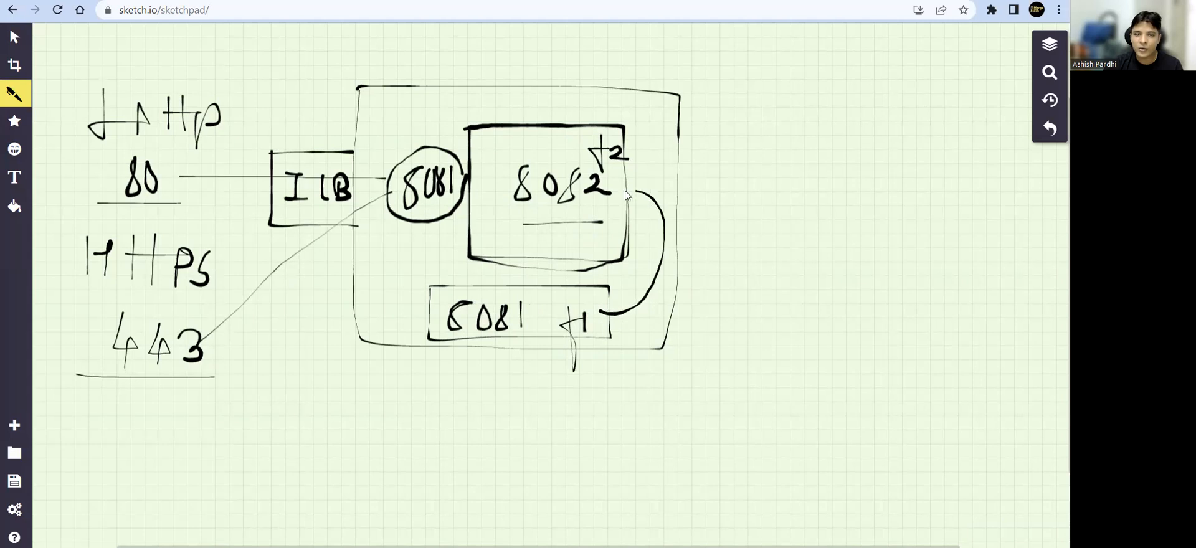
left_click_drag(672, 313, 625, 191)
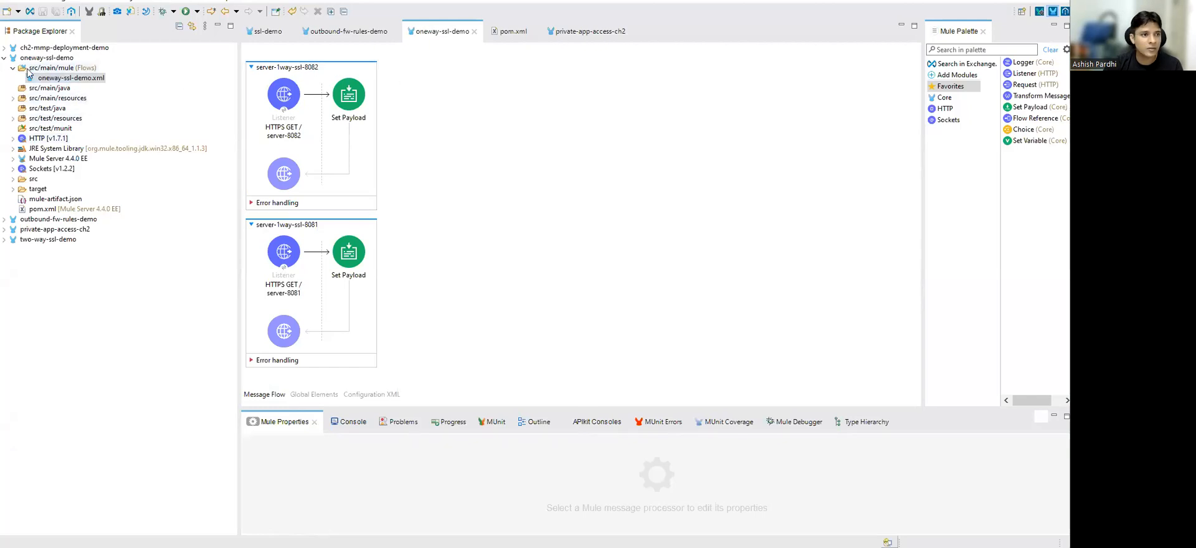
Collapse oneway-ssl-demo and expand two-way-ssl-demo in Package Explorer.
left_click(4, 57)
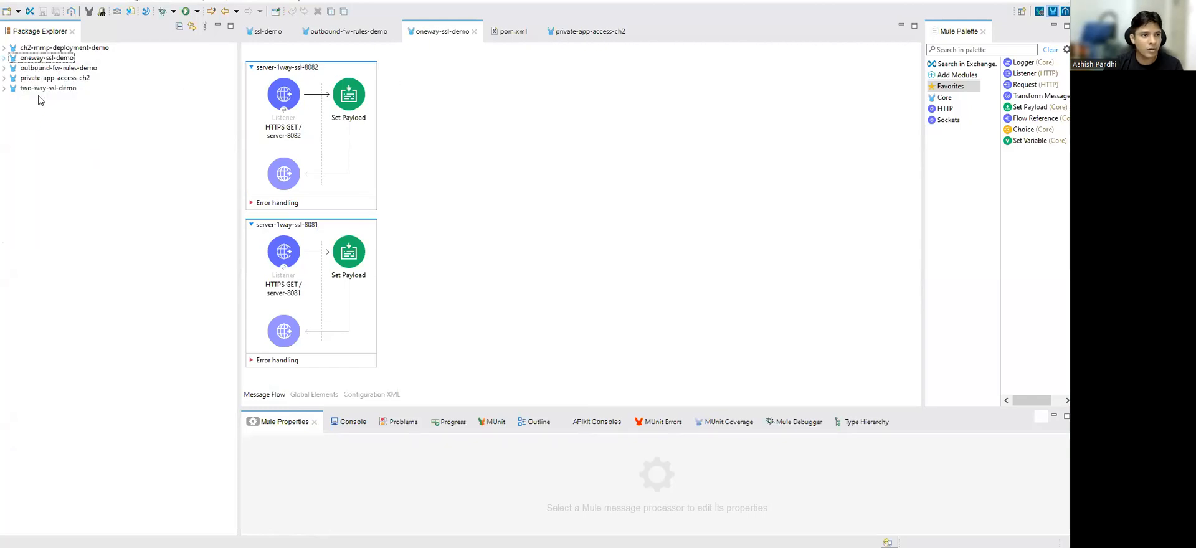
left_click(5, 87)
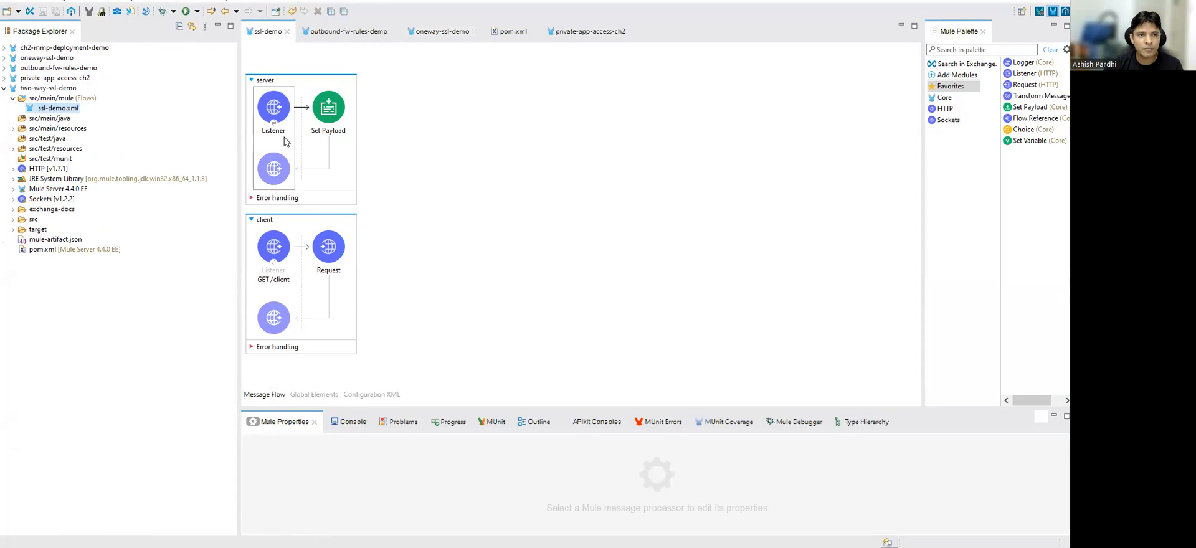
mouse_move(466, 317)
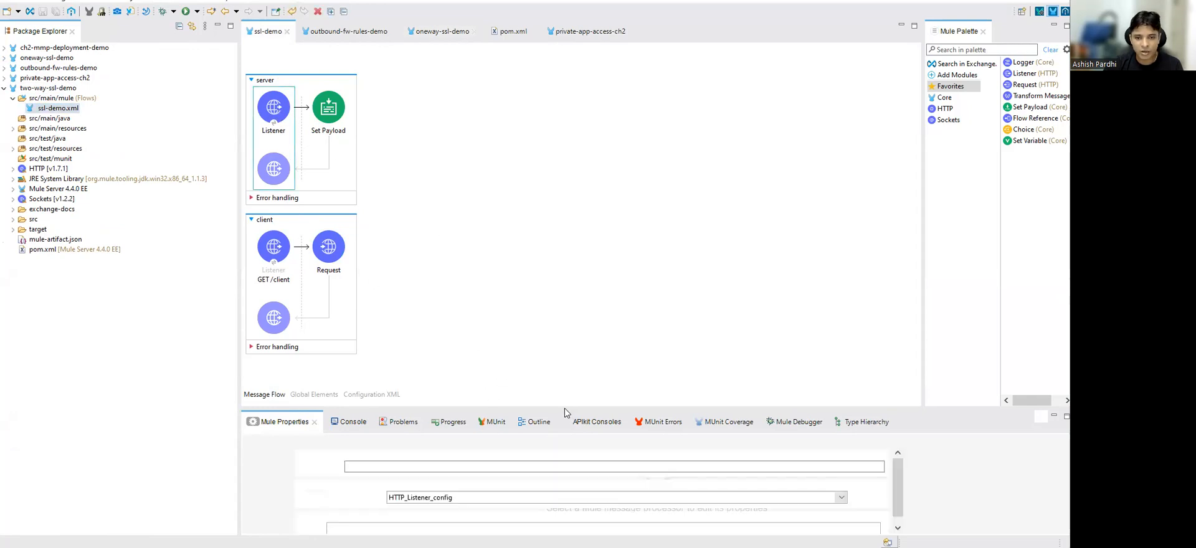
Enlarge the properties view and inspect the HTTP_Listener_config connector configuration.
left_click(273, 107)
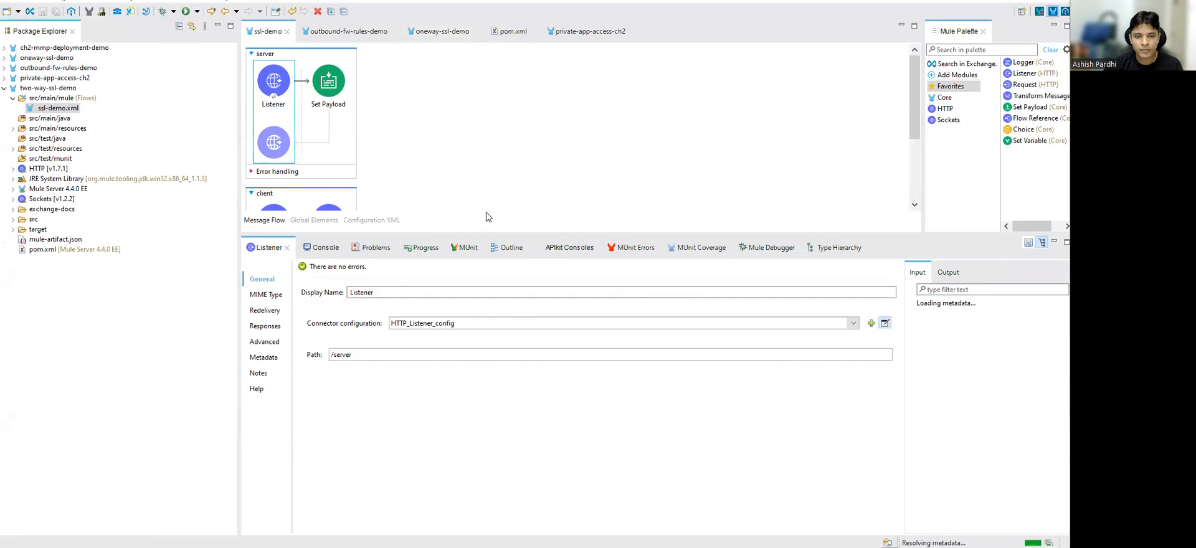
left_click(885, 322)
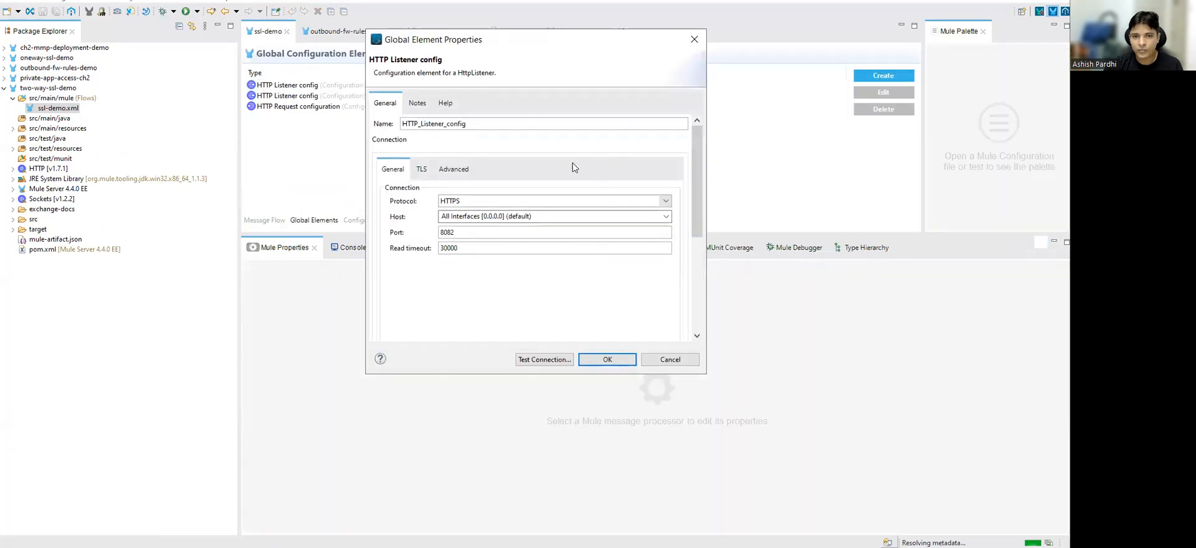
left_click(606, 359)
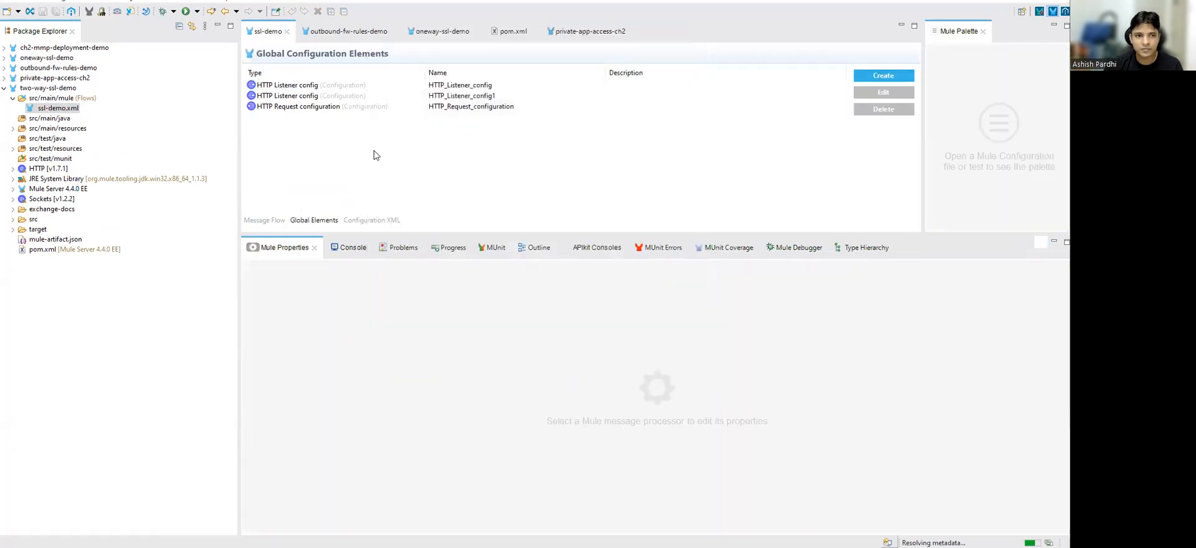
left_click(264, 219)
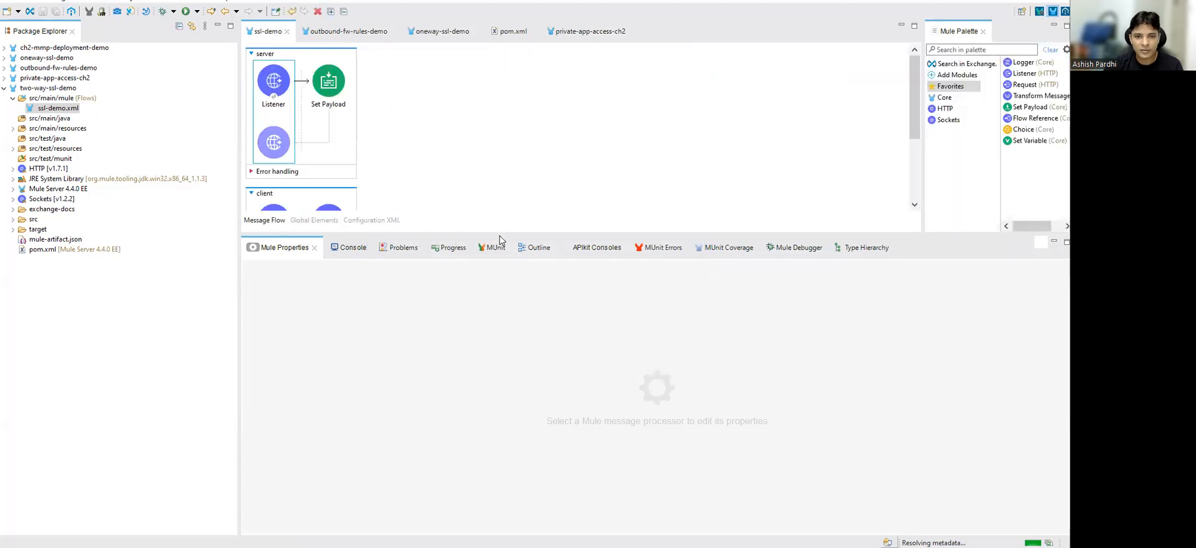
left_click(273, 81)
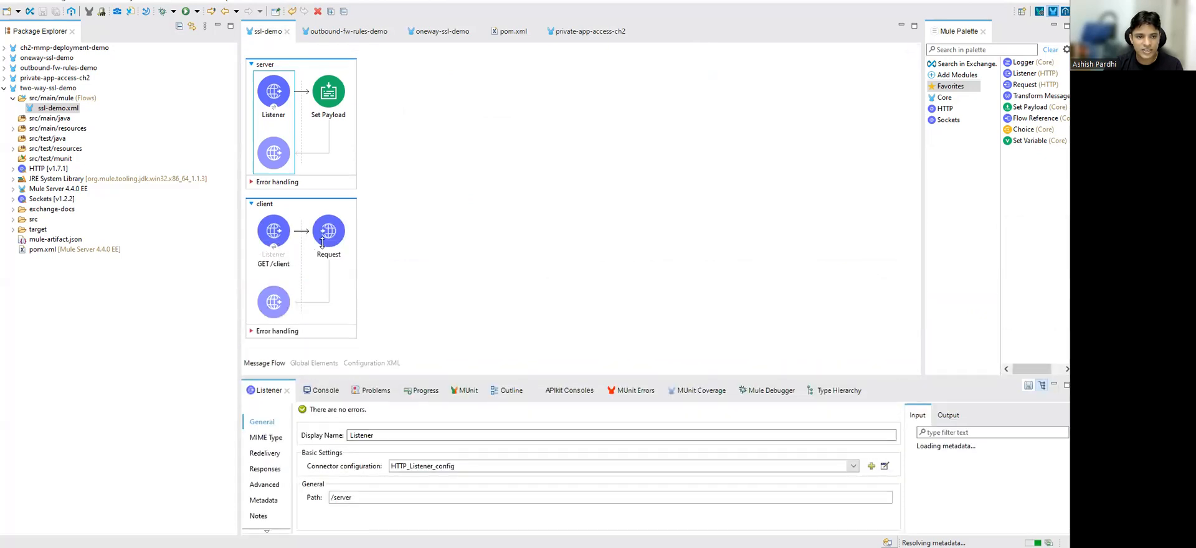
left_click(328, 231)
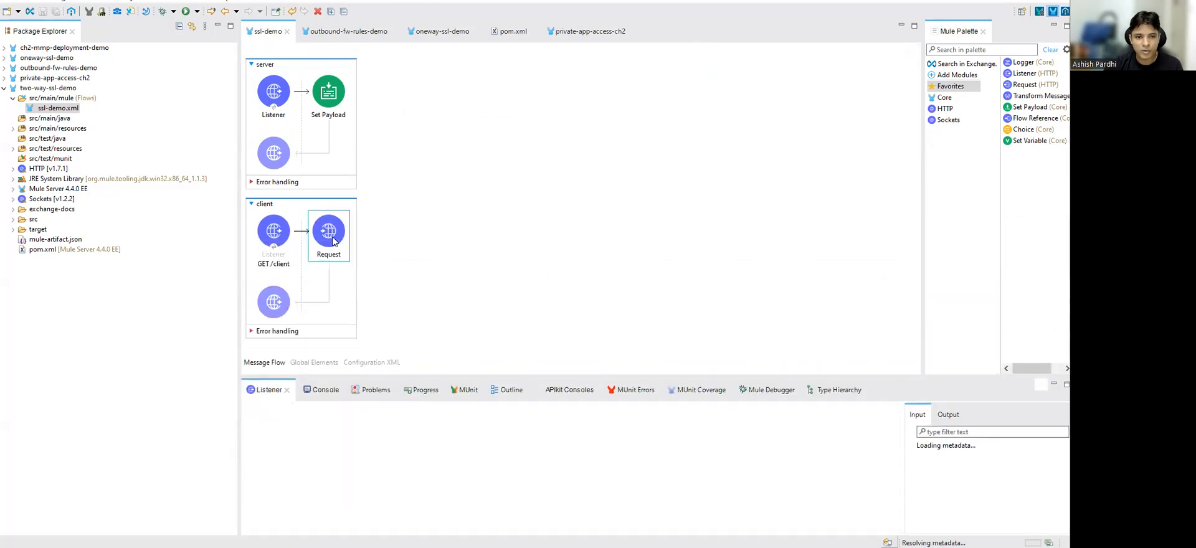
left_click(328, 232)
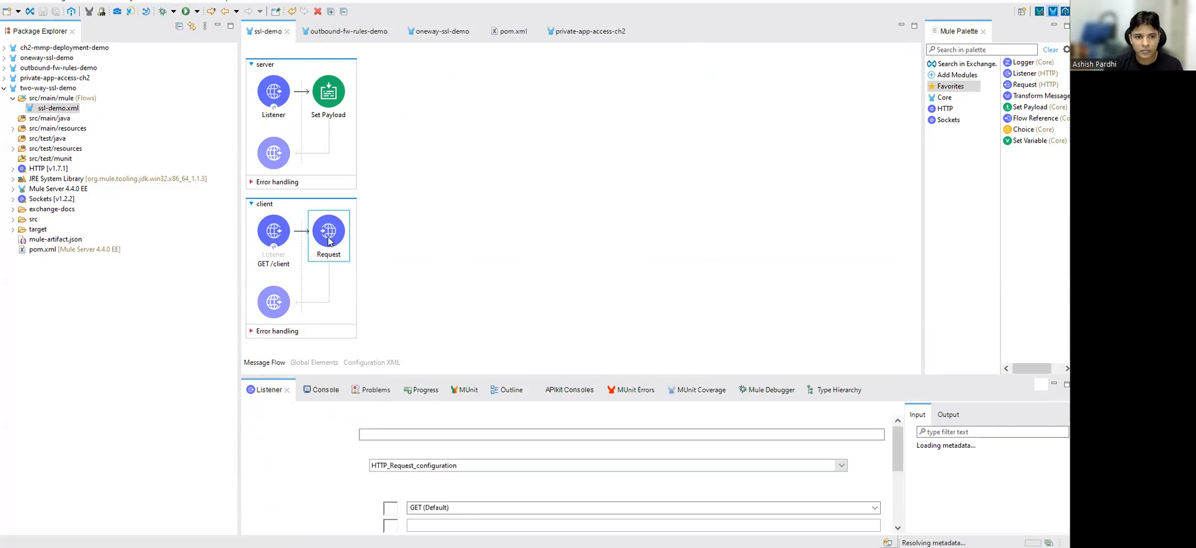
left_click(329, 232)
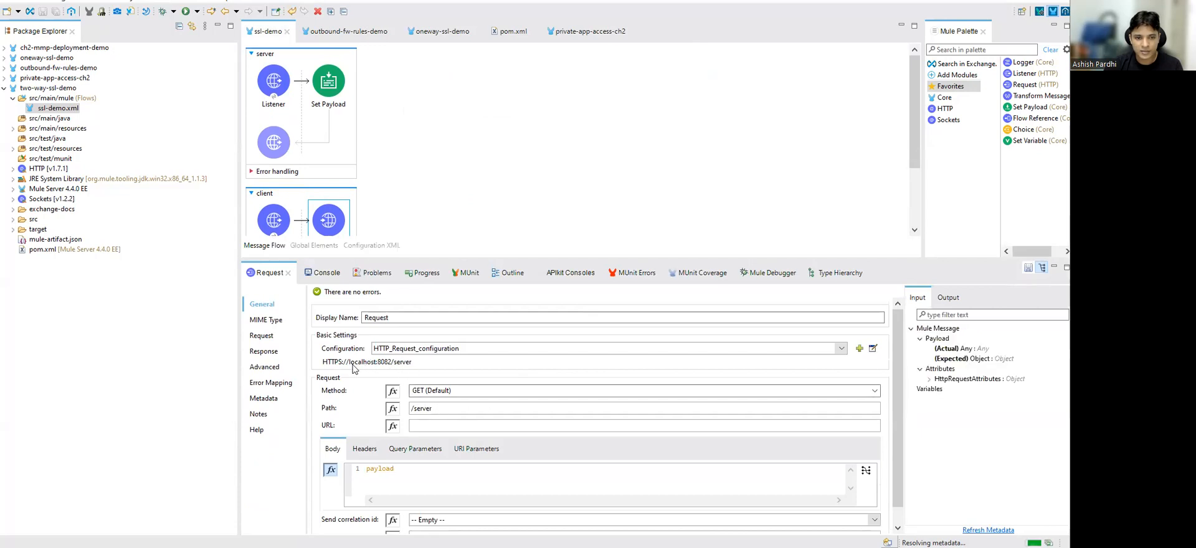
mouse_move(411, 370)
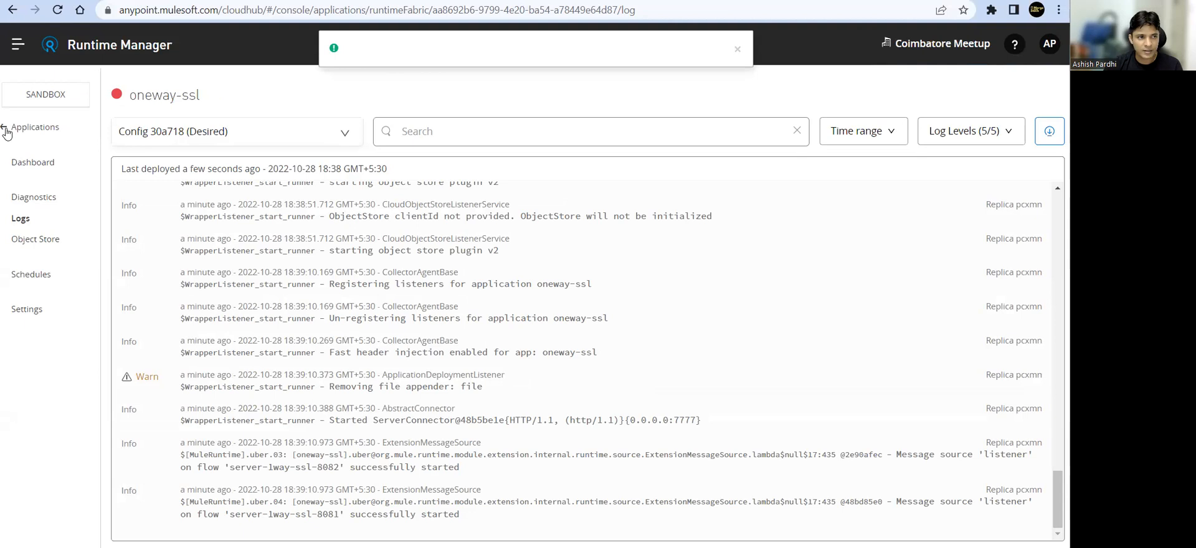
Open oneway-ssl from the applications list and copy its cloudhub.io application URL.
left_click(36, 126)
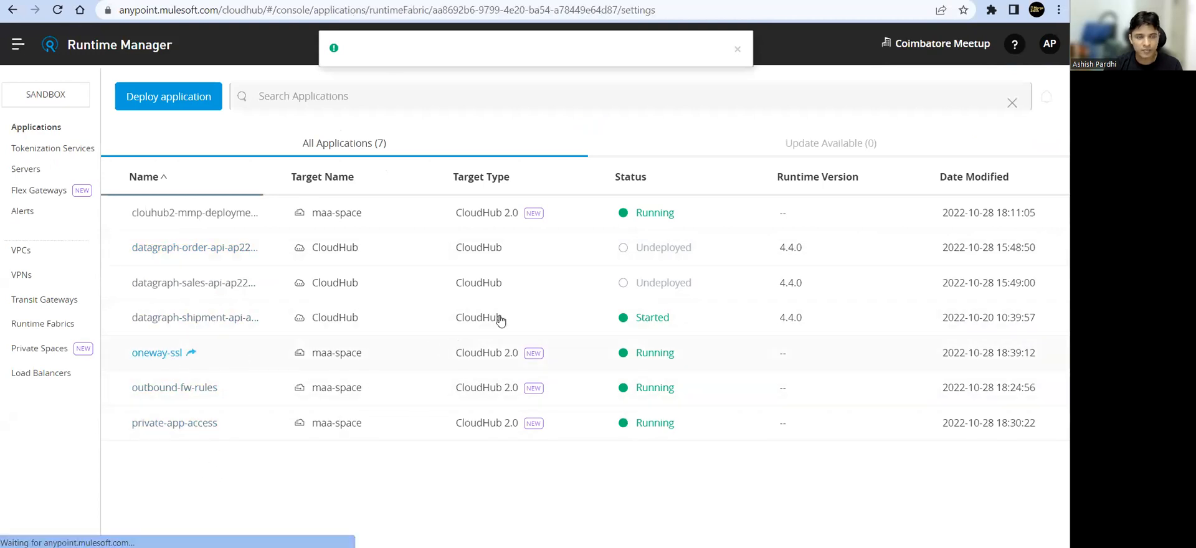
left_click(156, 352)
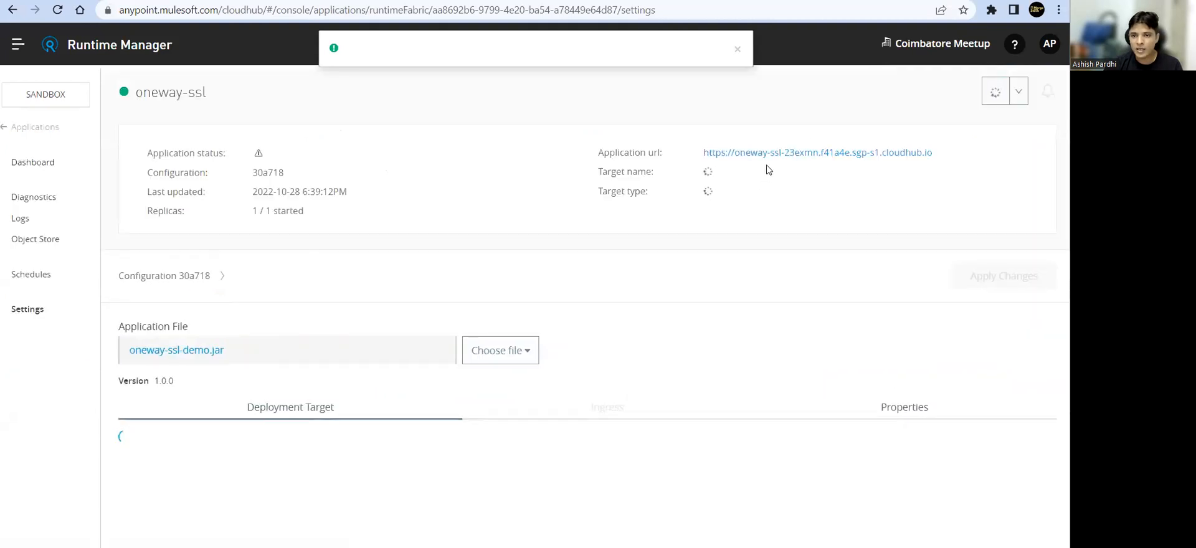
right_click(816, 152)
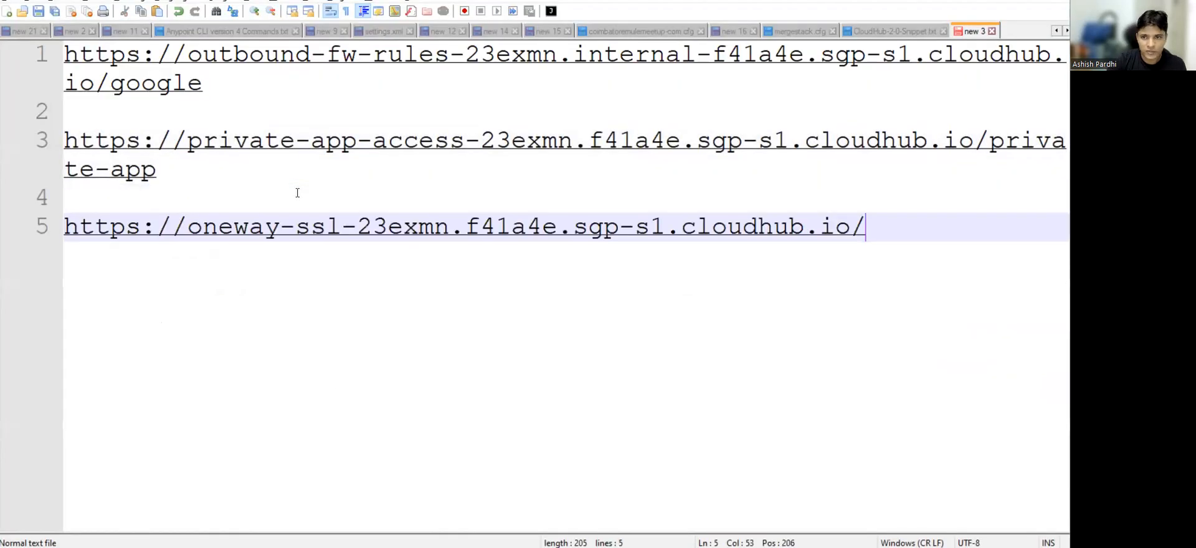
Append server-8082 to the oneway-ssl URL and add a copy of the line below it.
type("serve")
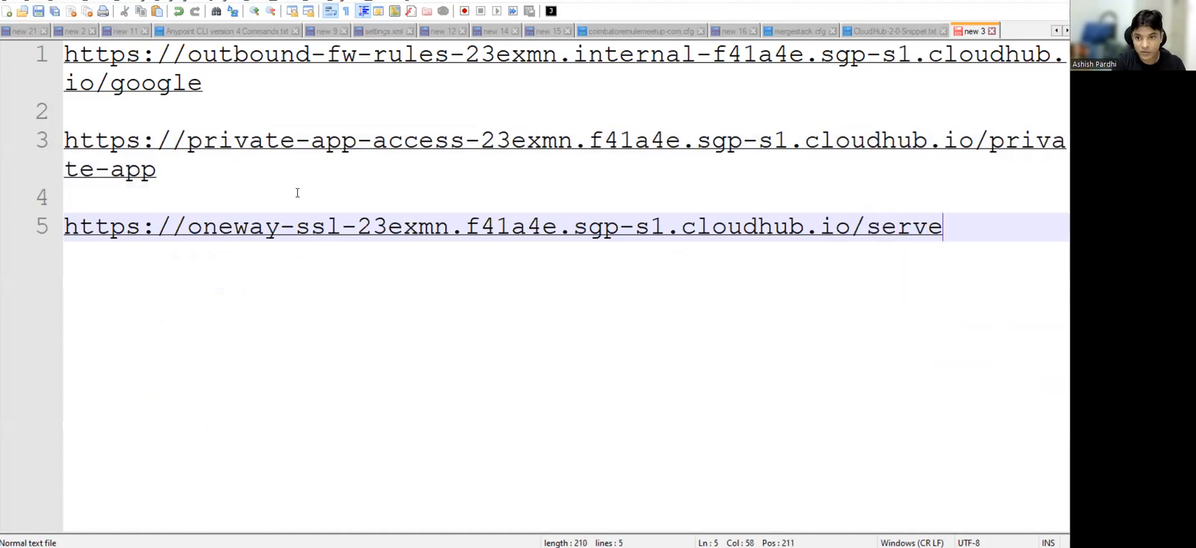
type("r-8")
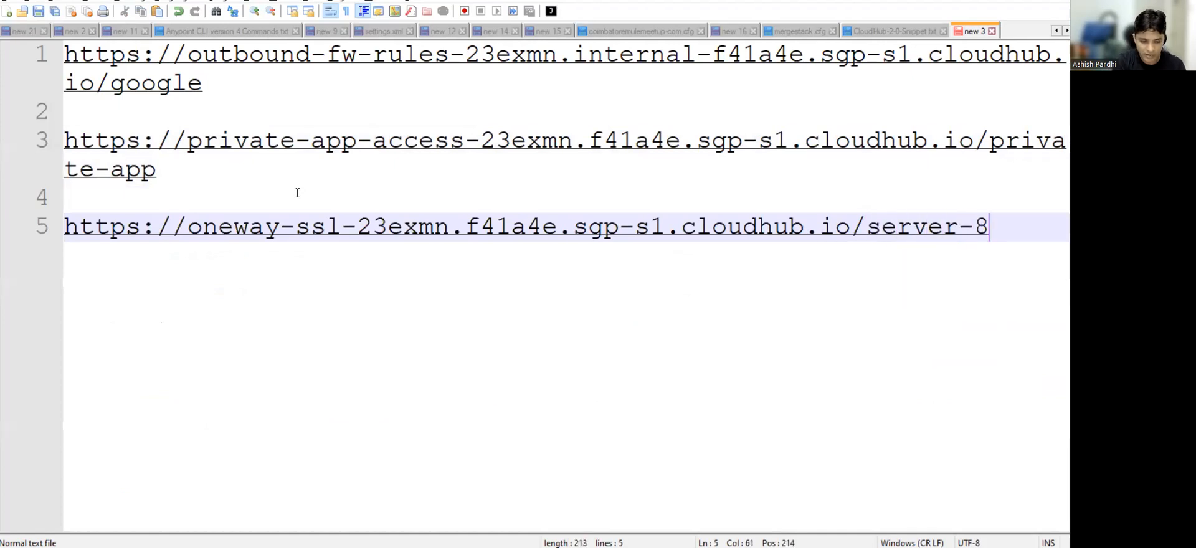
type("082")
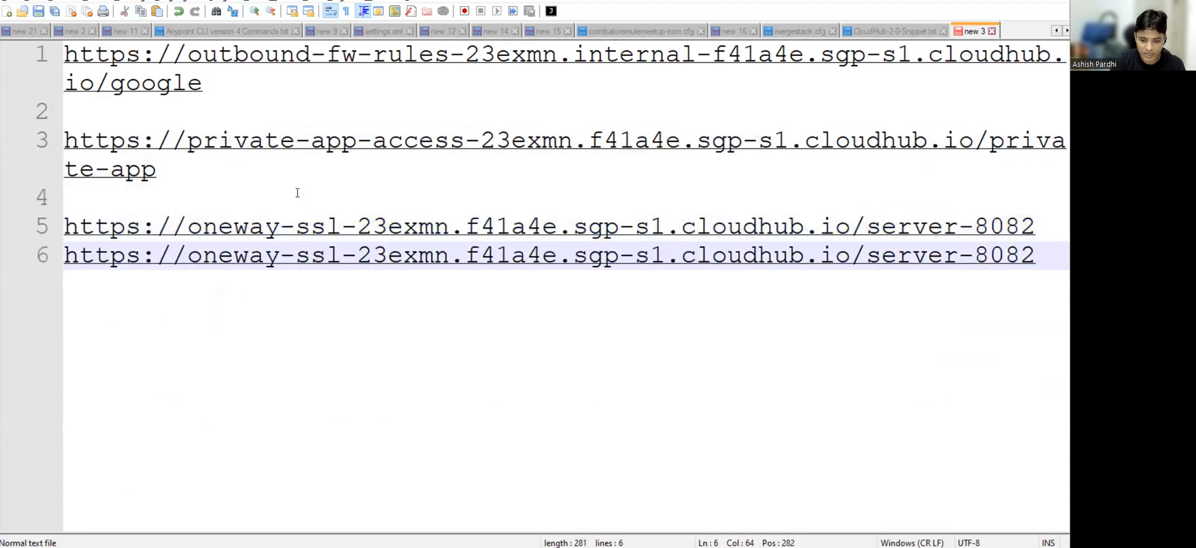
type("1")
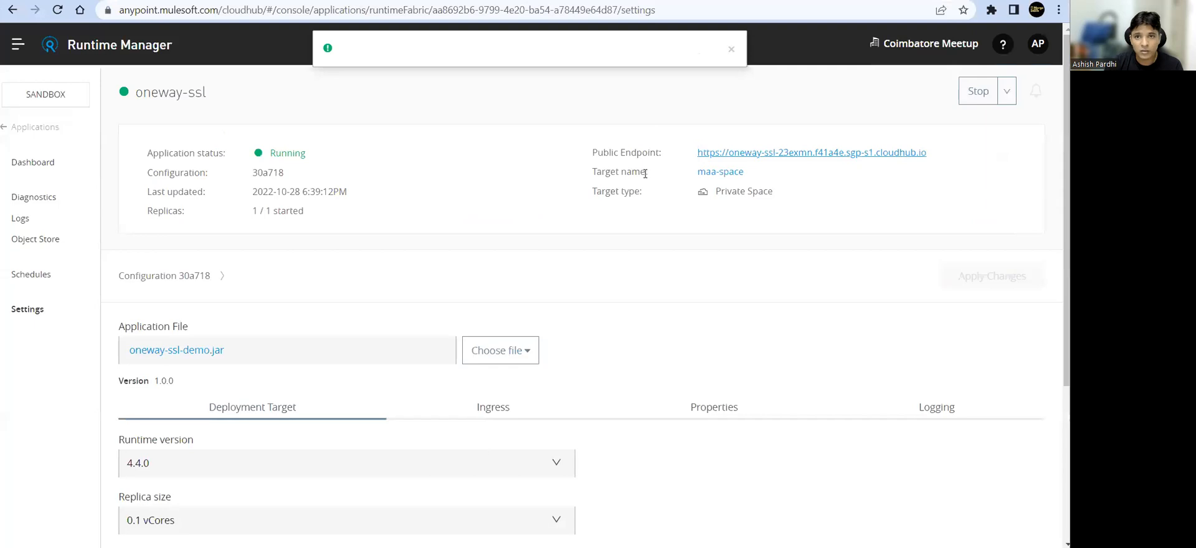
type("https://oneway-ssl-23exmn.f41a4e.sgp-s1.cloudhub.io/server-8082")
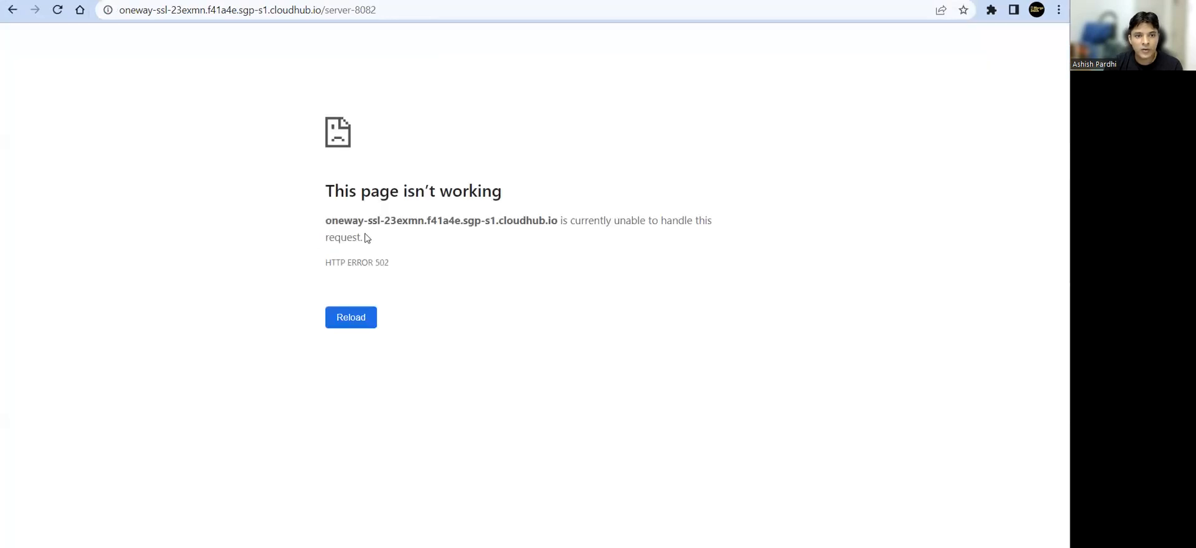
mouse_move(683, 238)
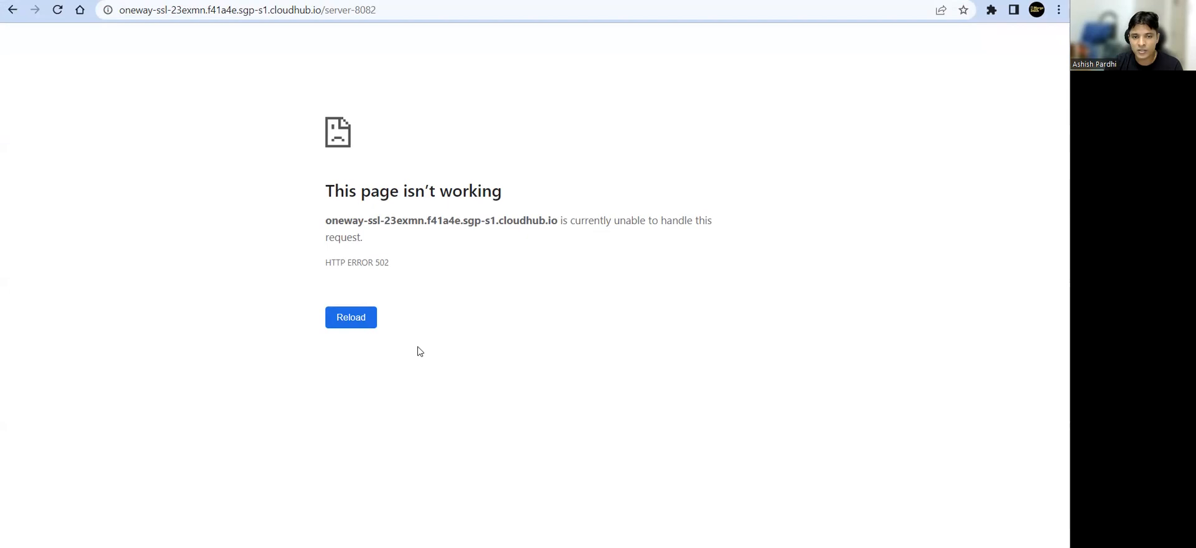
Change the Chrome address from /server-8082 to /server-8081; it also shows HTTP ERROR 502.
left_click(244, 10)
type("1")
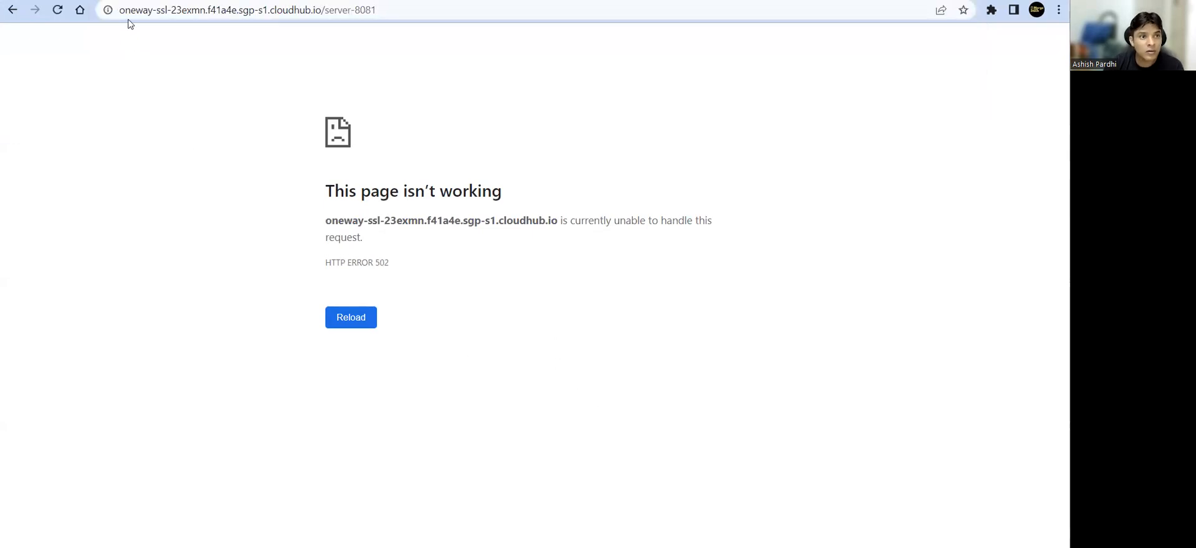
mouse_move(396, 133)
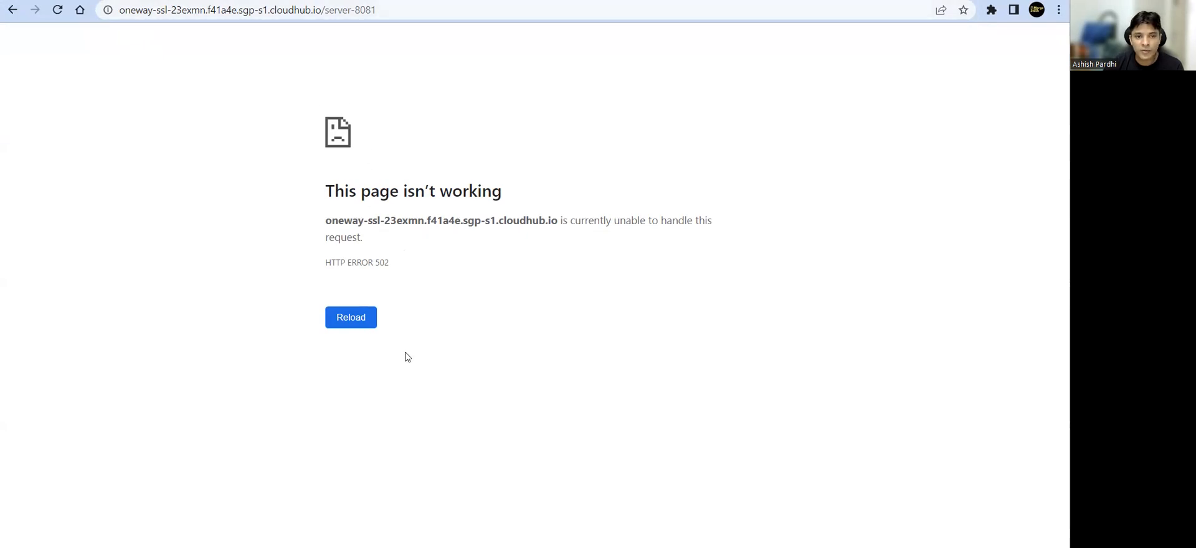
mouse_move(338, 309)
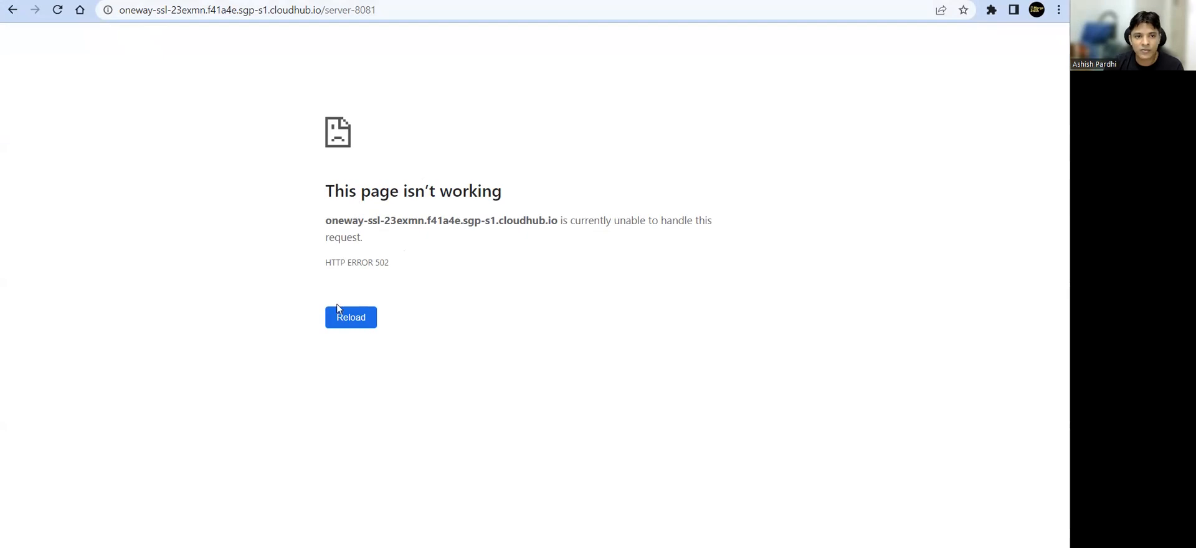
mouse_move(480, 359)
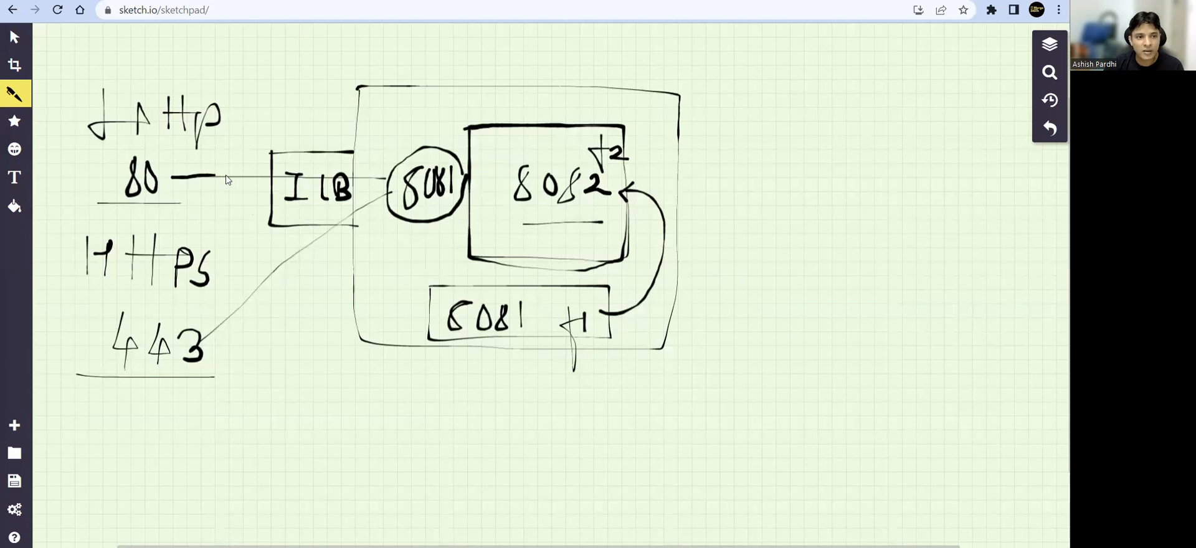
Draw an arrow from the 80 label into the LB box and a small box to the right.
left_click_drag(217, 177, 271, 176)
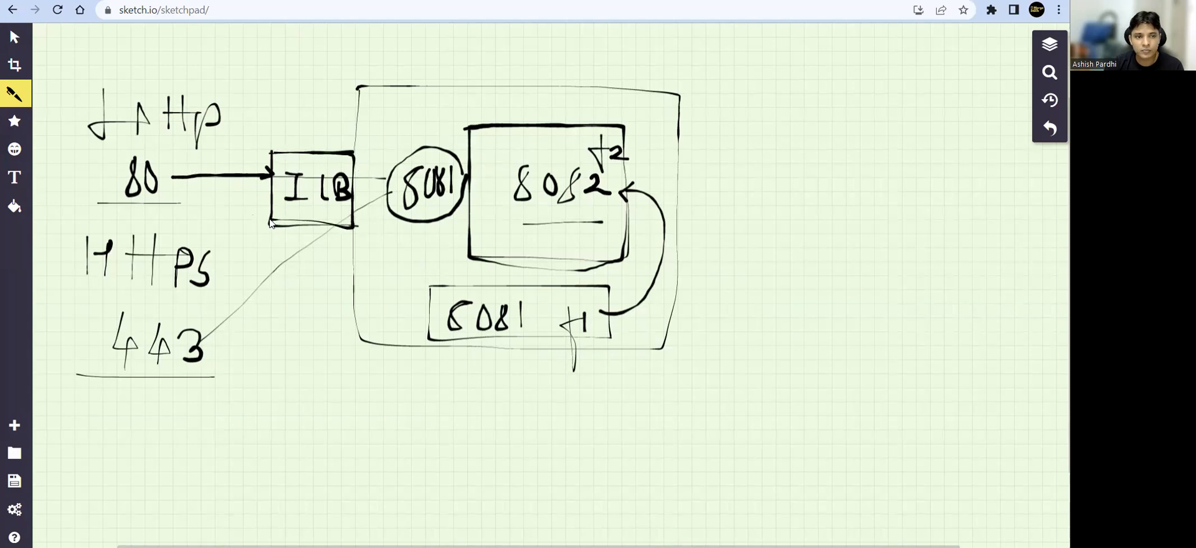
mouse_move(313, 210)
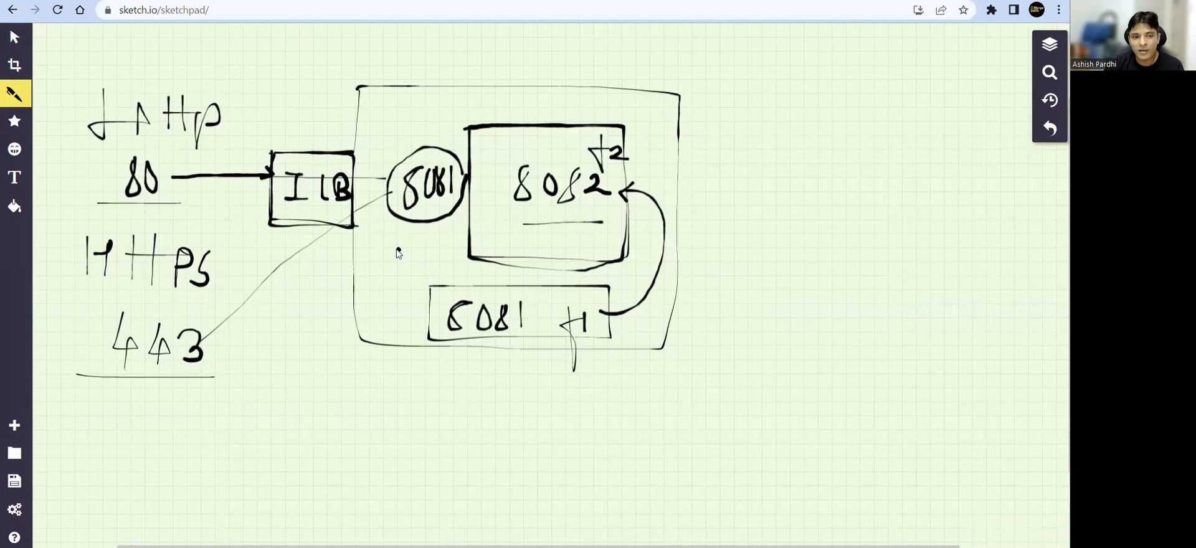
left_click_drag(752, 183, 832, 244)
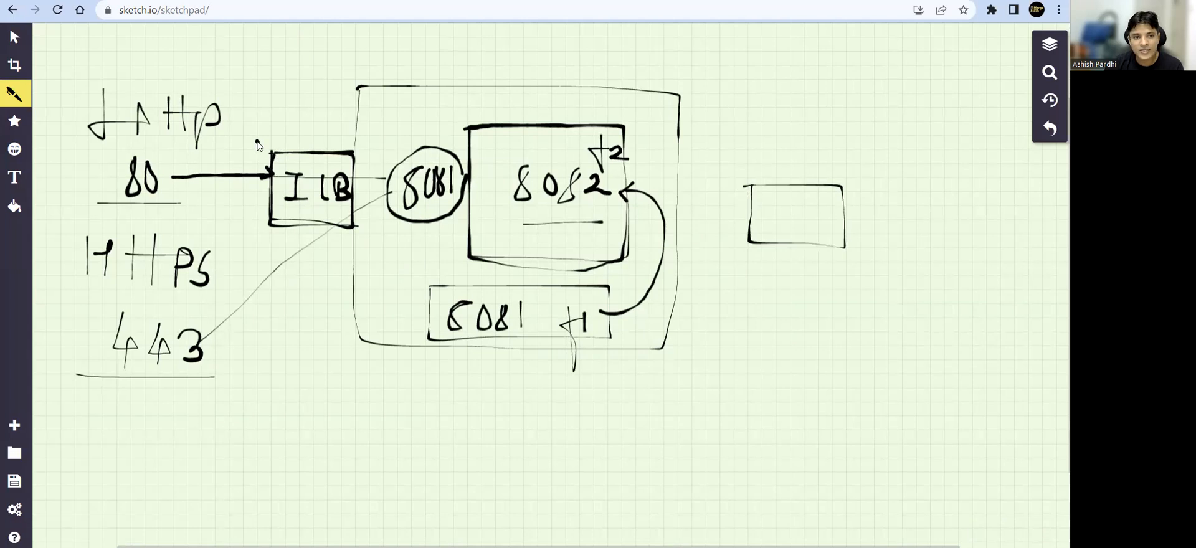
mouse_move(288, 172)
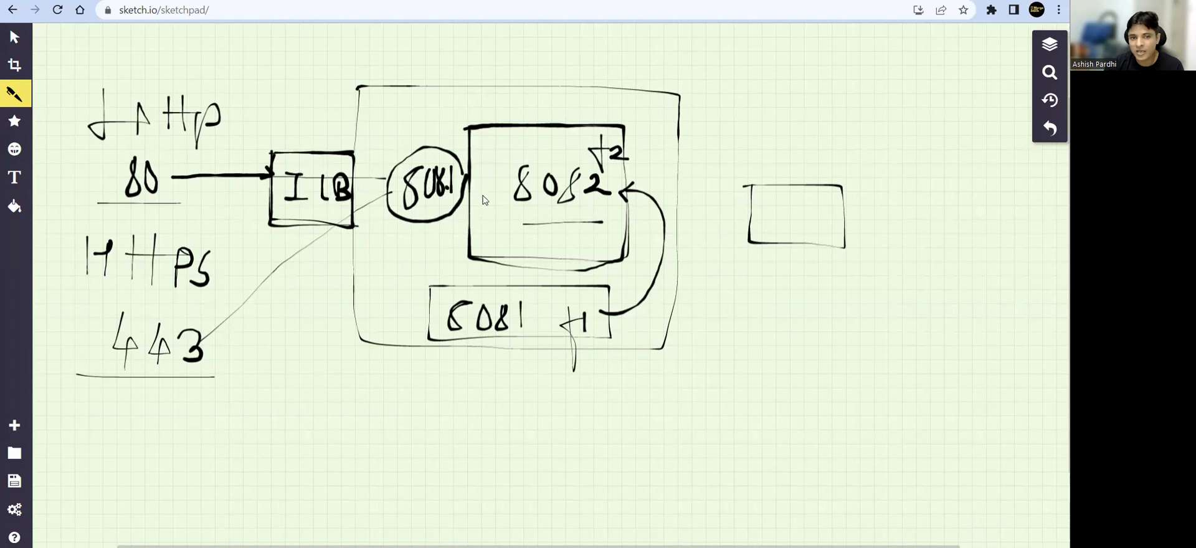
mouse_move(595, 211)
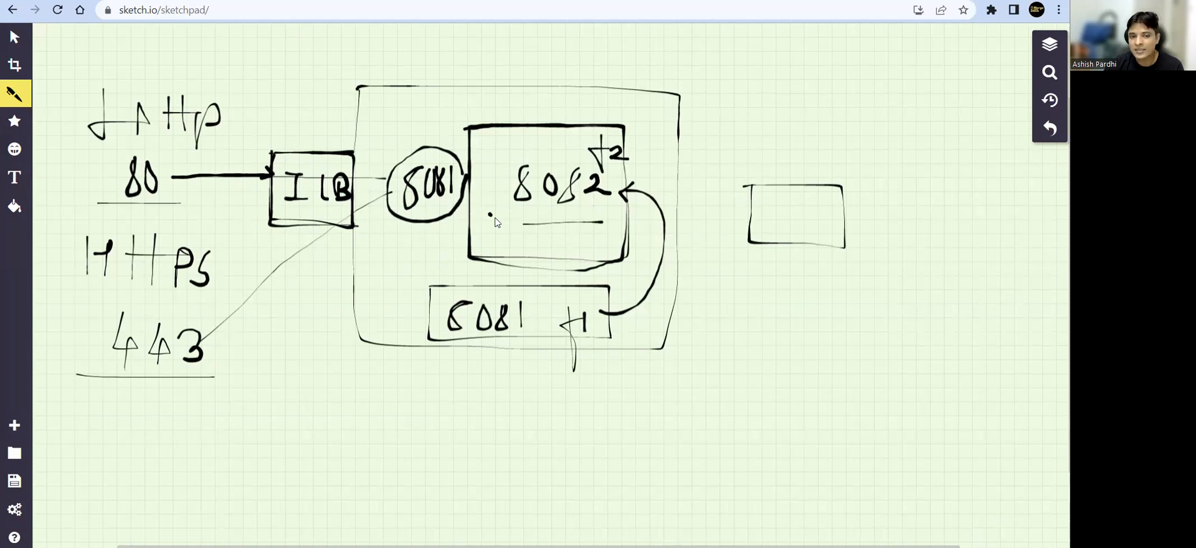
mouse_move(528, 216)
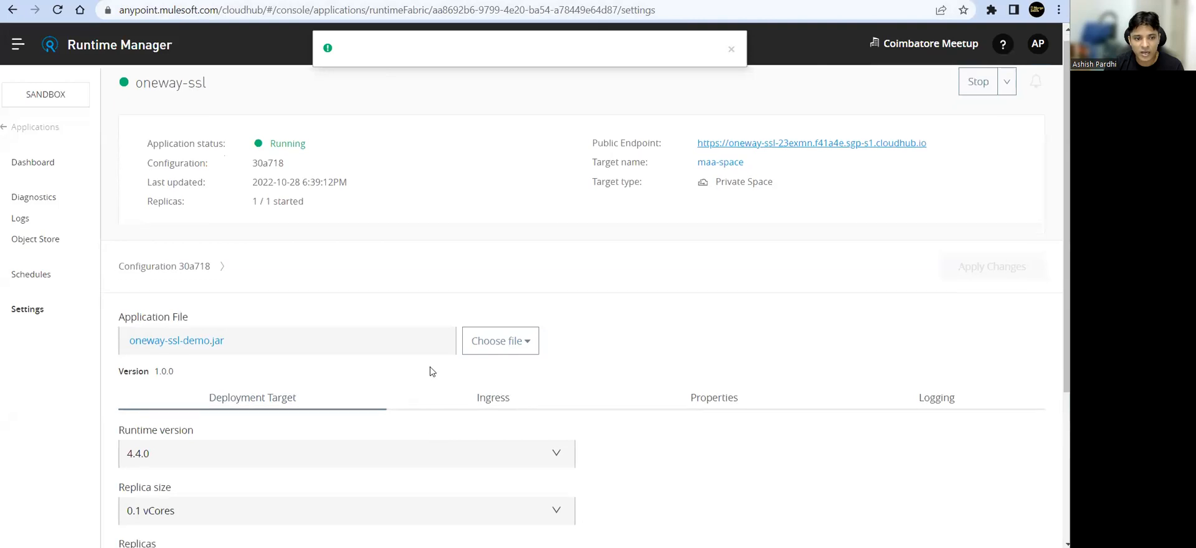
Check oneway-ssl's Ingress options, apply changes, and open the replica rollout status.
left_click(492, 397)
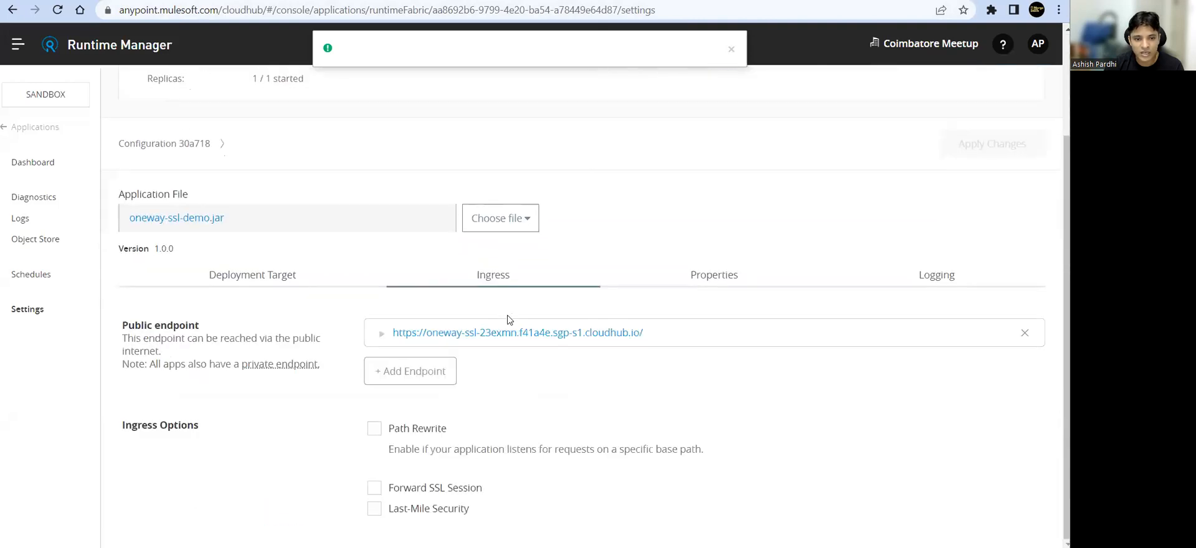
mouse_move(364, 515)
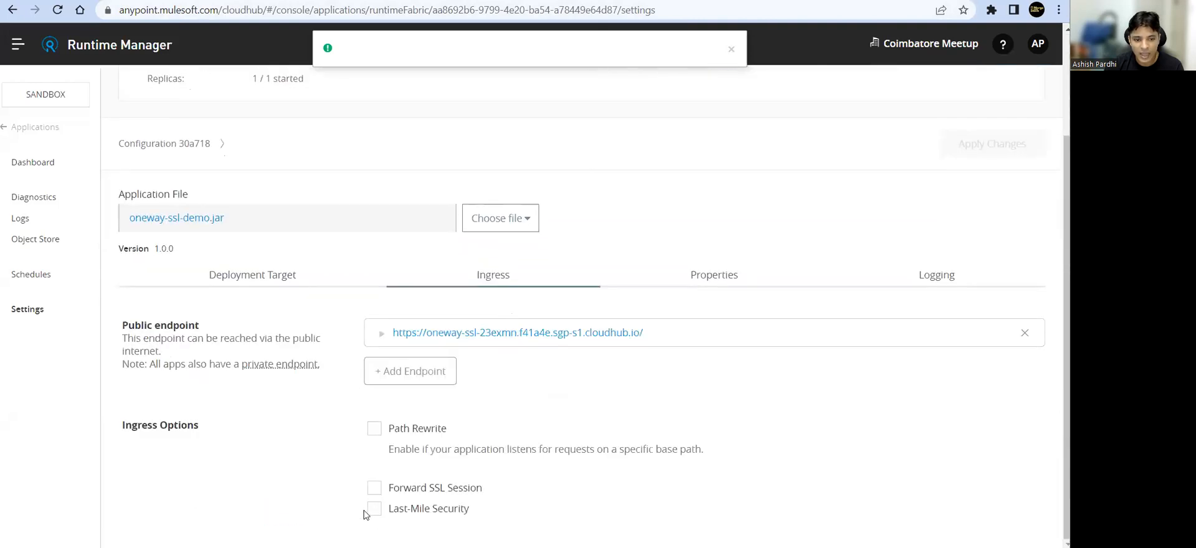
left_click(375, 508)
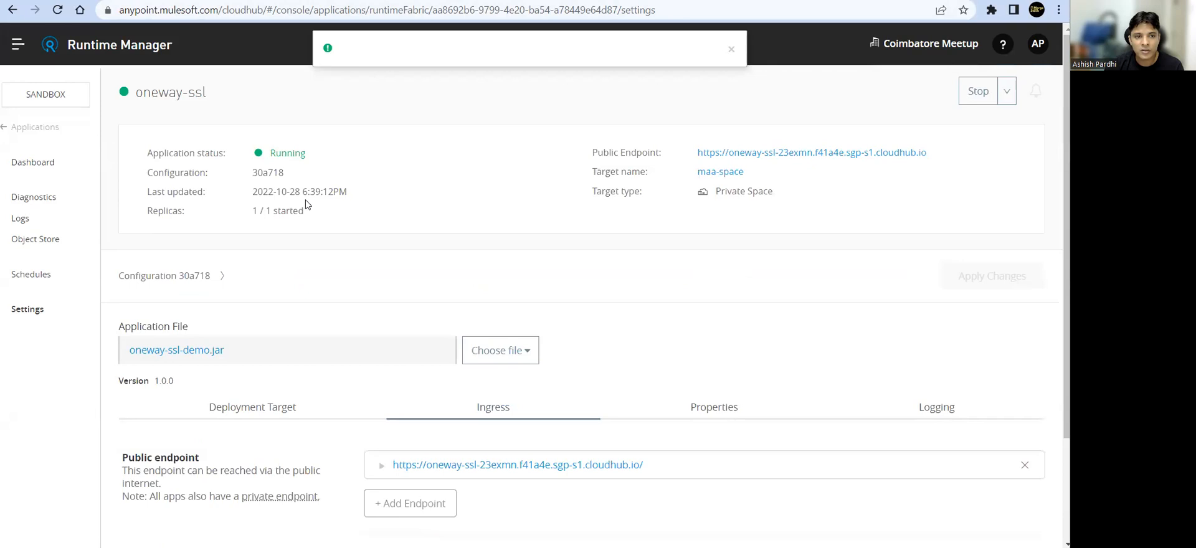
mouse_move(363, 221)
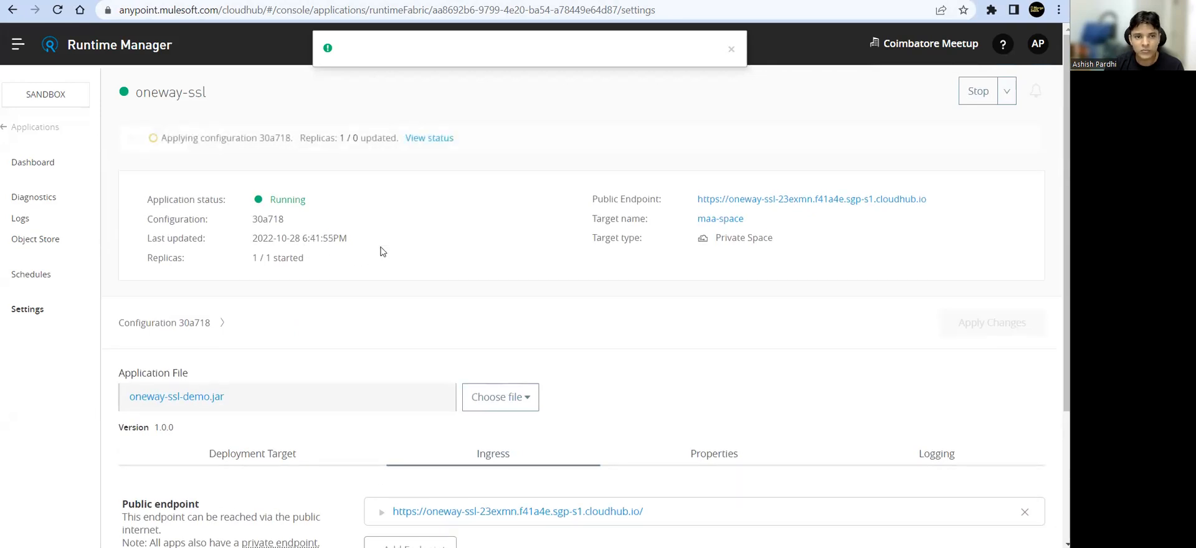
left_click(429, 138)
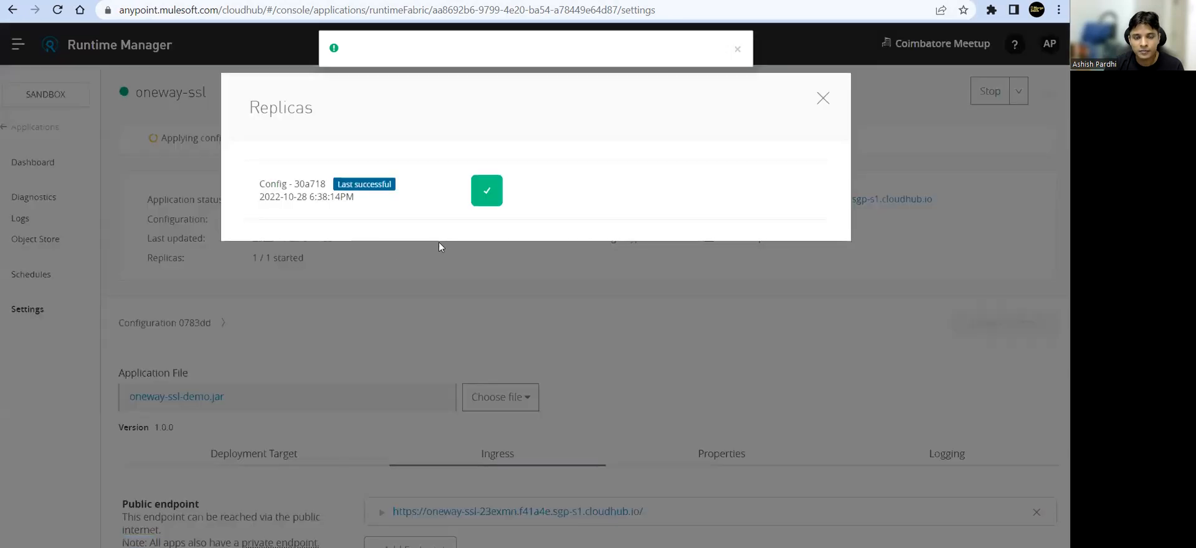
mouse_move(335, 246)
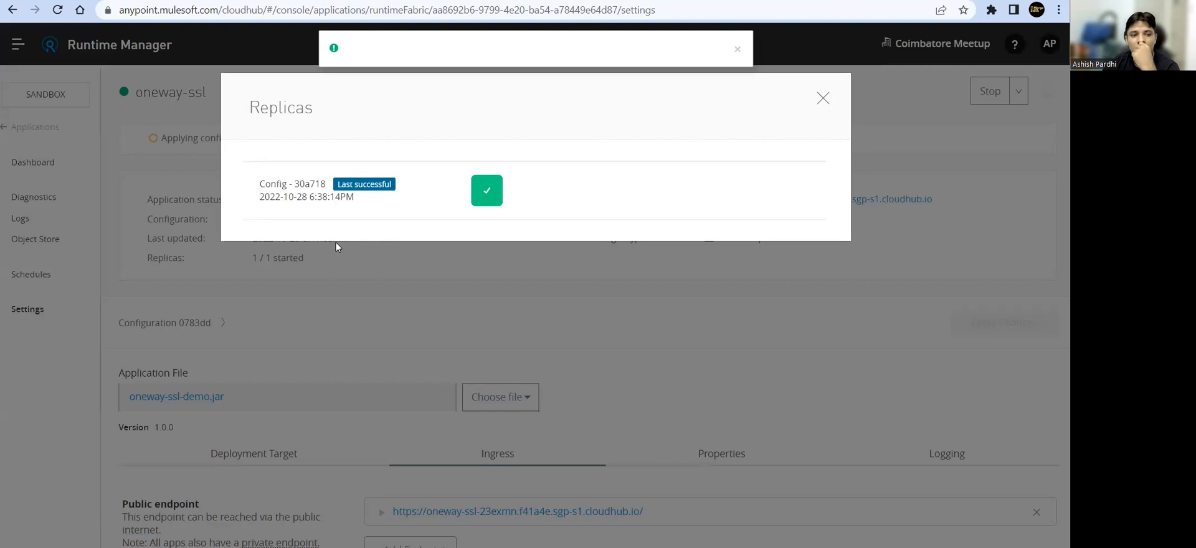
mouse_move(455, 226)
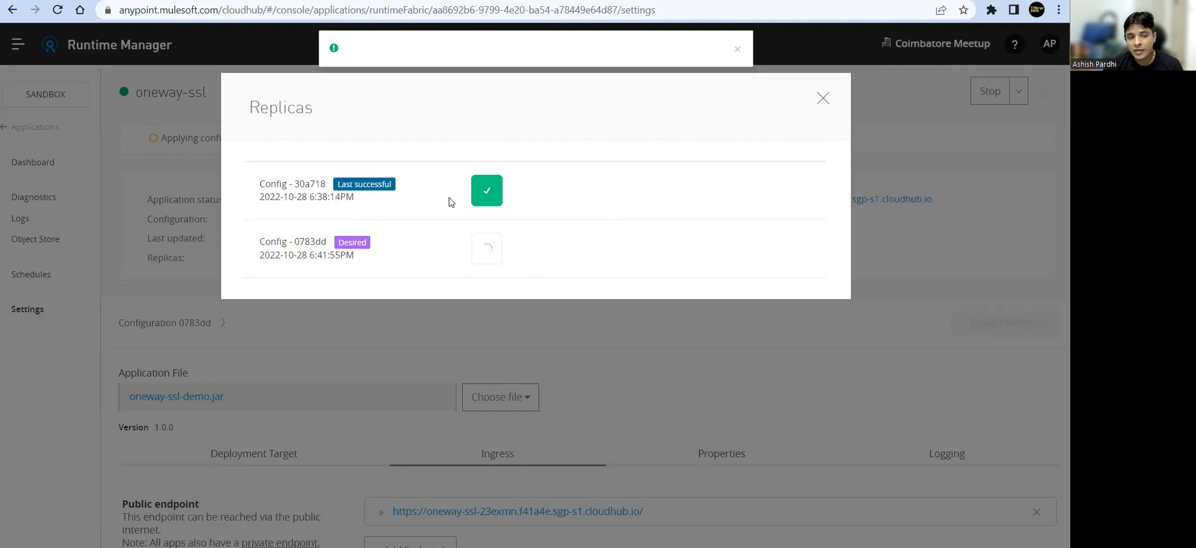
mouse_move(304, 232)
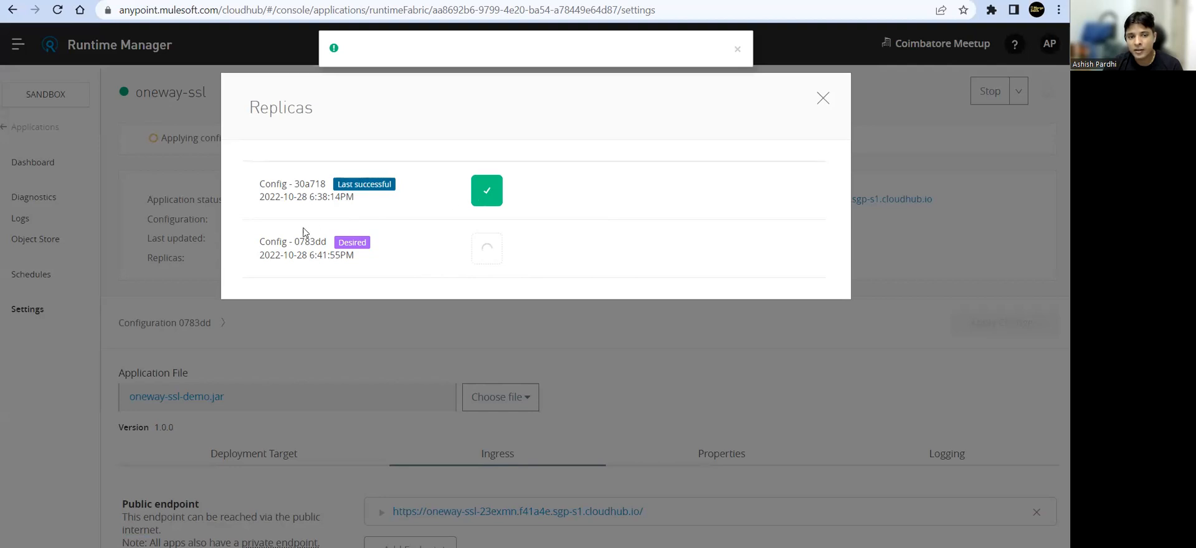
mouse_move(438, 286)
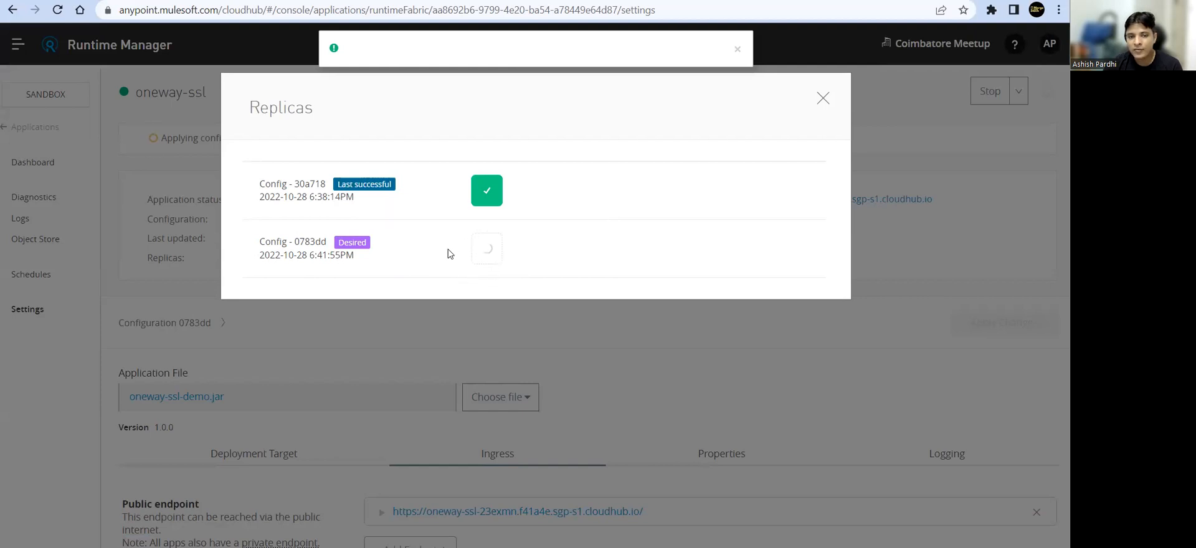
mouse_move(384, 201)
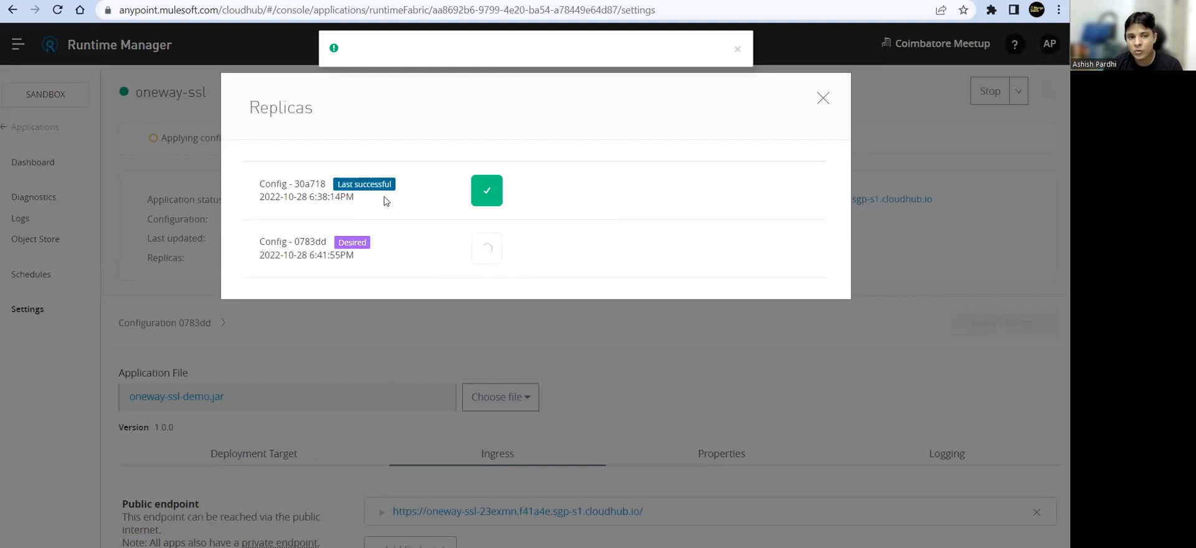
mouse_move(796, 135)
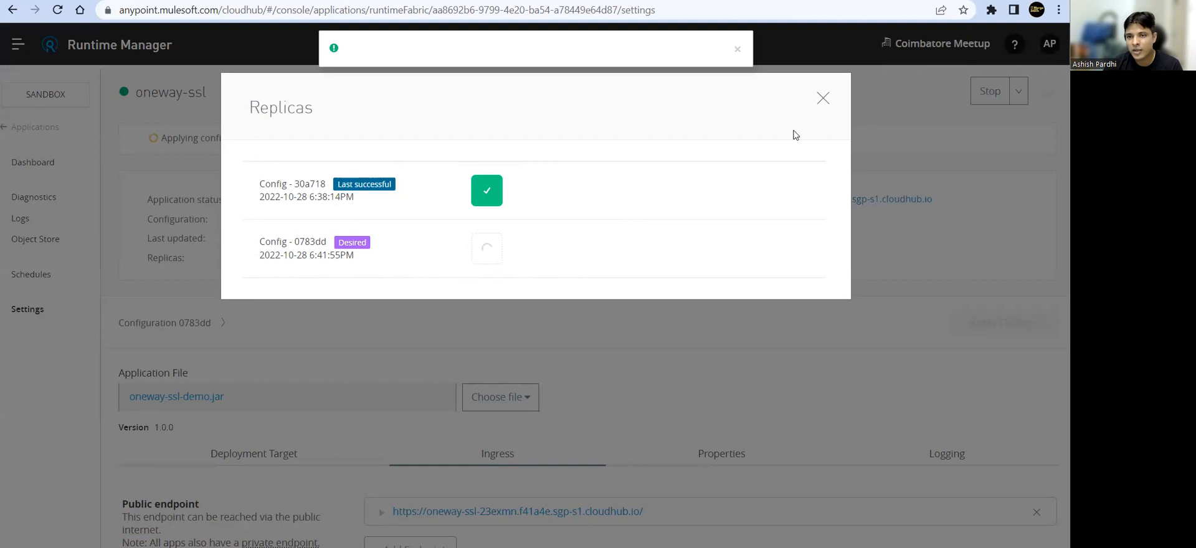
Close the Replicas status after 0783dd rolls out, then view ingress and Deployment Target settings.
left_click(822, 98)
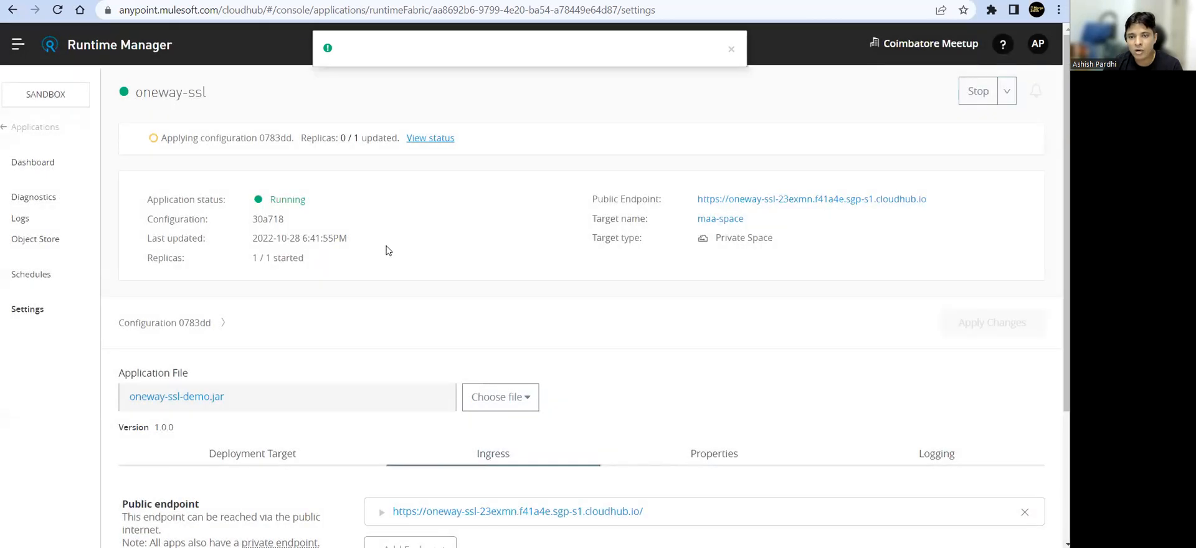
scroll("down", 3)
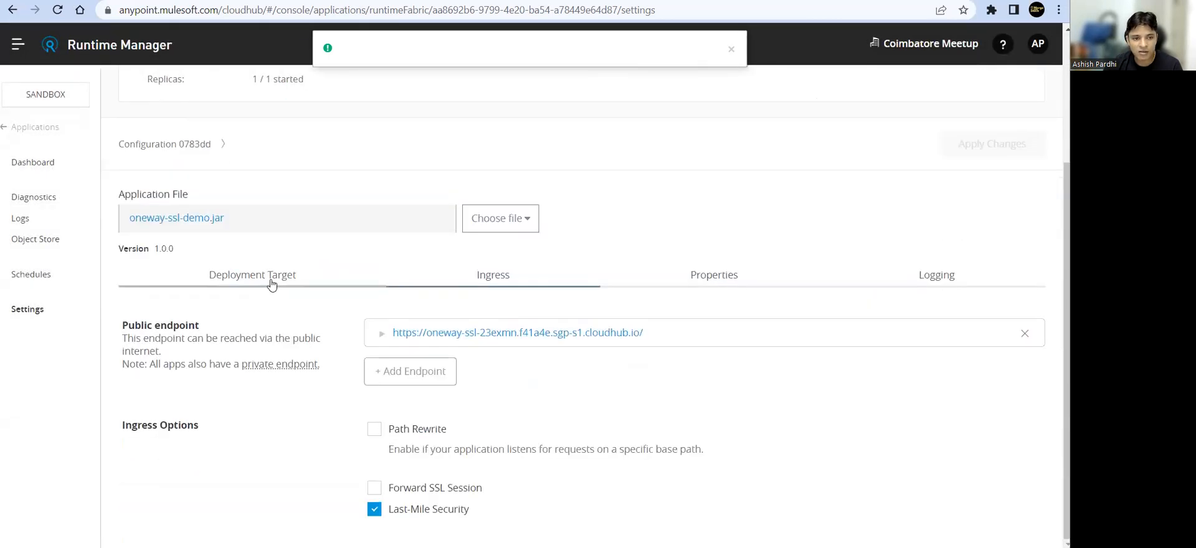
left_click(252, 275)
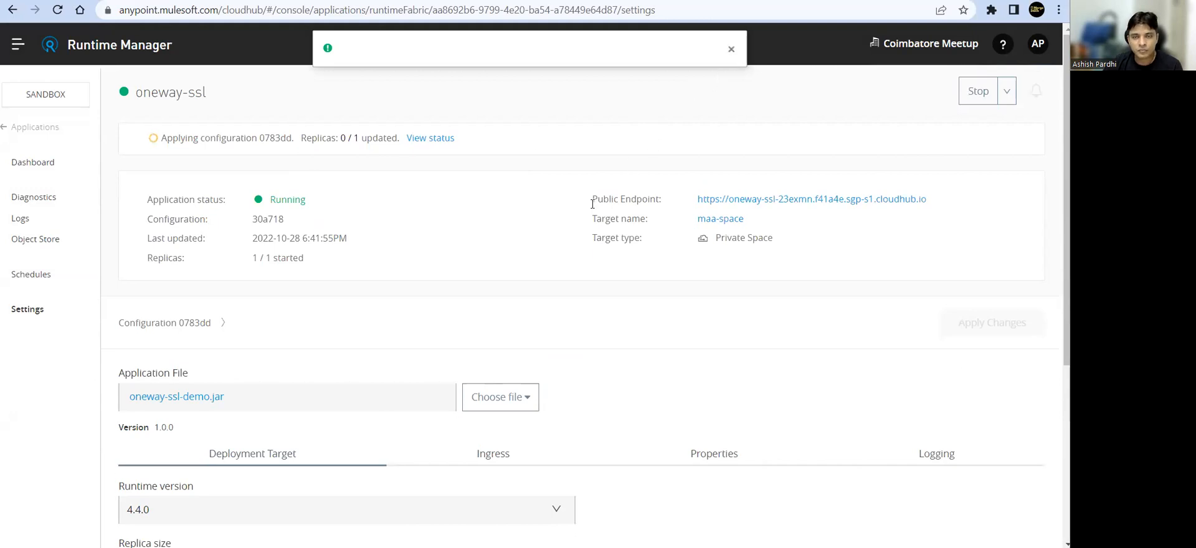
mouse_move(449, 167)
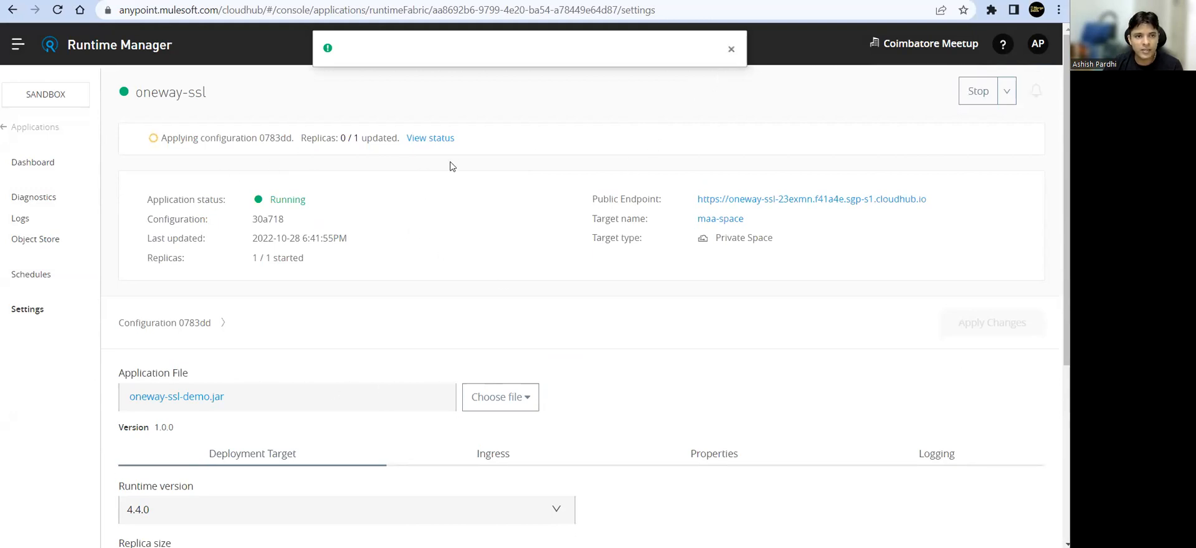
left_click(431, 138)
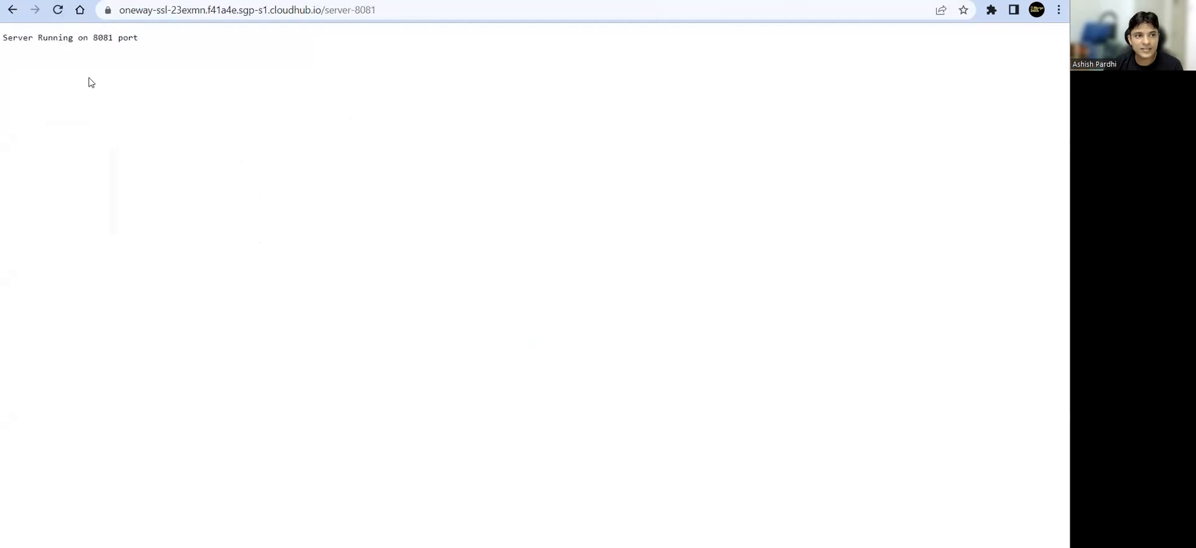
mouse_move(374, 83)
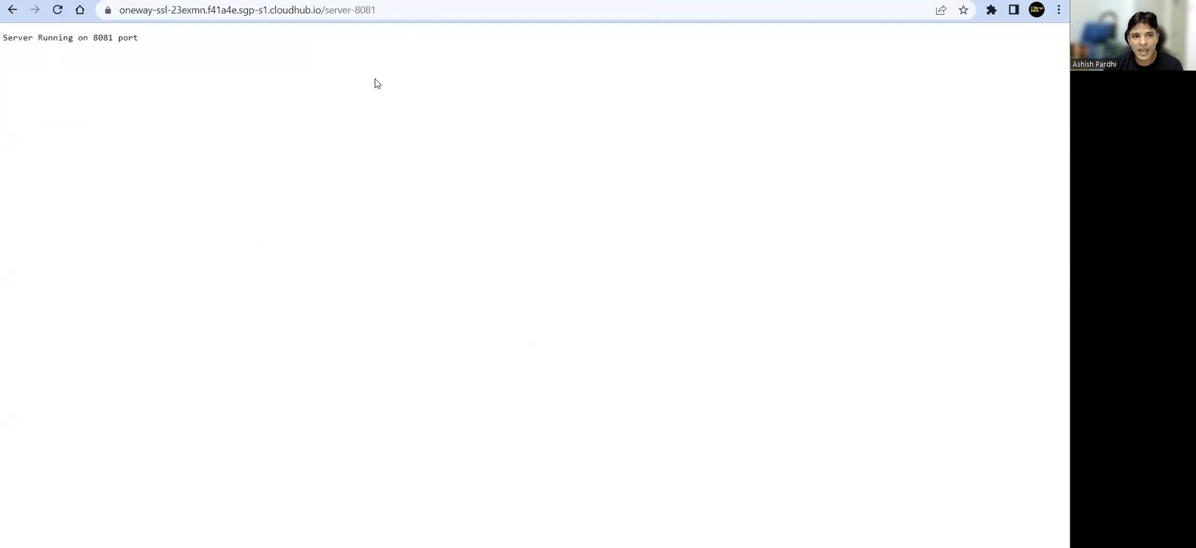
mouse_move(395, 52)
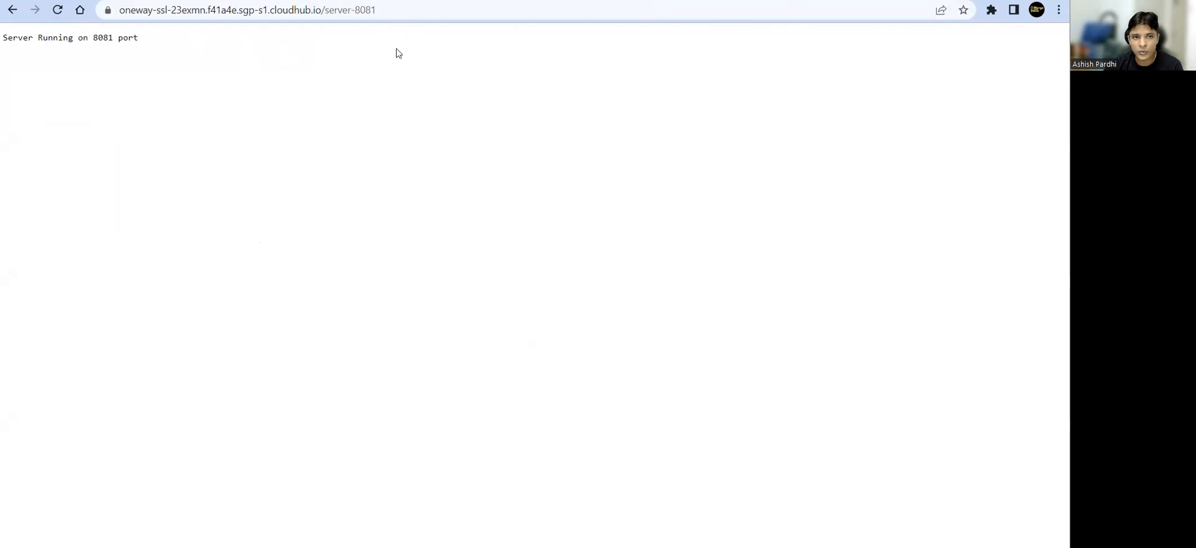
Load the /server-8082 address and highlight 'No listener for endpoint: /server-8082' in the response.
triple_click(69, 38)
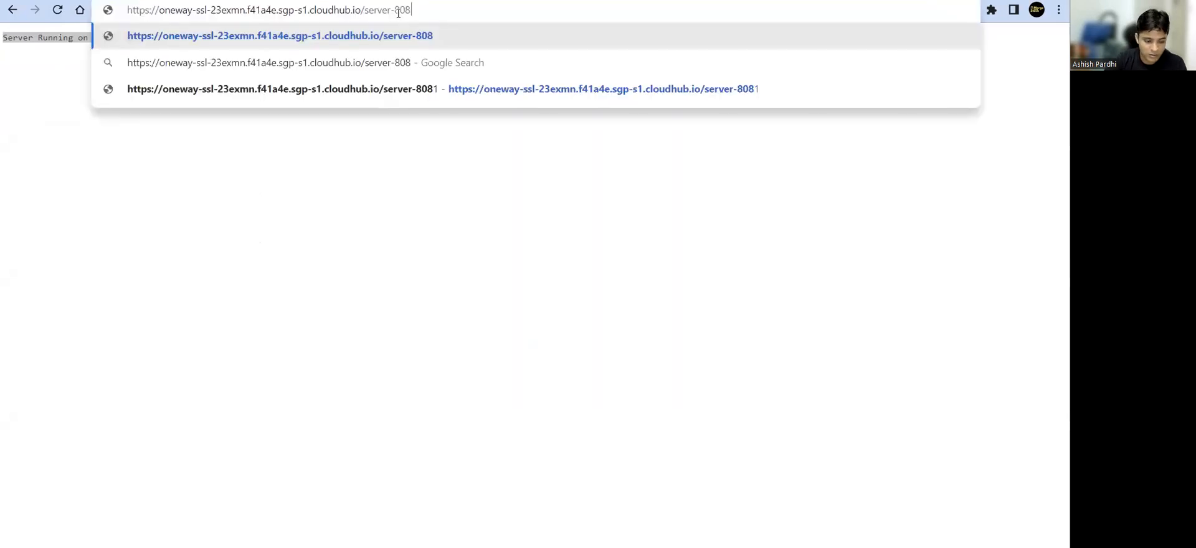
type("2")
key("Return")
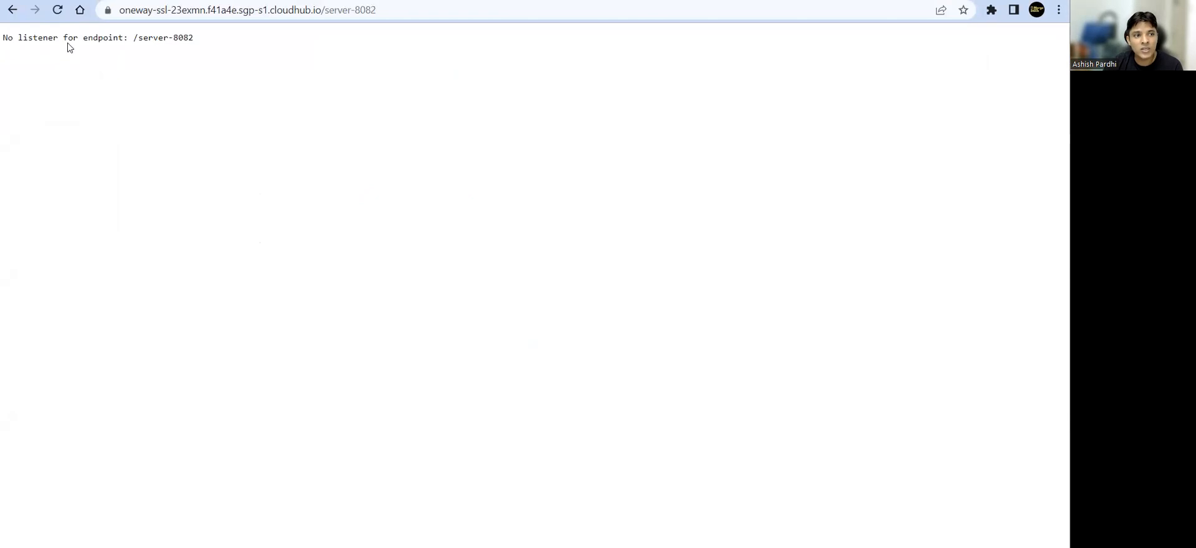
double_click(172, 37)
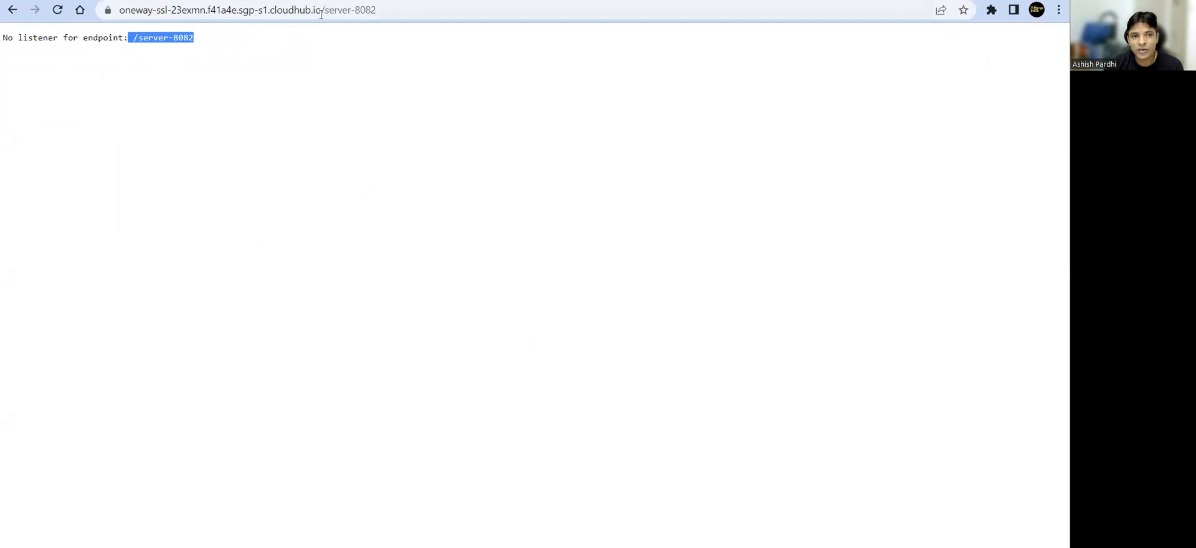
mouse_move(344, 24)
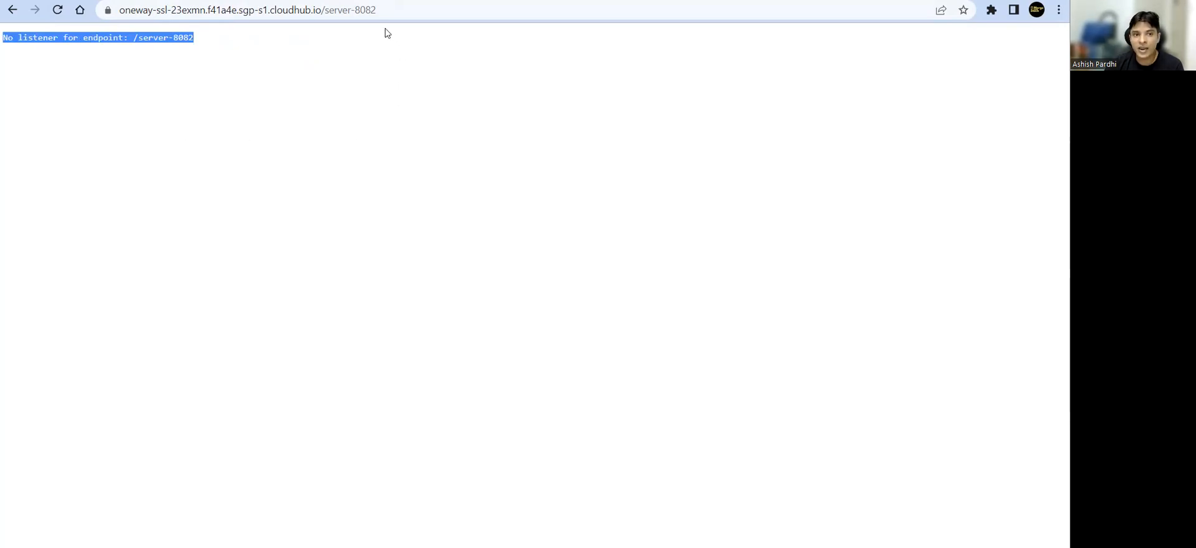
mouse_move(403, 174)
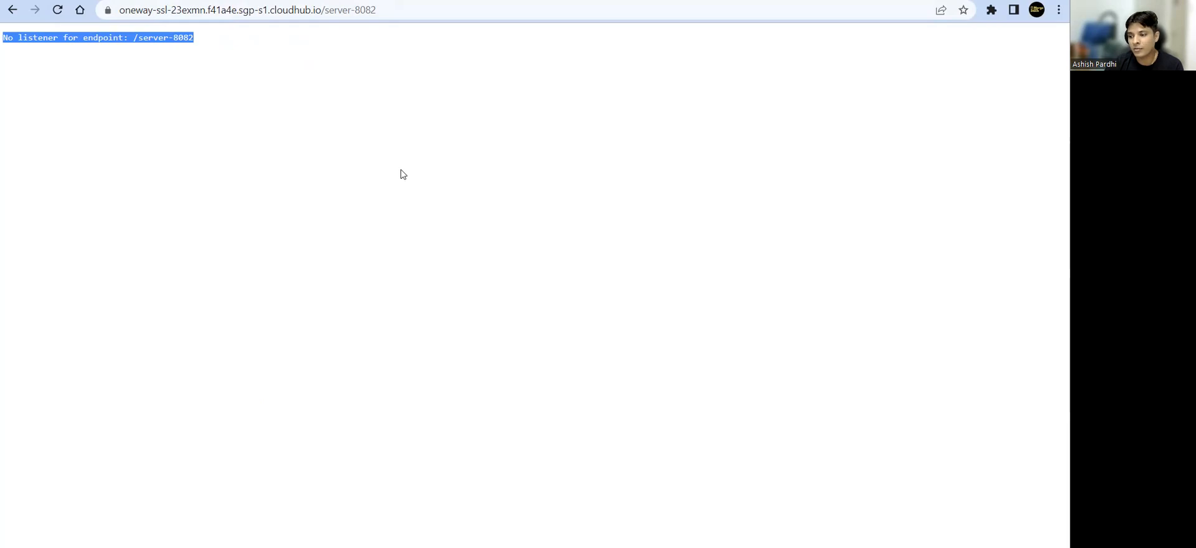
mouse_move(391, 82)
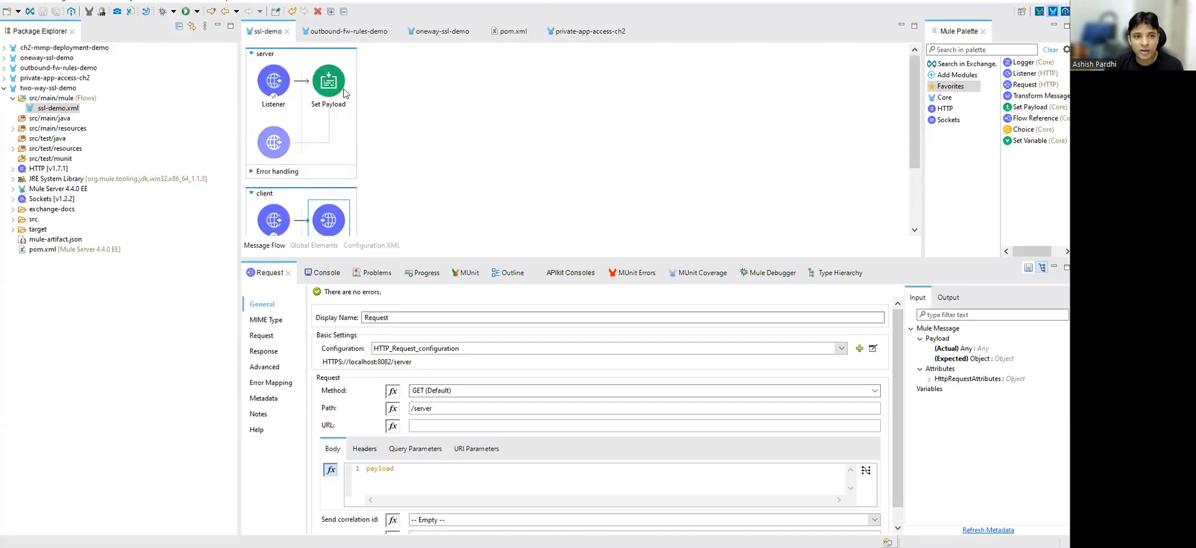
scroll("down", 3)
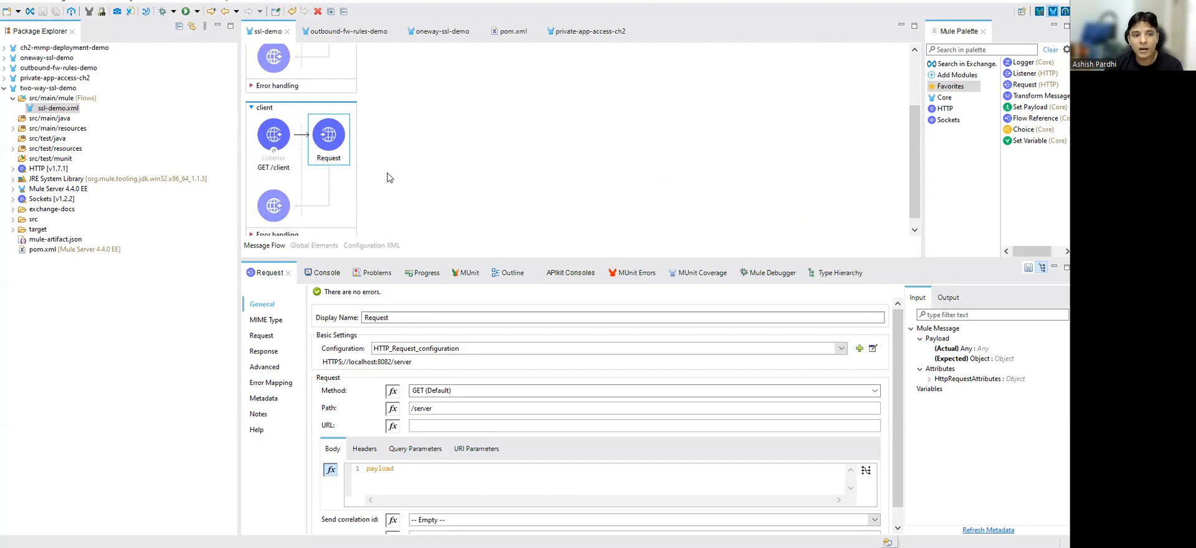
mouse_move(331, 196)
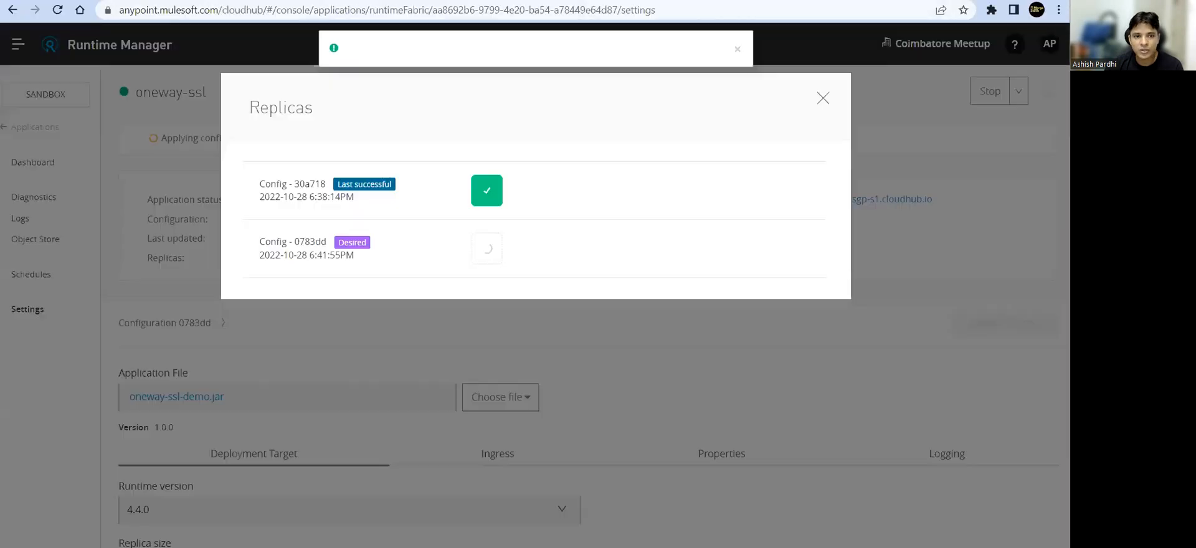
Close the Replicas status, delete oneway-ssl with the acknowledgment ticked, and return to Applications.
left_click(822, 99)
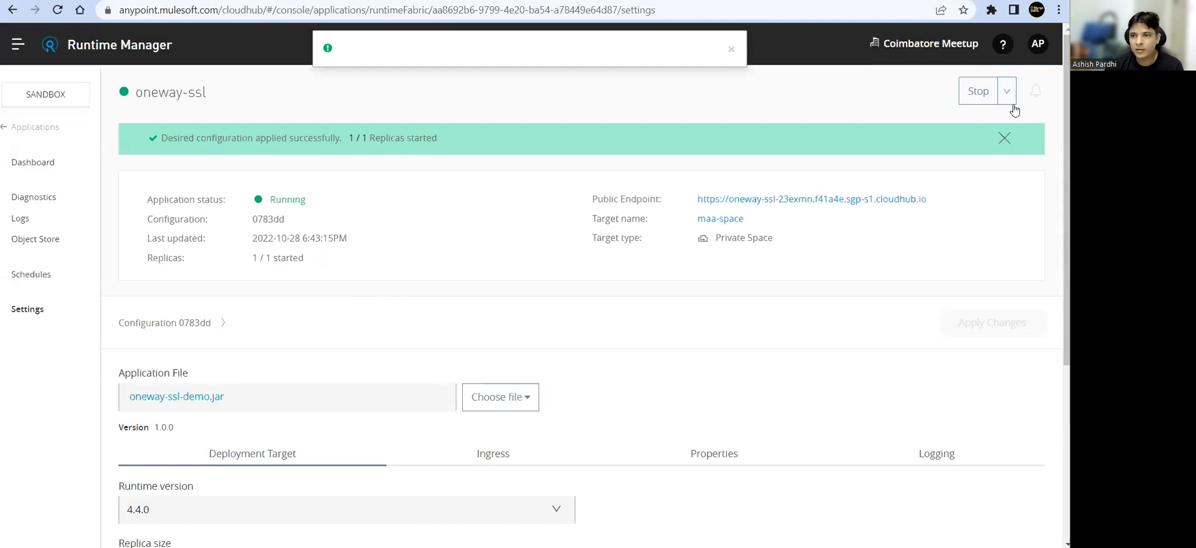
left_click(1006, 90)
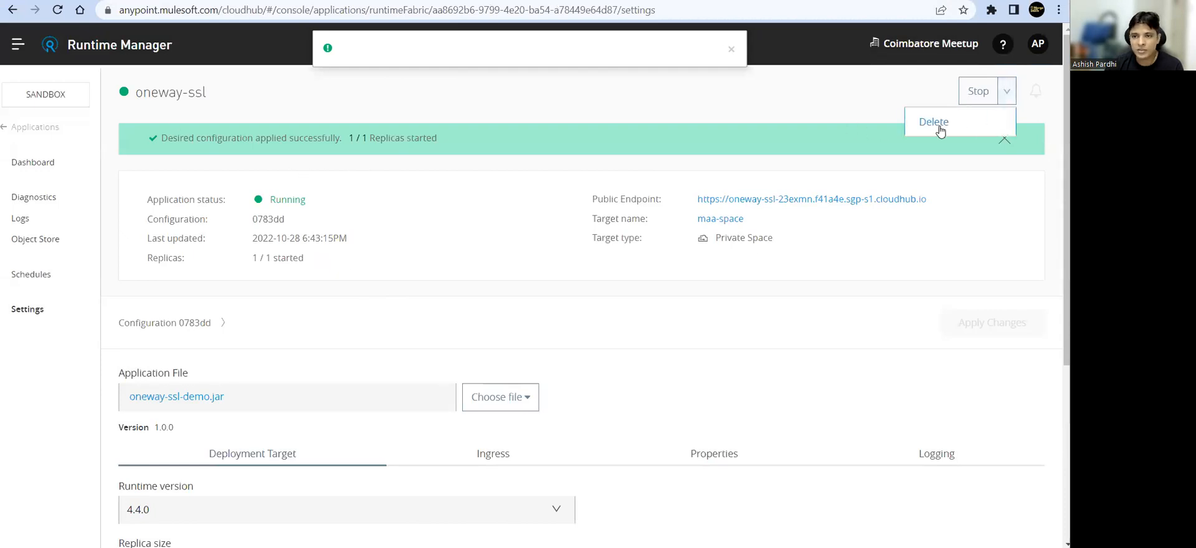
left_click(933, 121)
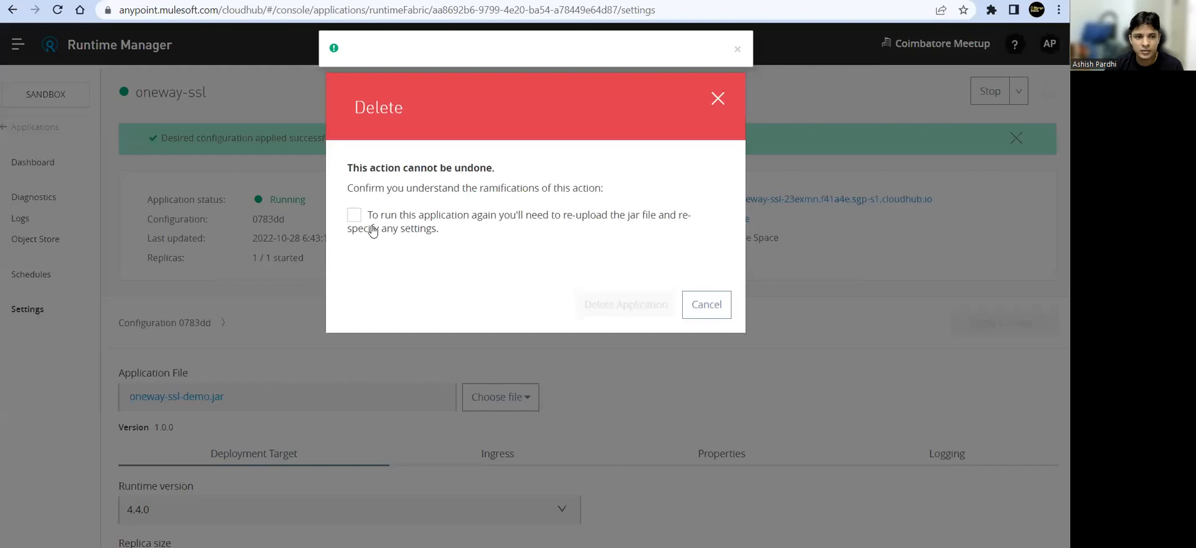
left_click(625, 304)
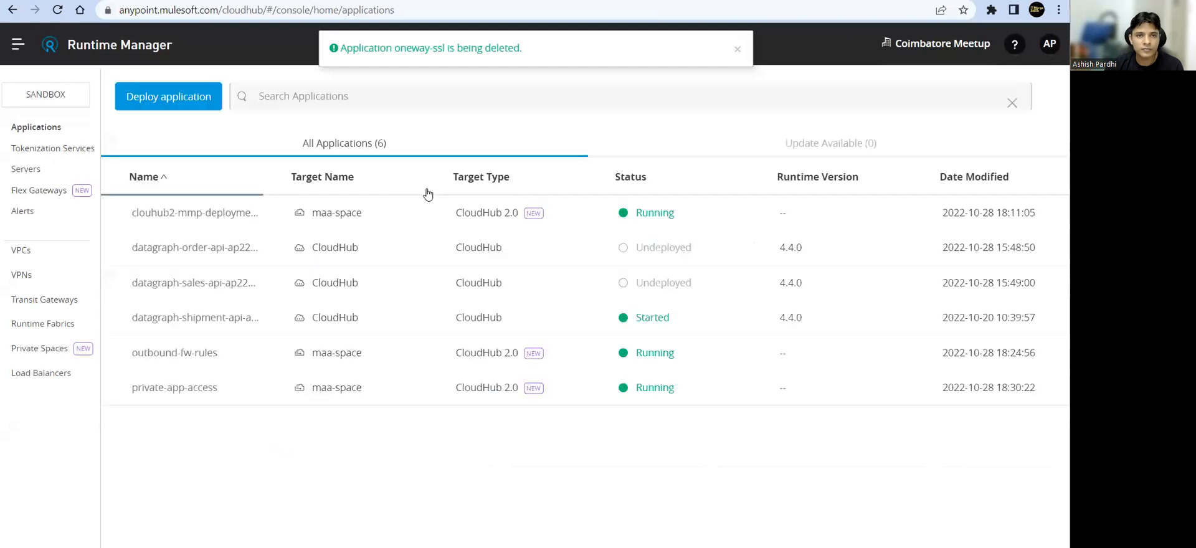
left_click(737, 49)
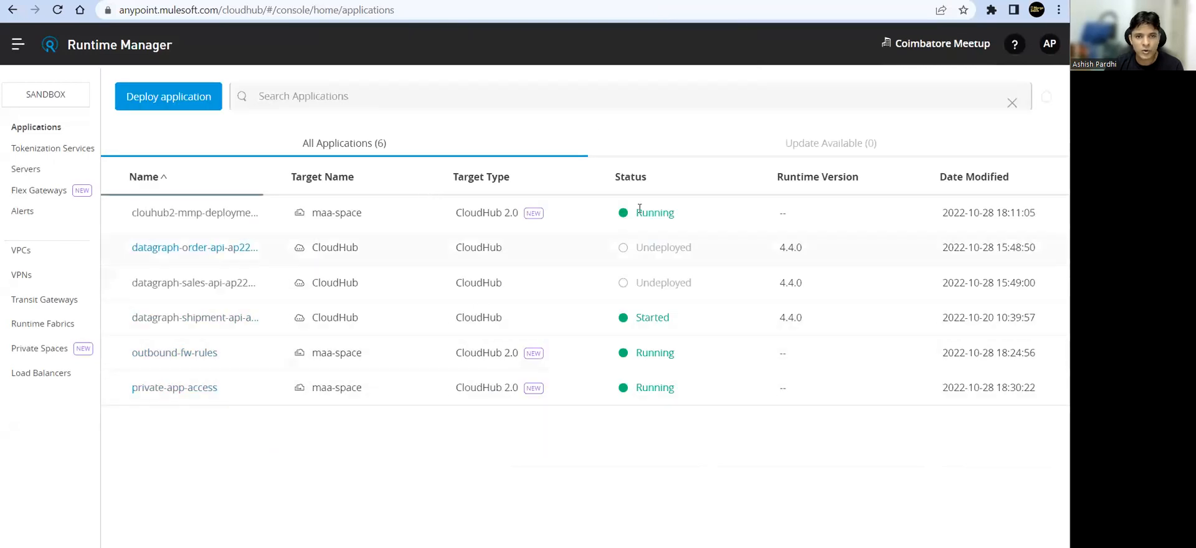
Start a new CloudHub 2.0 deployment and load two-way-ssl-demo.jar from the Jars folder.
left_click(167, 95)
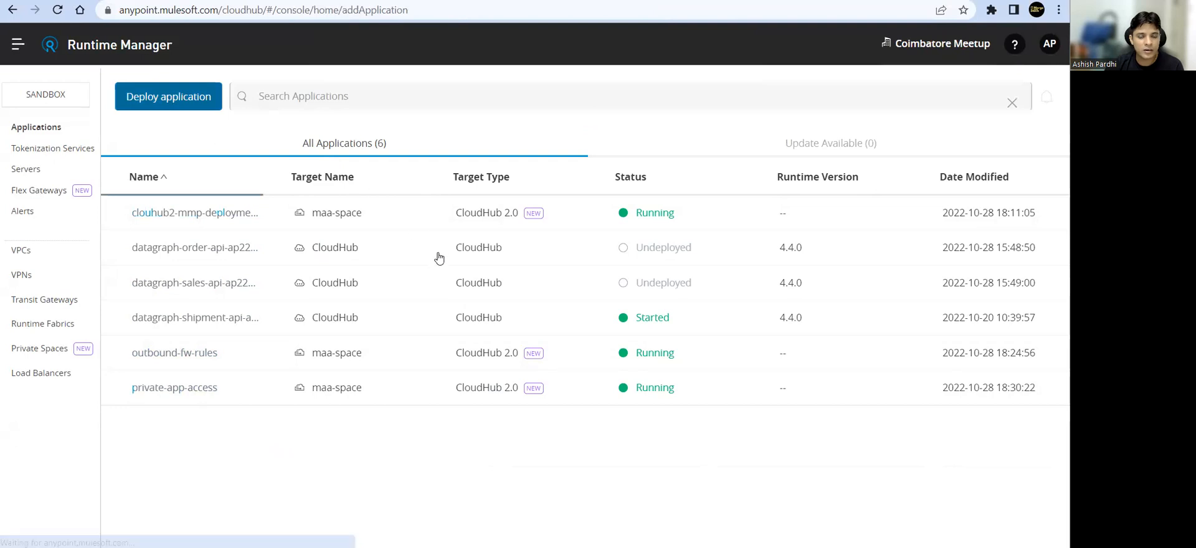
left_click(167, 96)
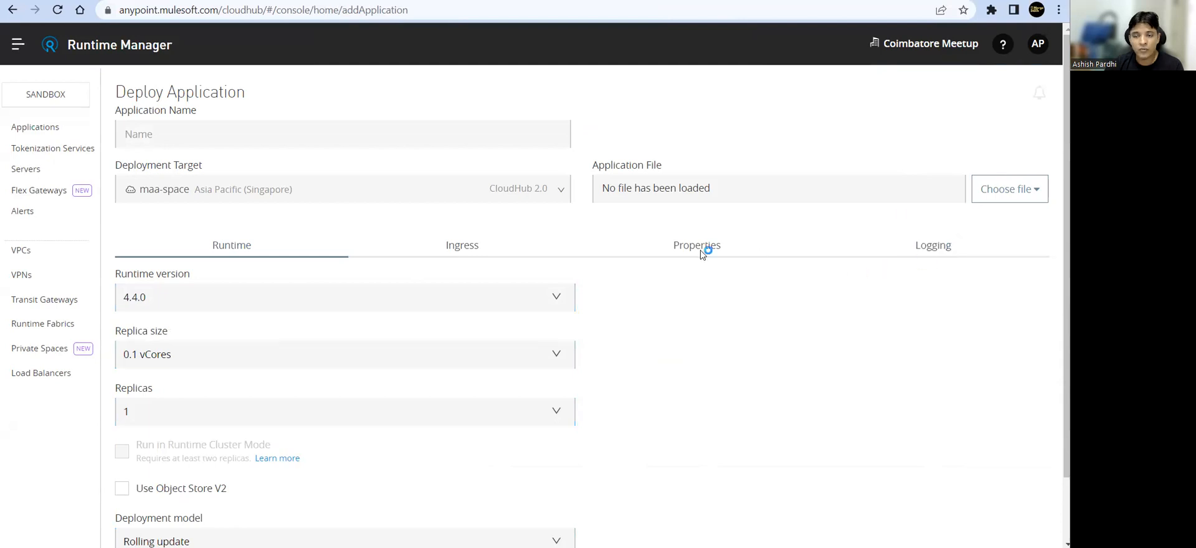
left_click(1008, 190)
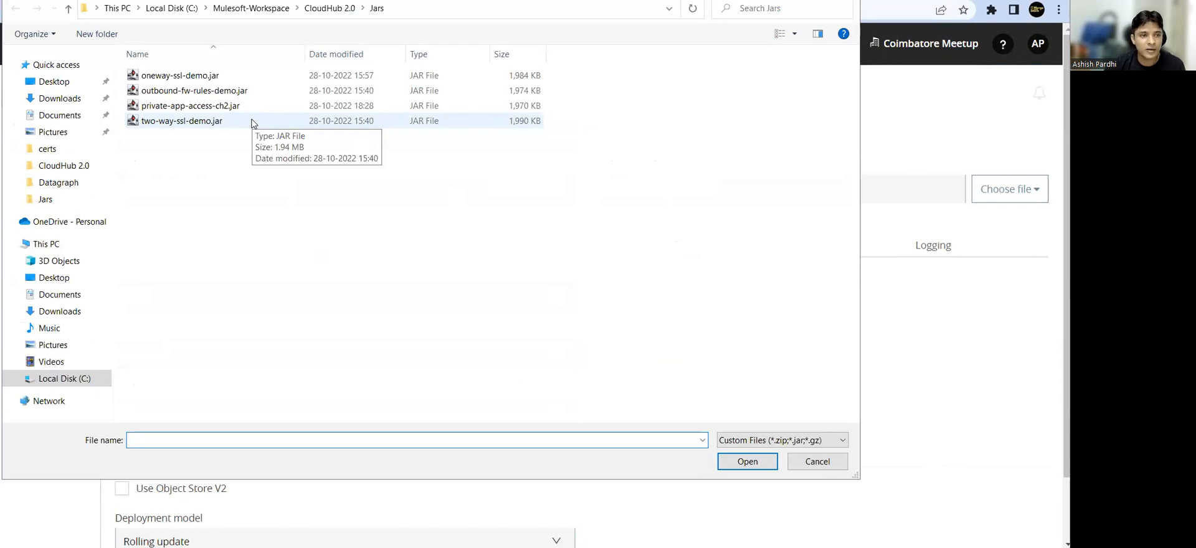
left_click(181, 120)
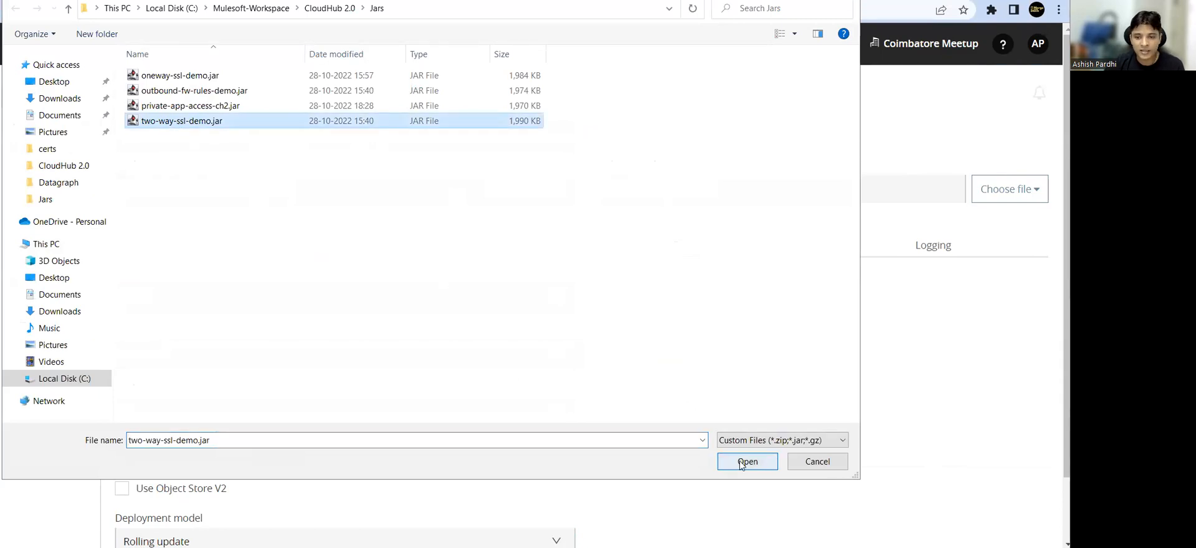
left_click(747, 461)
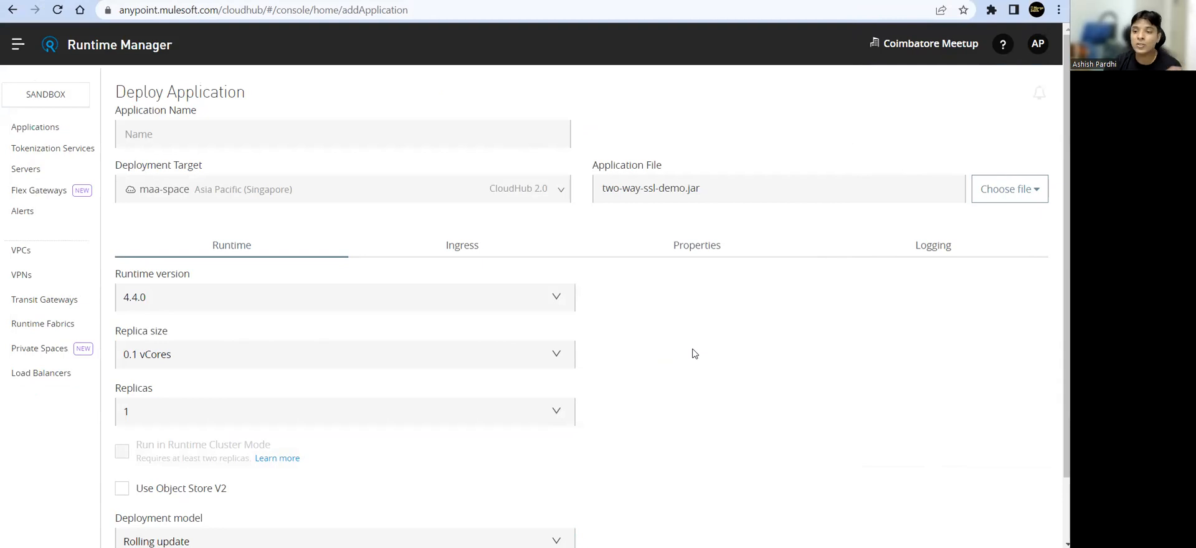
mouse_move(714, 171)
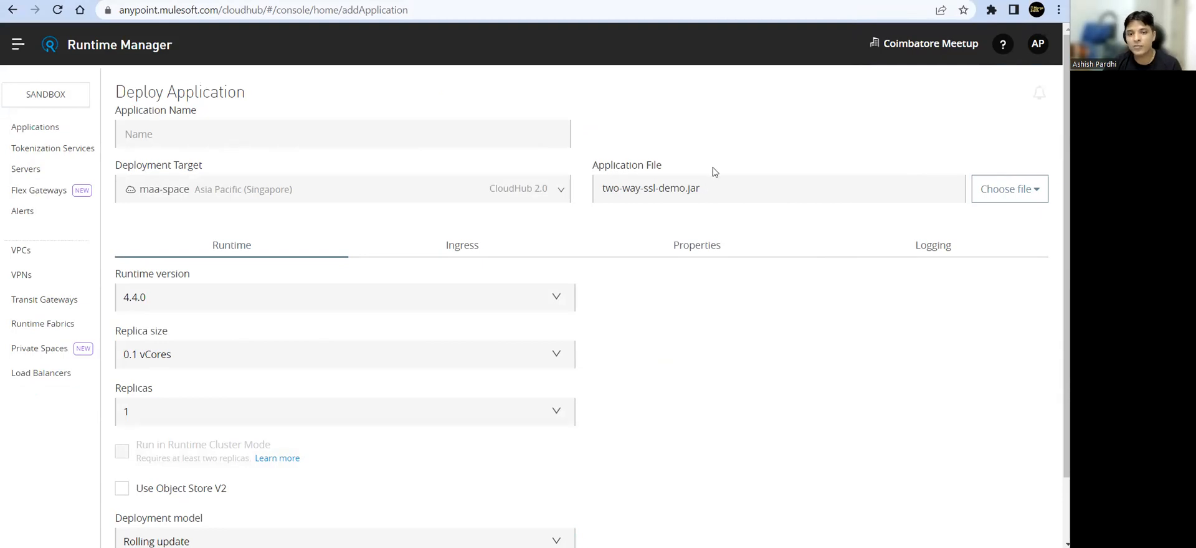
mouse_move(602, 191)
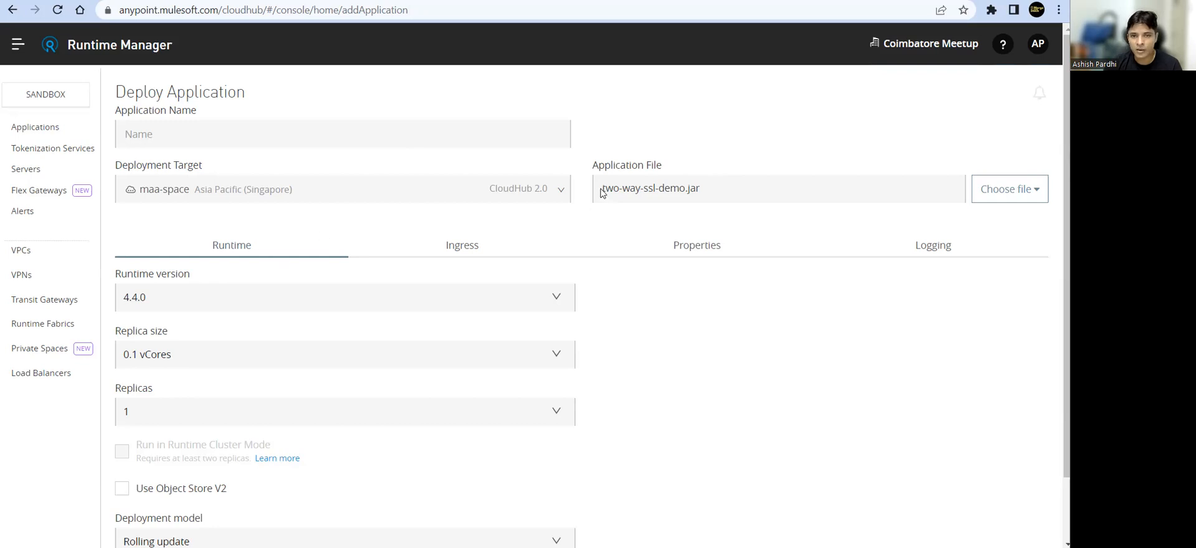
Name the app two-way-ssl, check its default cloudhub.io ingress endpoint, and deploy.
double_click(625, 189)
type("two-way-ssl")
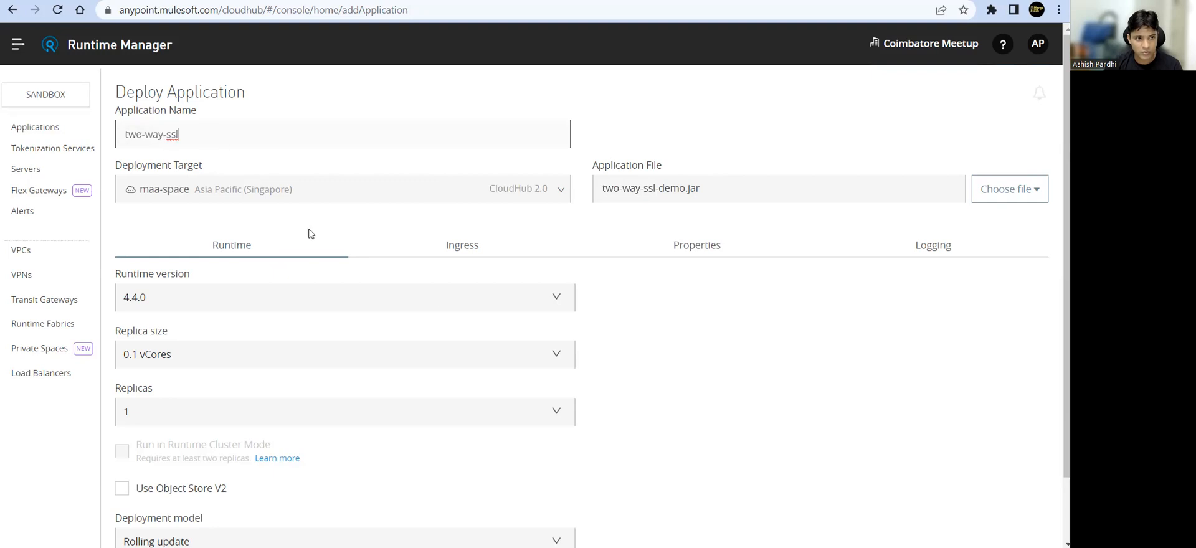
left_click(461, 245)
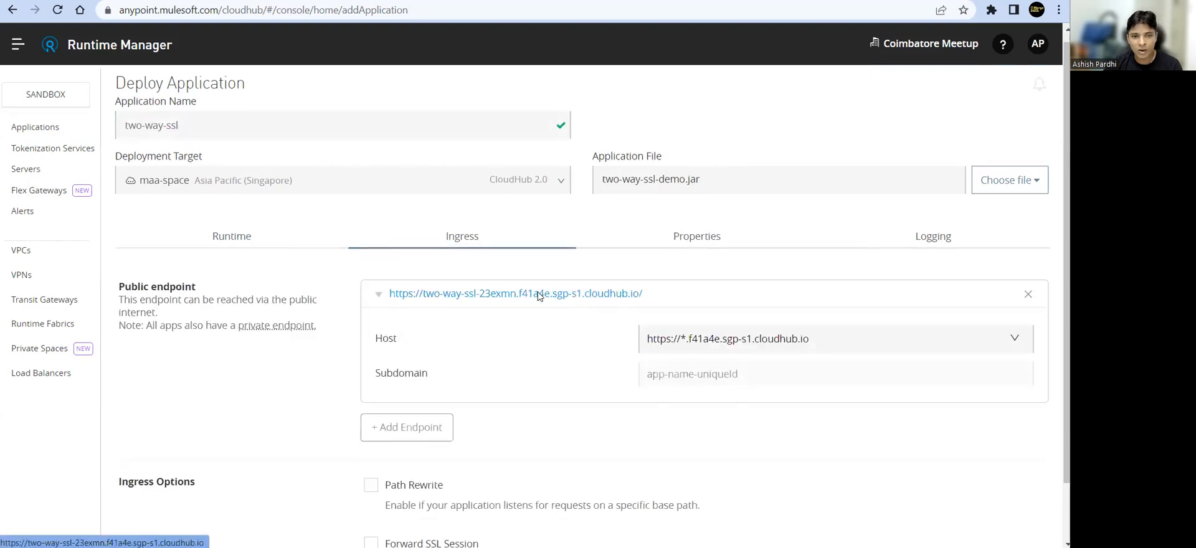
scroll("down", 3)
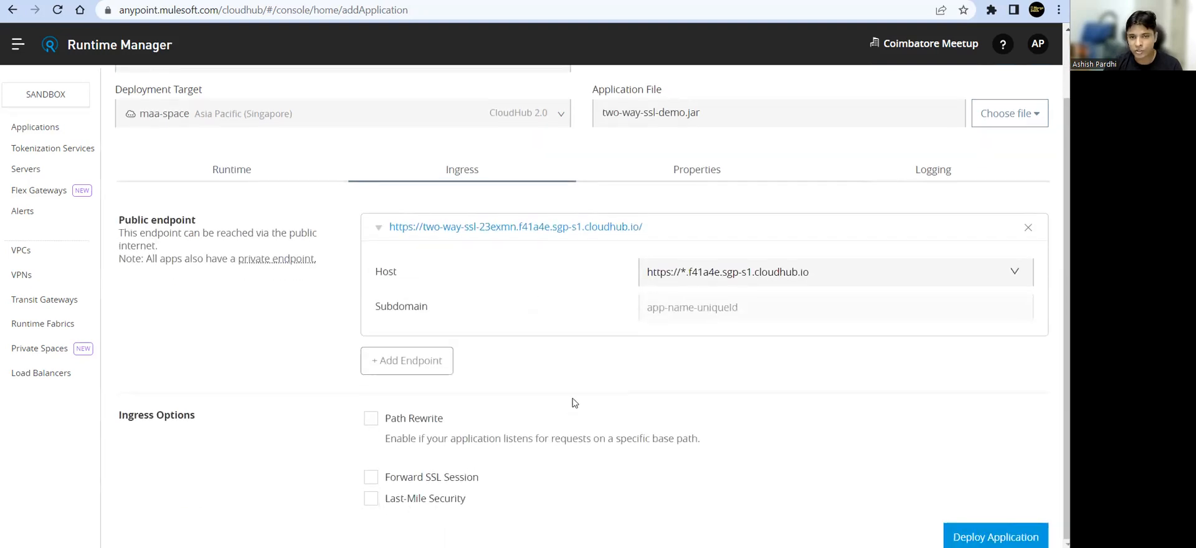
scroll("up", 3)
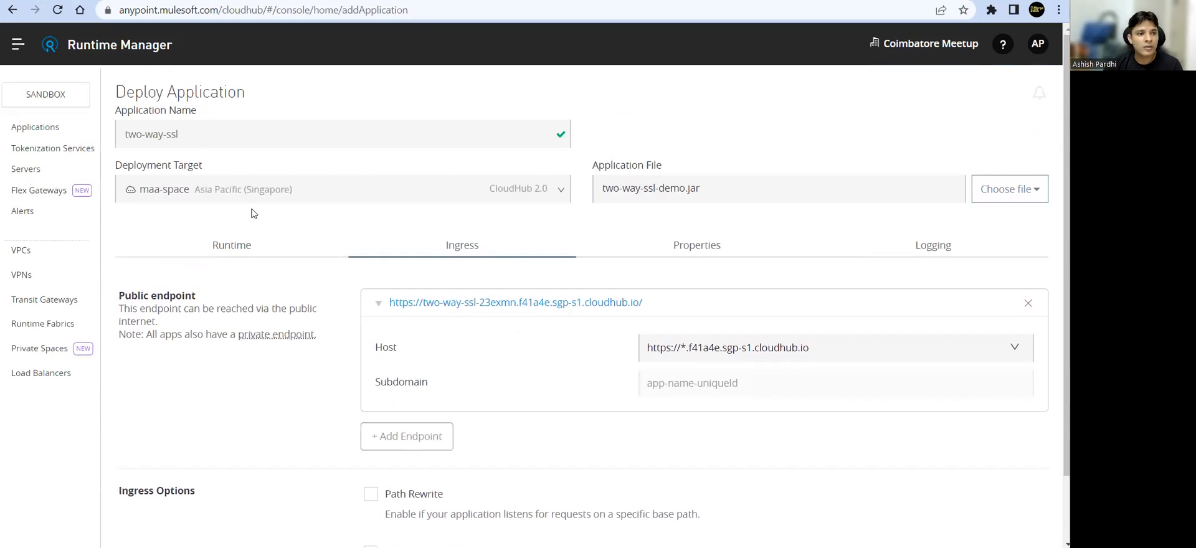
mouse_move(359, 195)
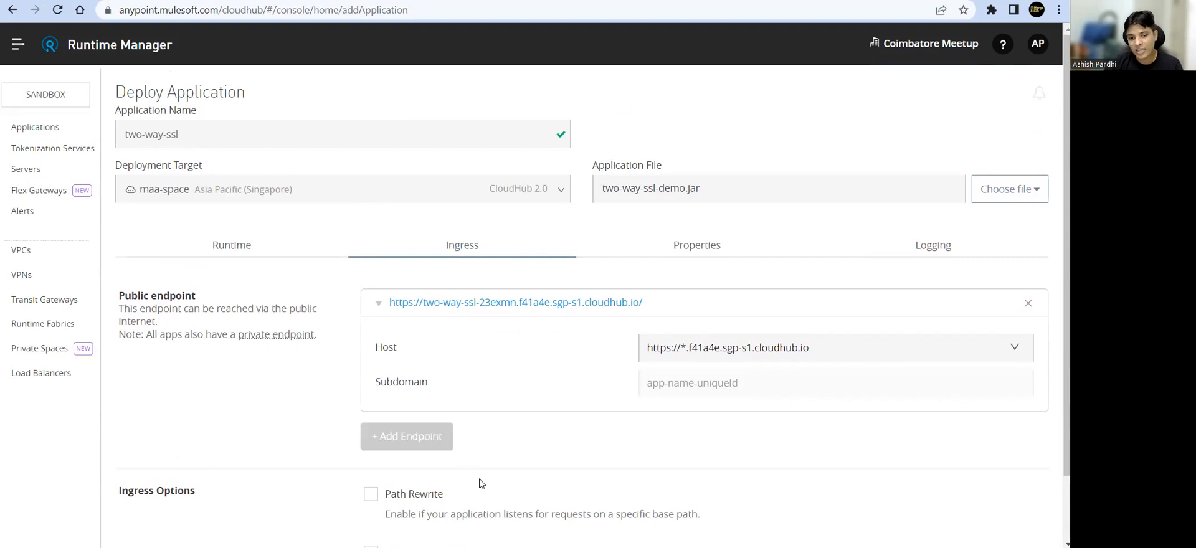
mouse_move(490, 498)
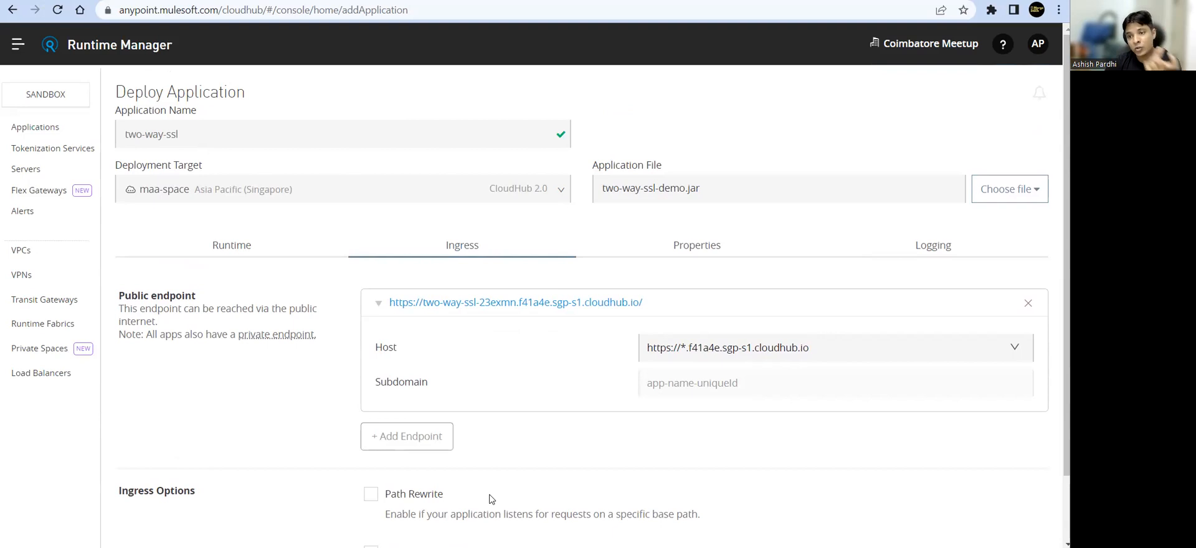
mouse_move(231, 188)
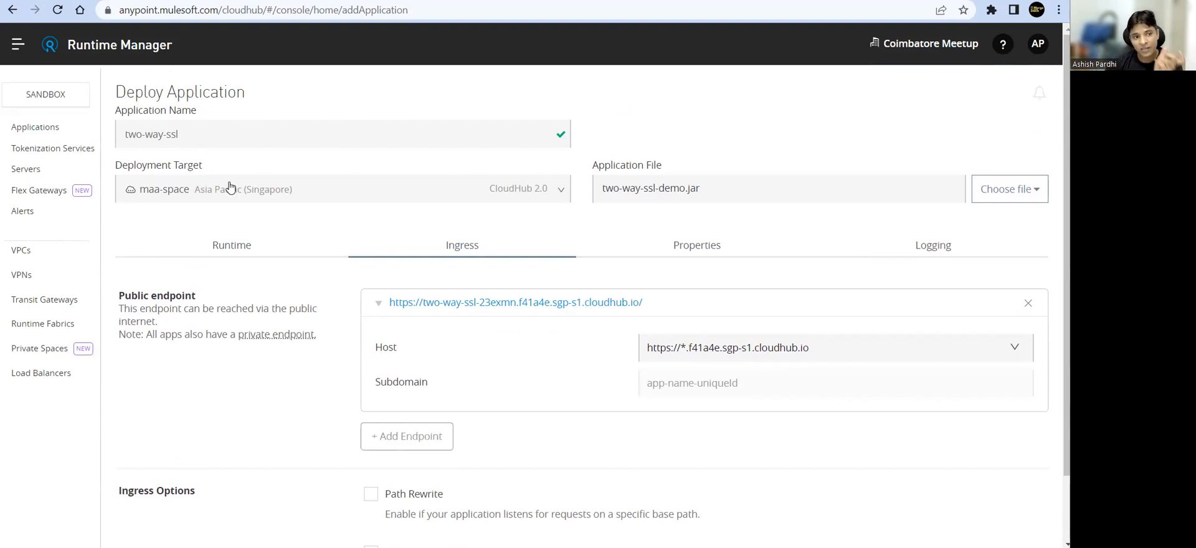
mouse_move(384, 211)
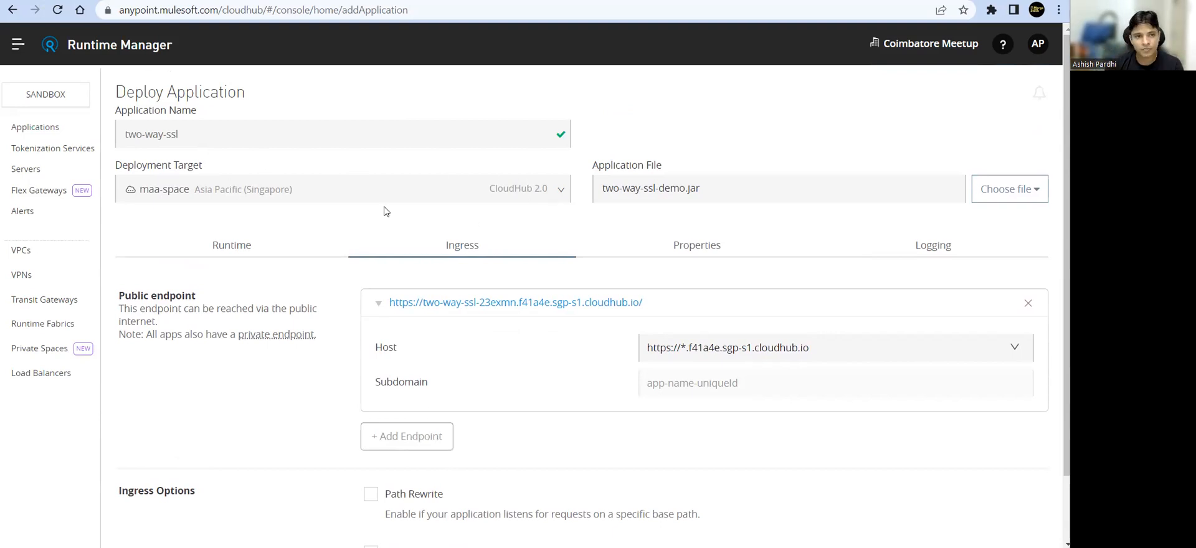
scroll("down", 3)
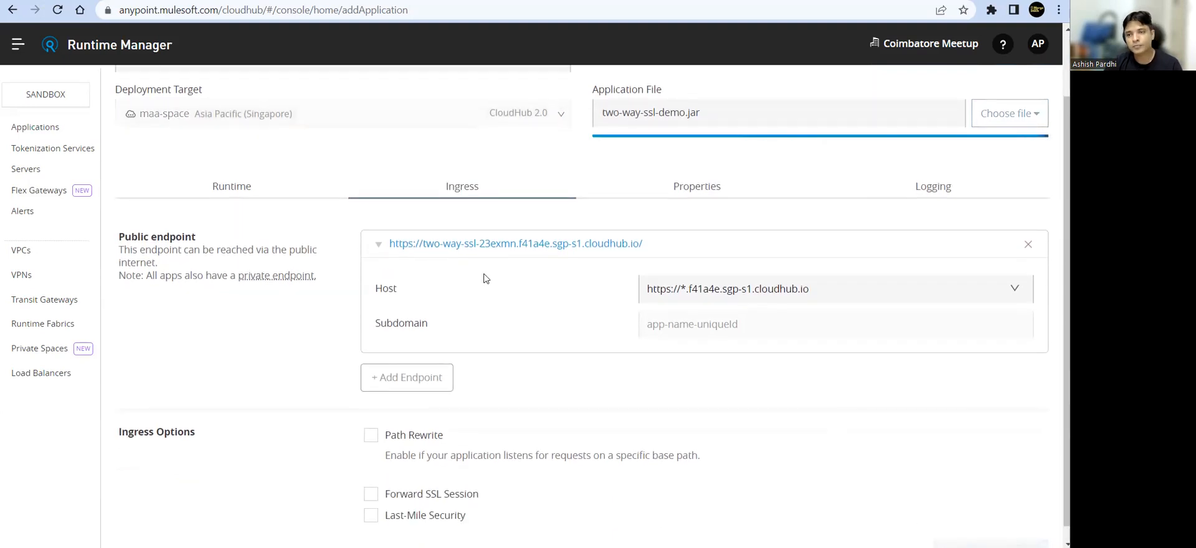
Review the ssl-demo client Request and the server Set Payload returning "Hello Muleys!!!".
left_click(370, 494)
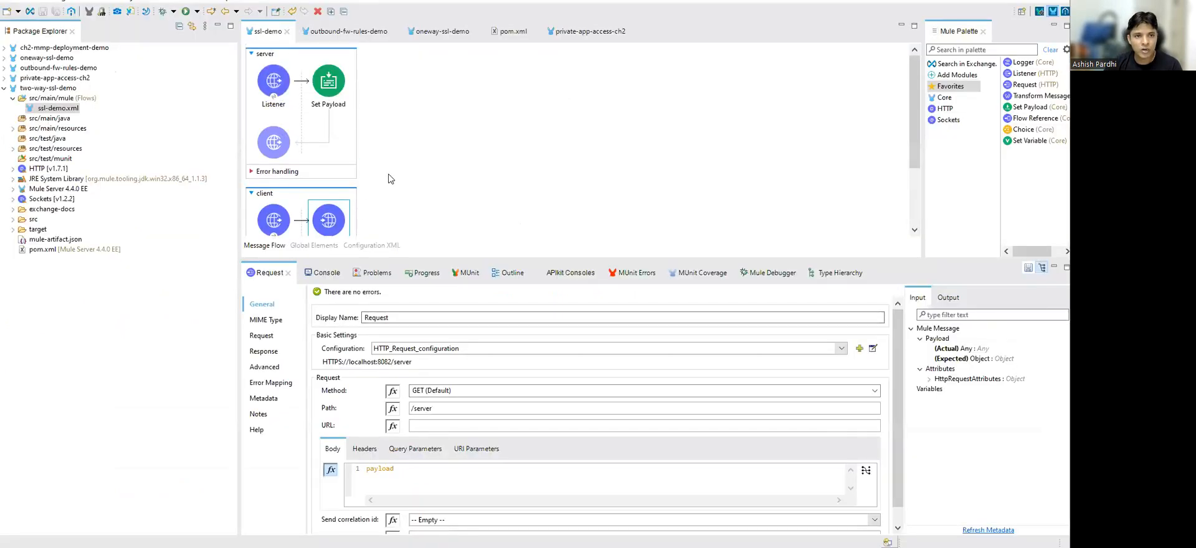
left_click(329, 82)
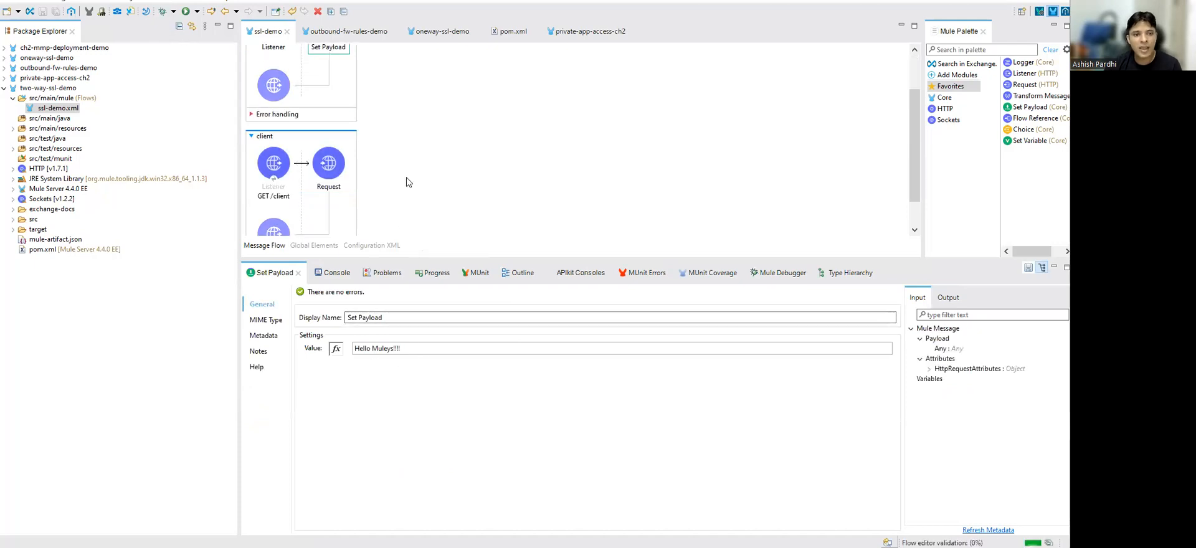
scroll("down", 3)
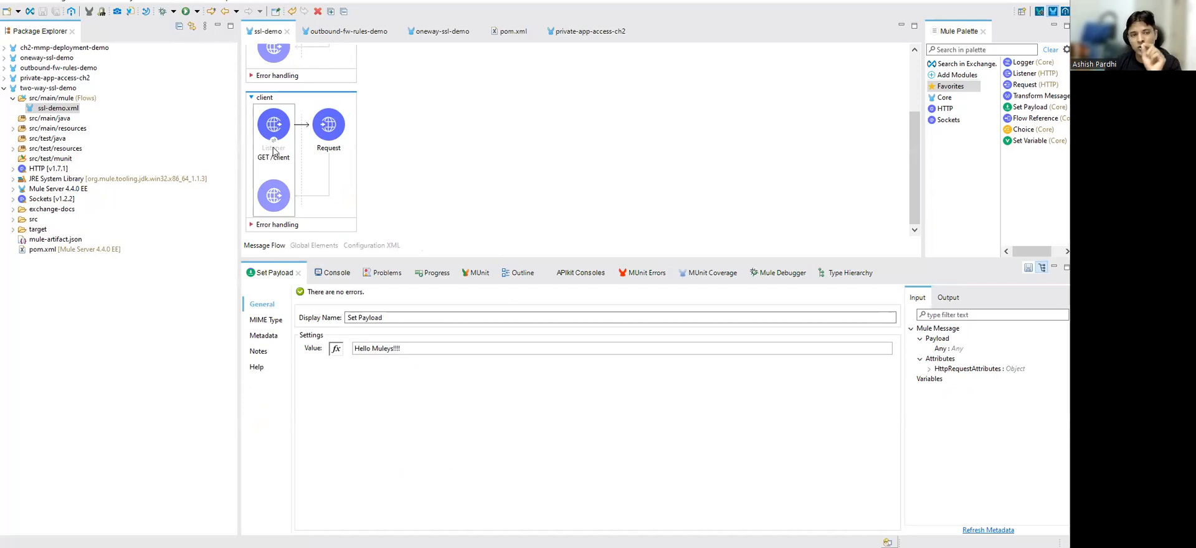
scroll("up", 3)
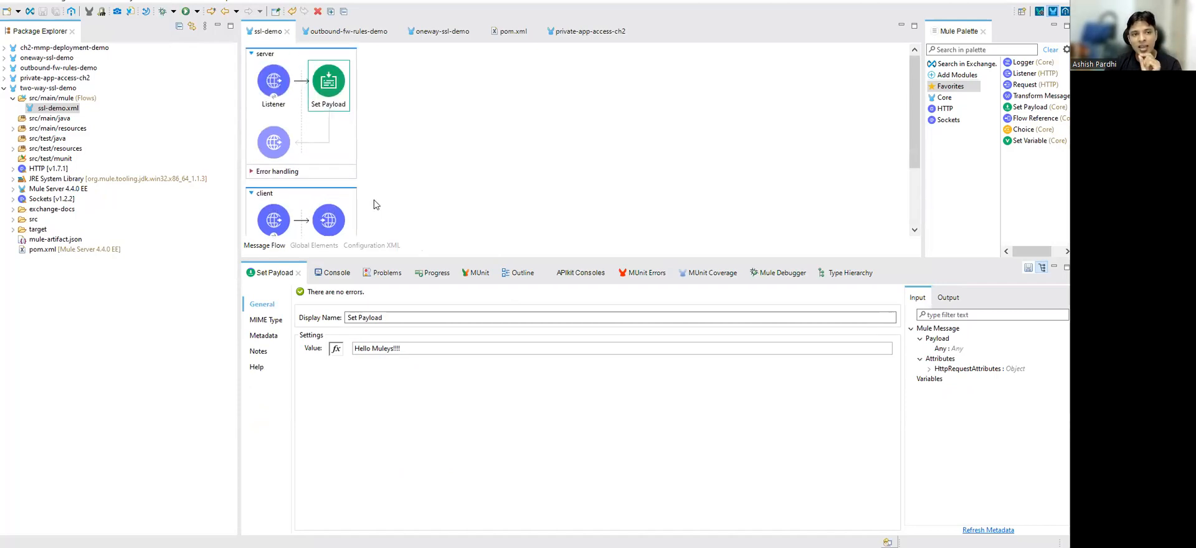
left_click(273, 82)
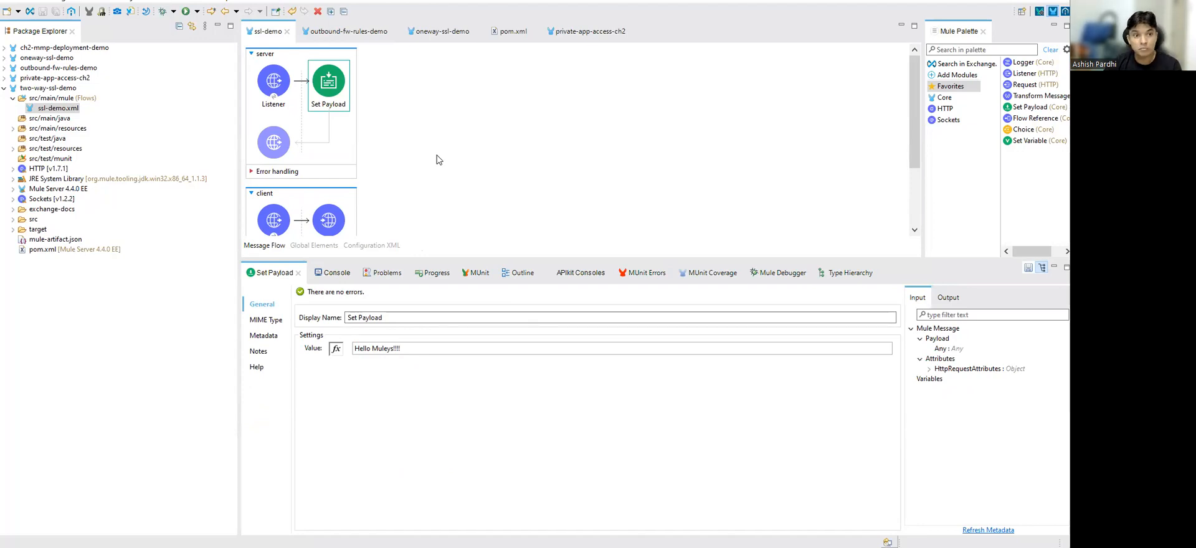
mouse_move(466, 213)
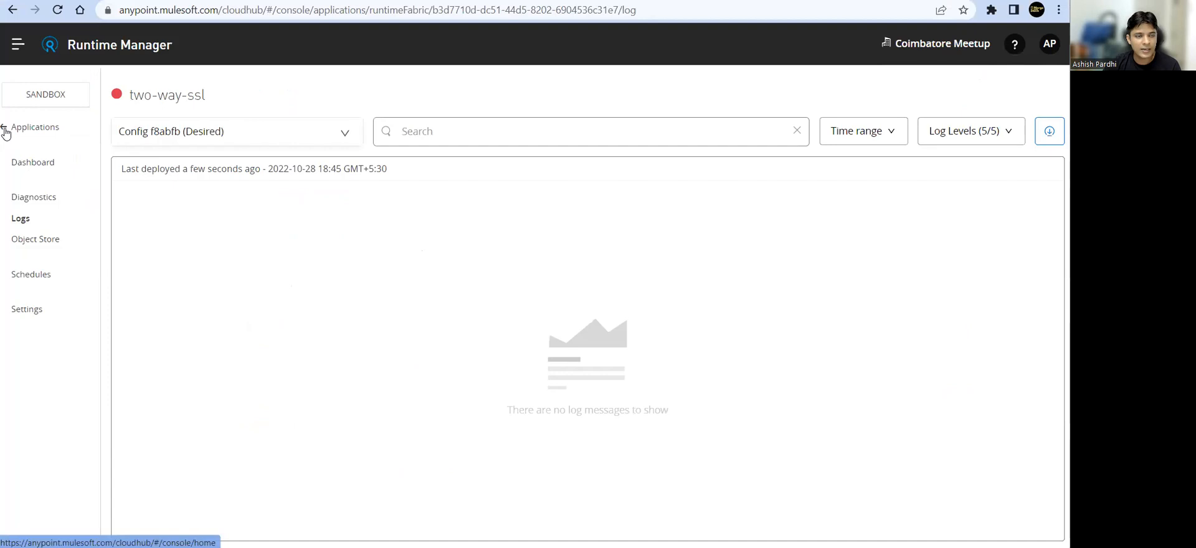
Check two-way-ssl's replica rollout status, then copy its public cloudhub.io endpoint.
left_click(35, 126)
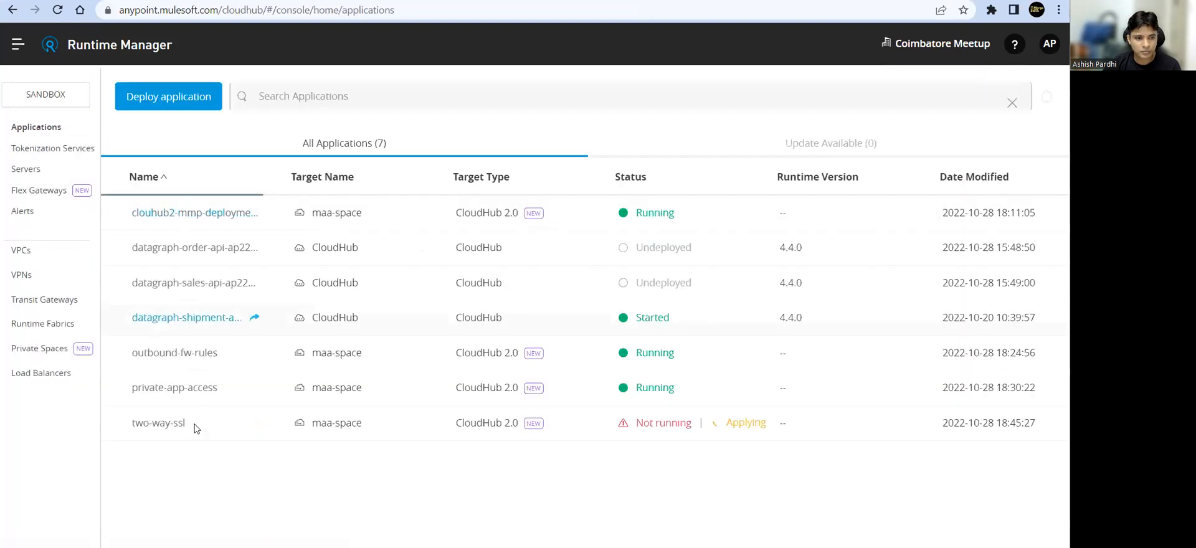
left_click(157, 423)
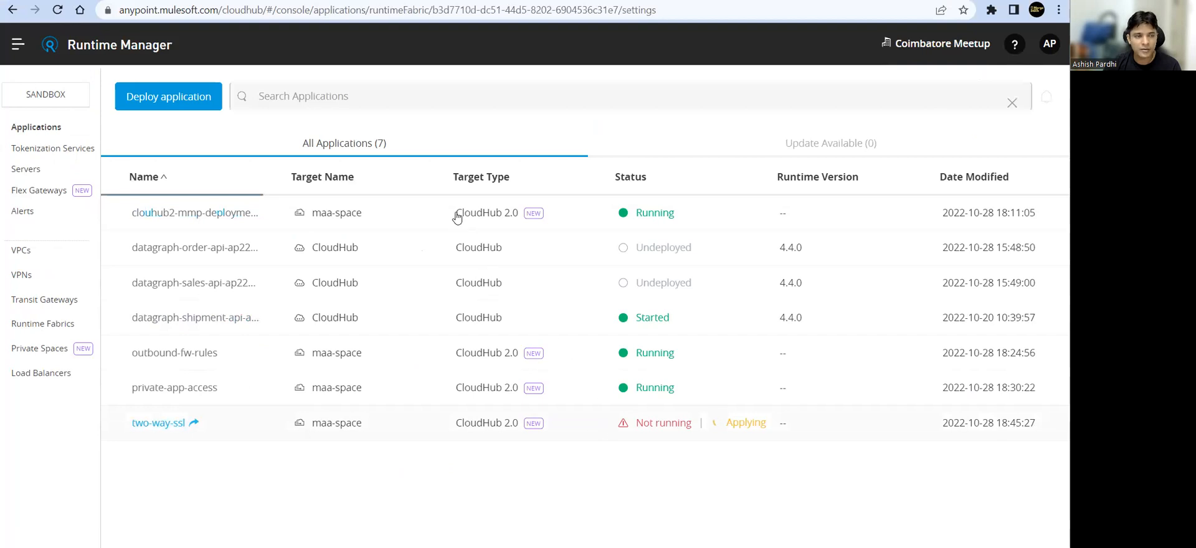
left_click(157, 422)
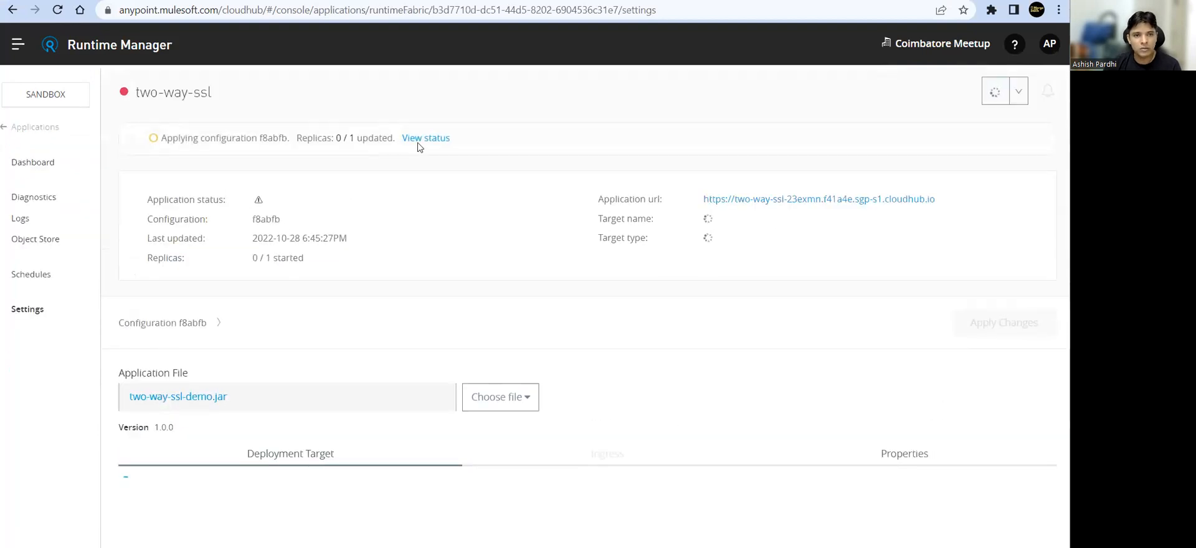
left_click(426, 138)
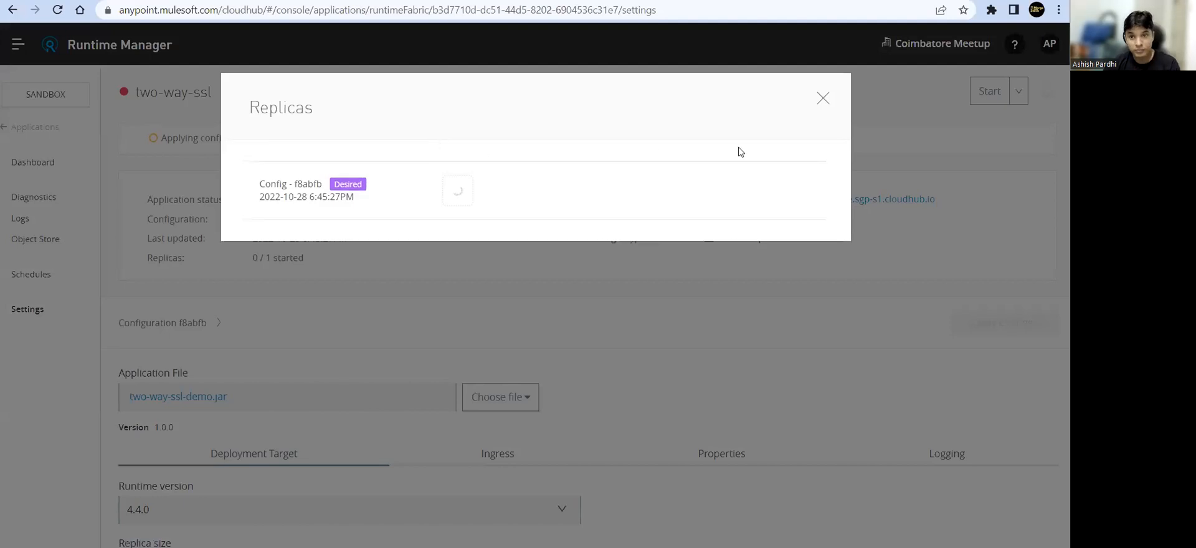
left_click(822, 98)
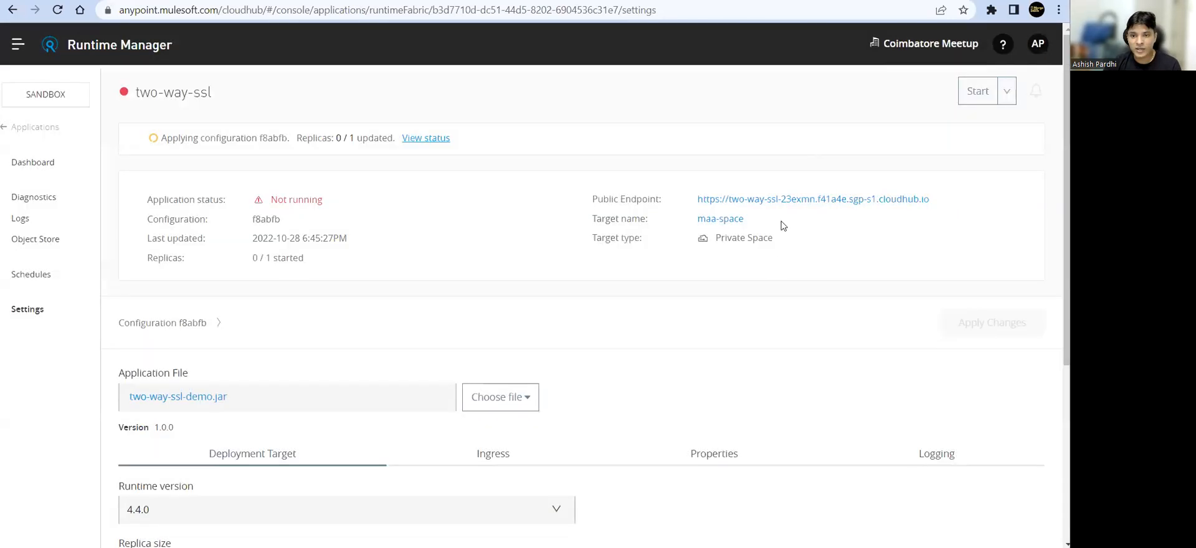
right_click(812, 199)
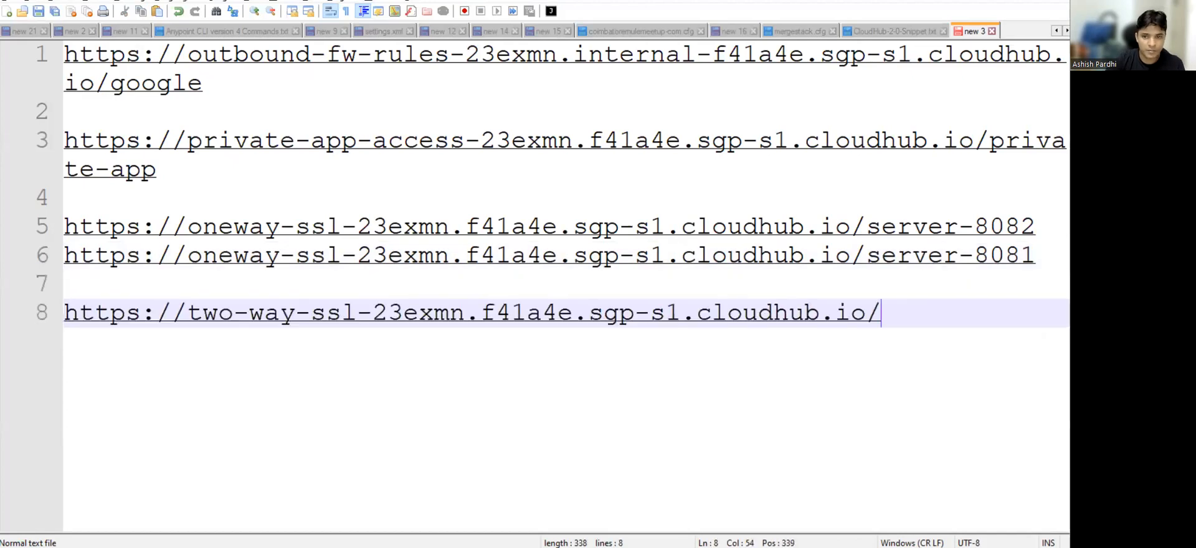
Append 'client' to the two-way-ssl URL on line 8 in Notepad++.
type("cl")
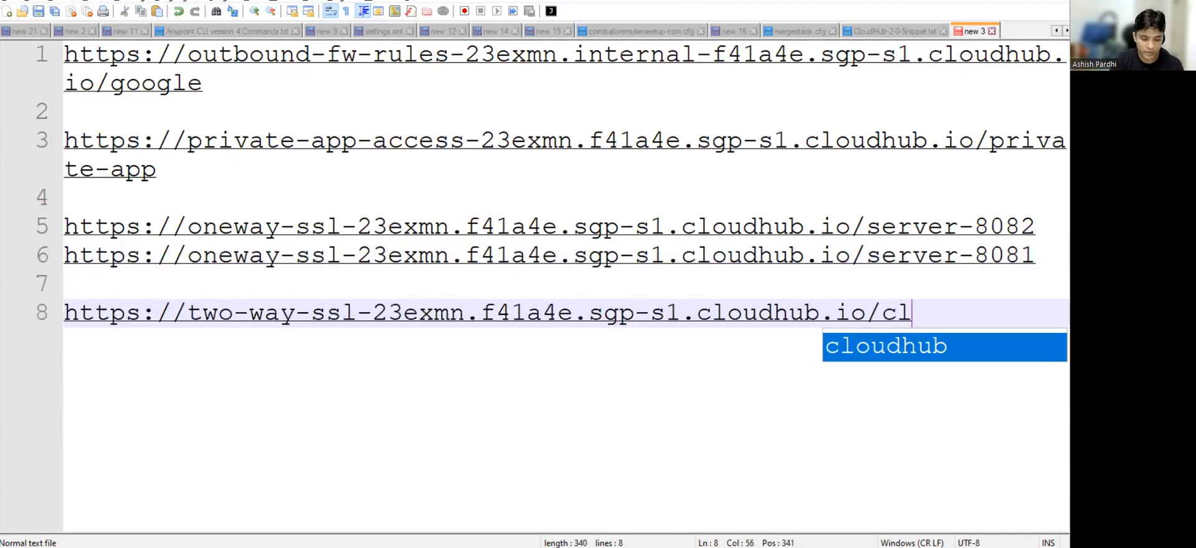
type("ien")
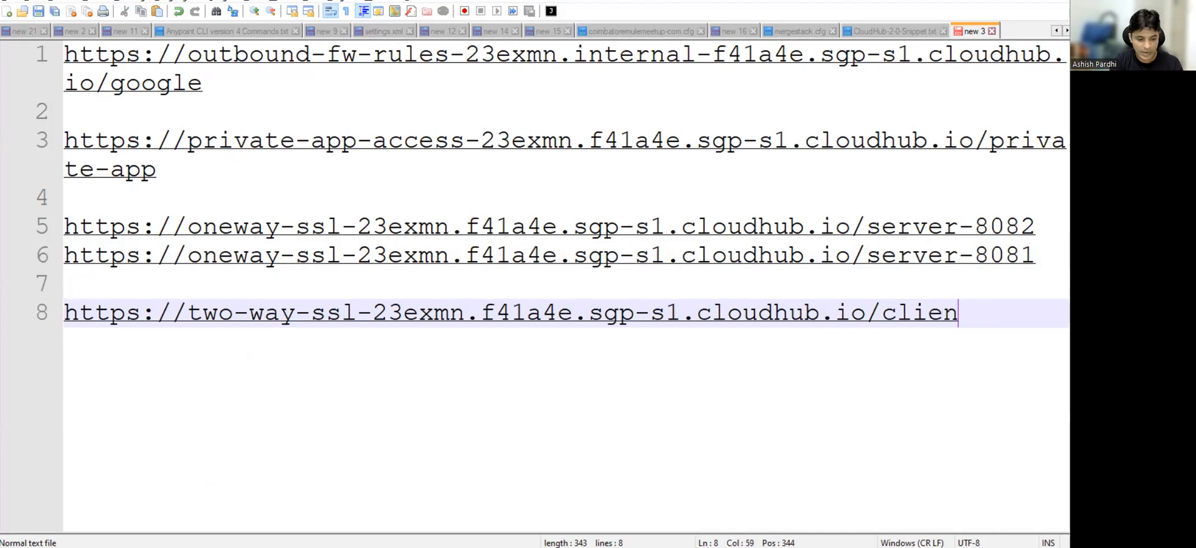
type("t")
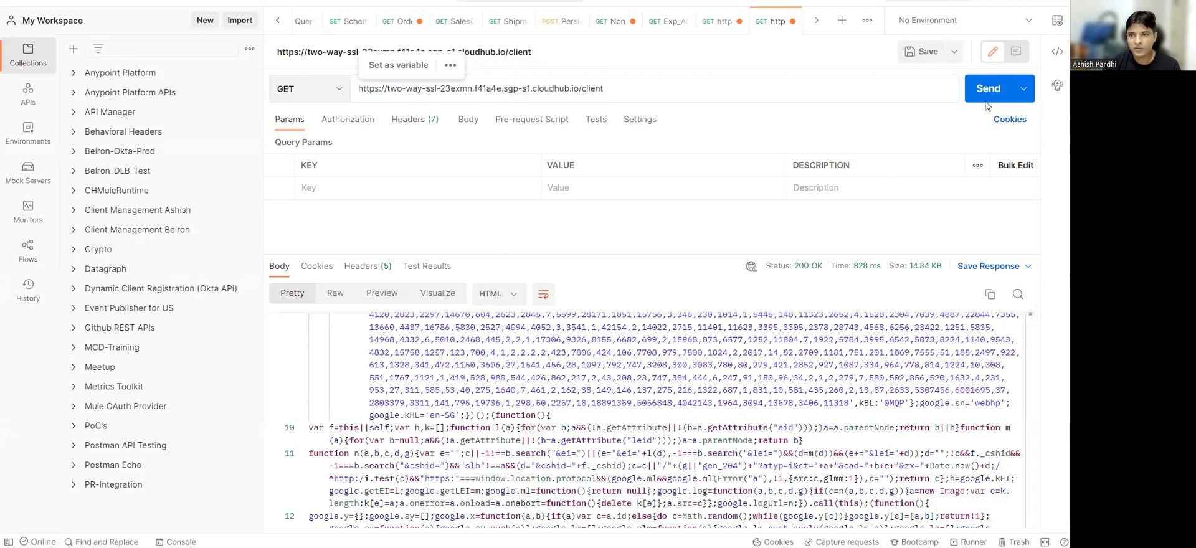
Send a GET to the two-way-ssl /client URL and confirm the replica deployed.
left_click(988, 88)
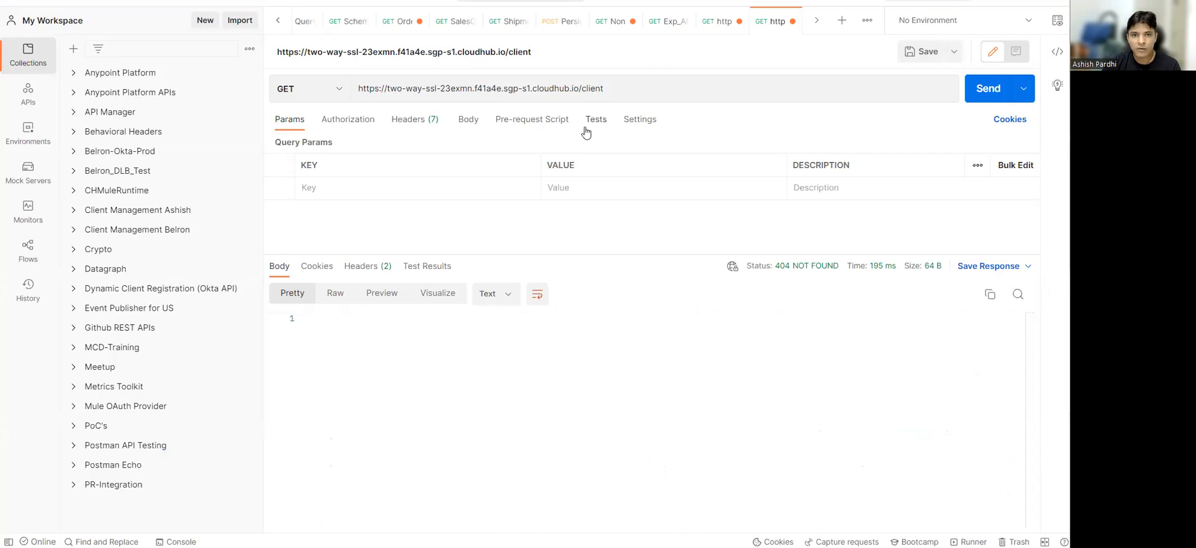
mouse_move(585, 127)
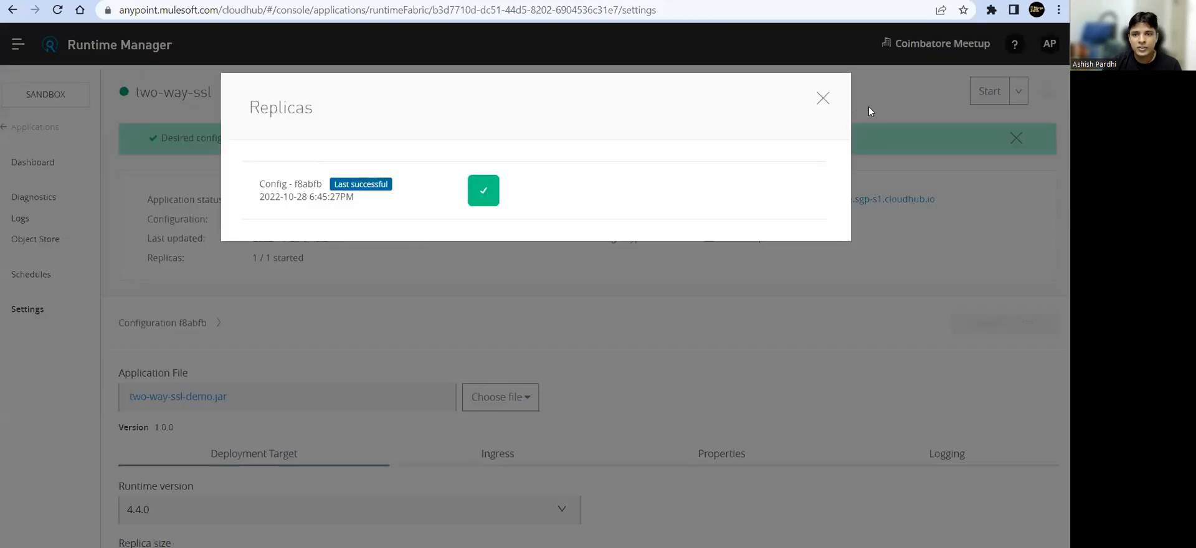
left_click(823, 98)
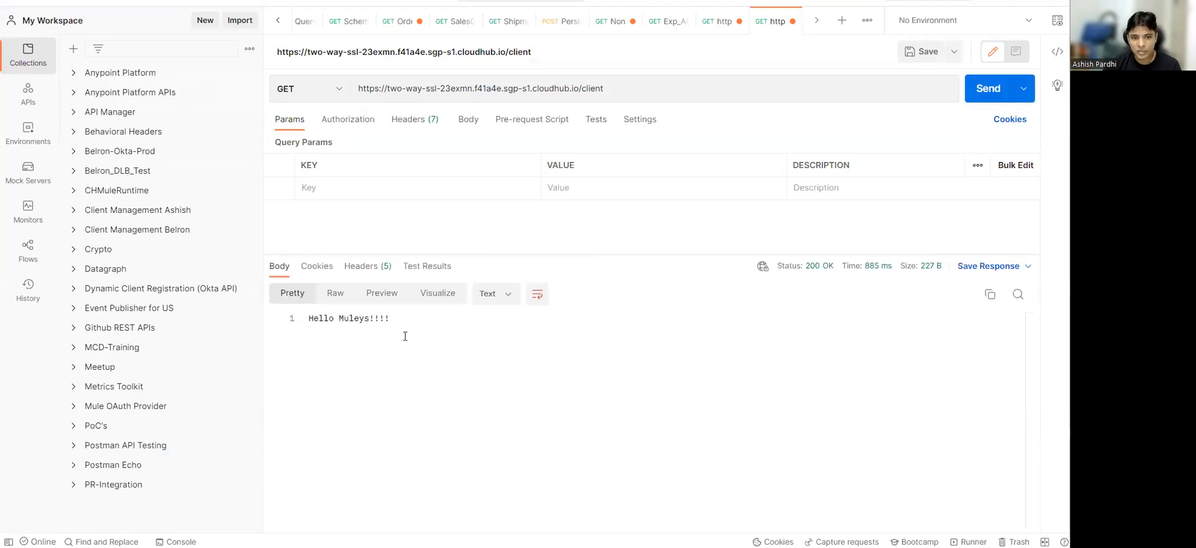
double_click(347, 318)
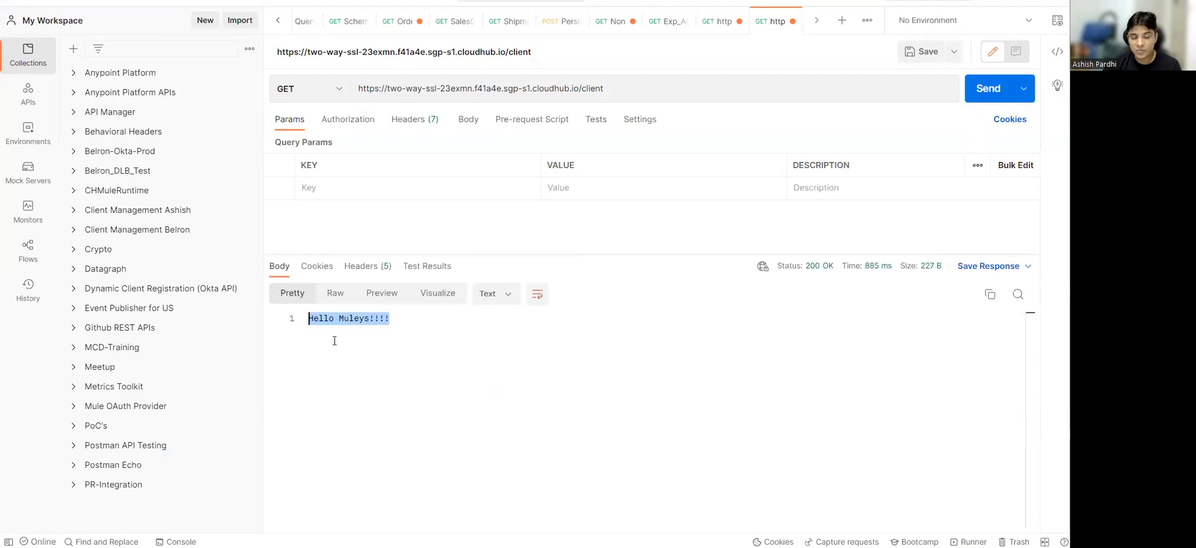
mouse_move(357, 351)
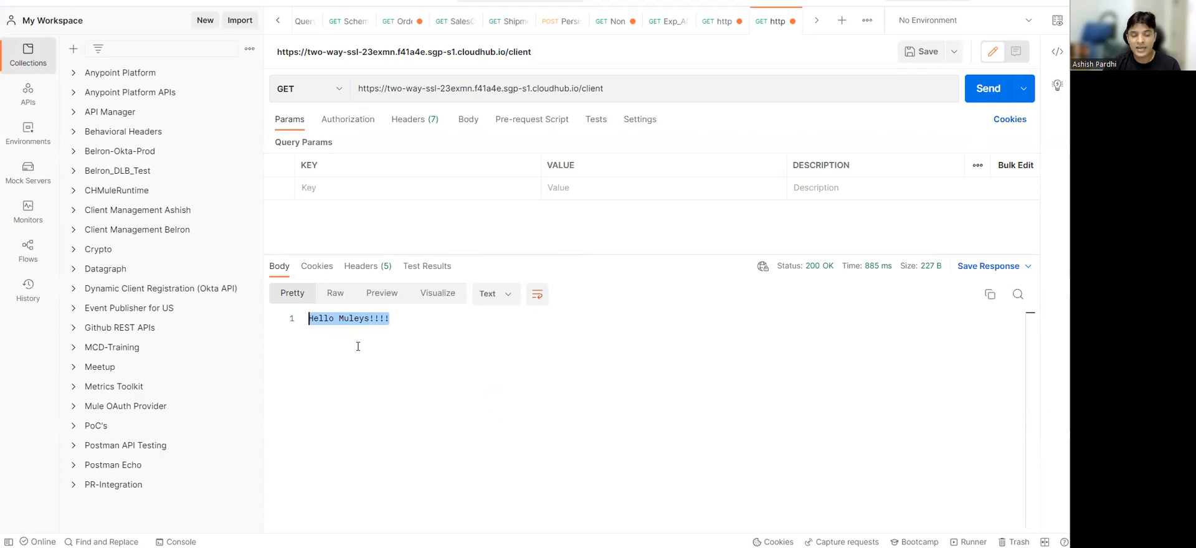
mouse_move(557, 389)
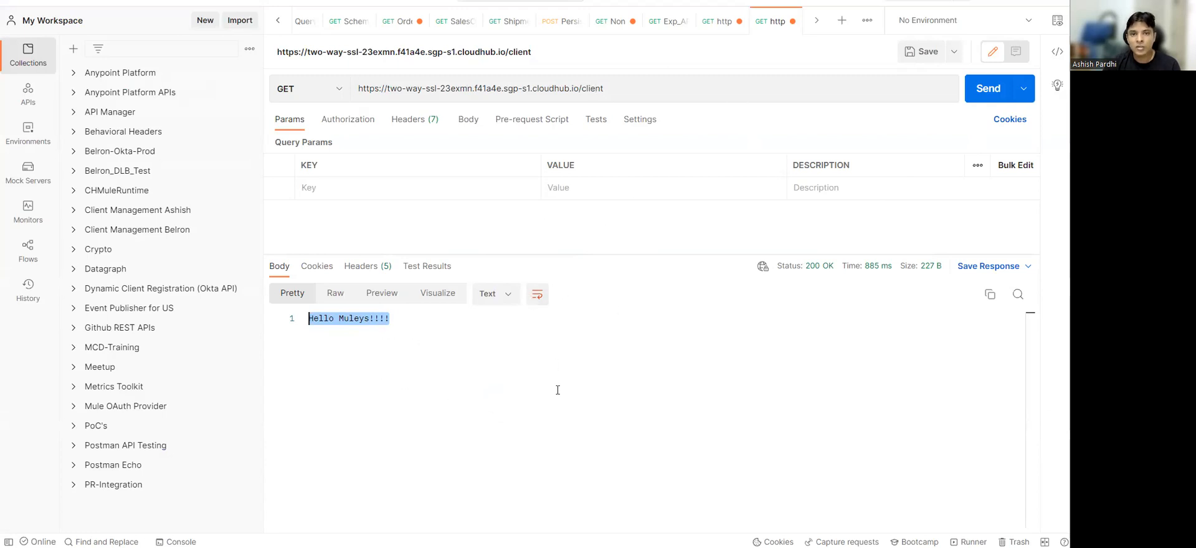
mouse_move(557, 390)
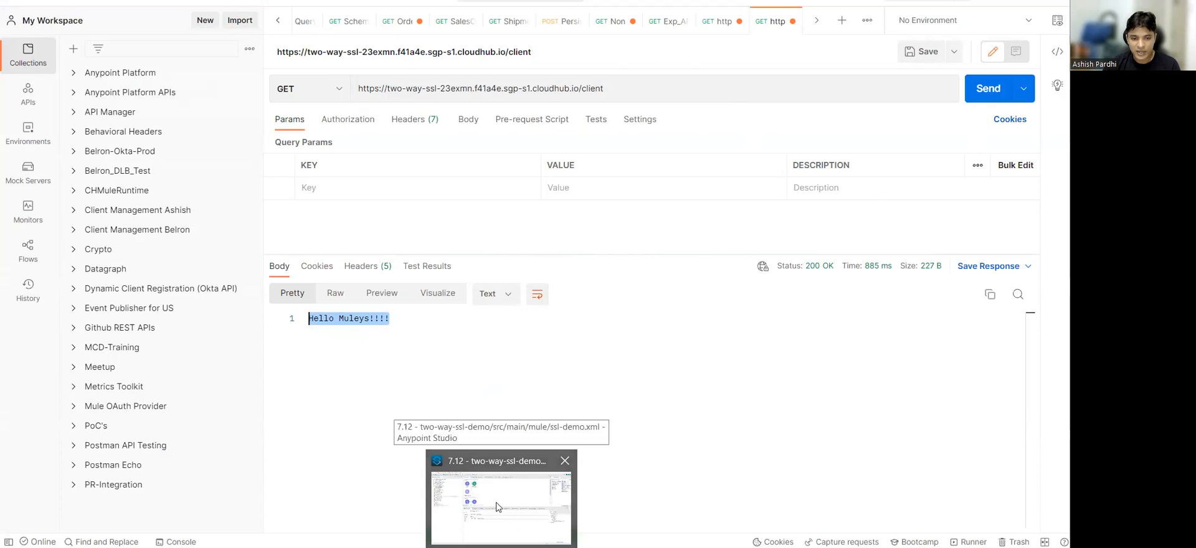
left_click(500, 499)
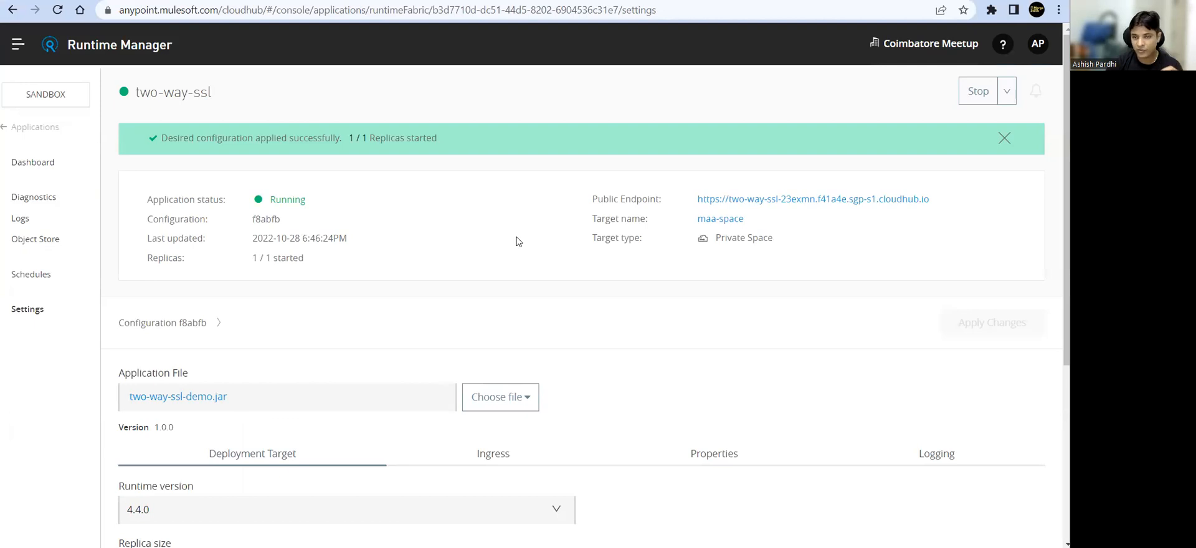
mouse_move(550, 296)
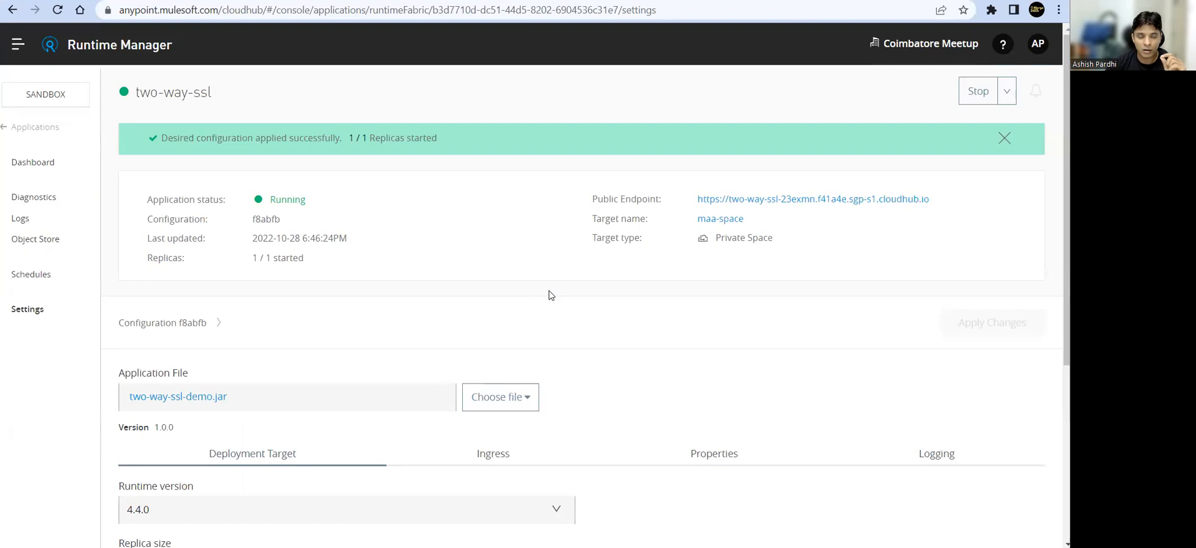
mouse_move(536, 300)
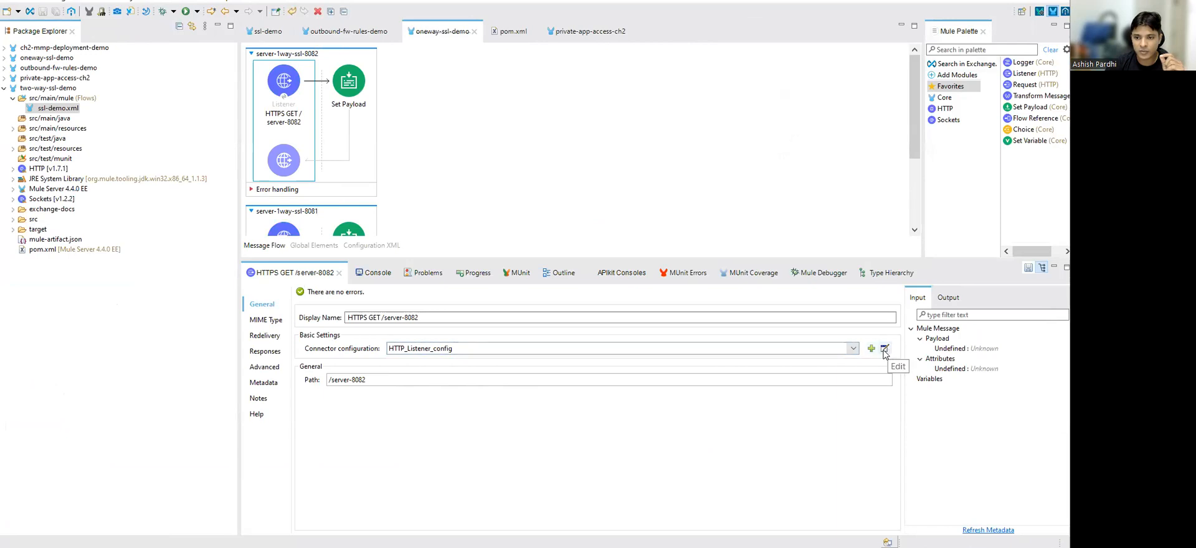
Inspect HTTP_Listener_config's HTTPS port 8082 and serverTlsContext key store serverkeystore.jks, then cancel.
left_click(884, 348)
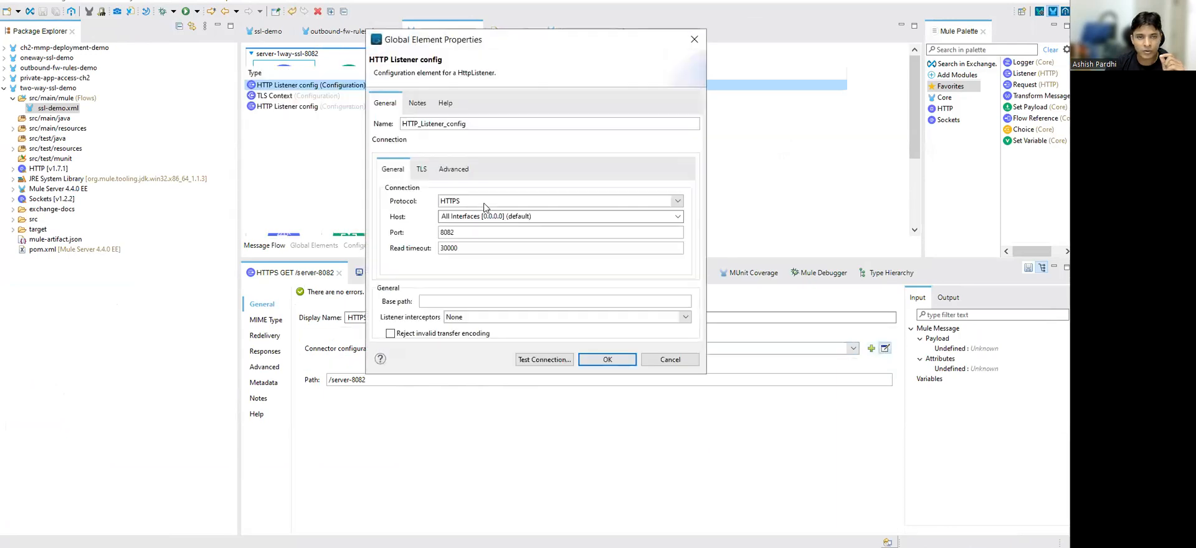
left_click(421, 169)
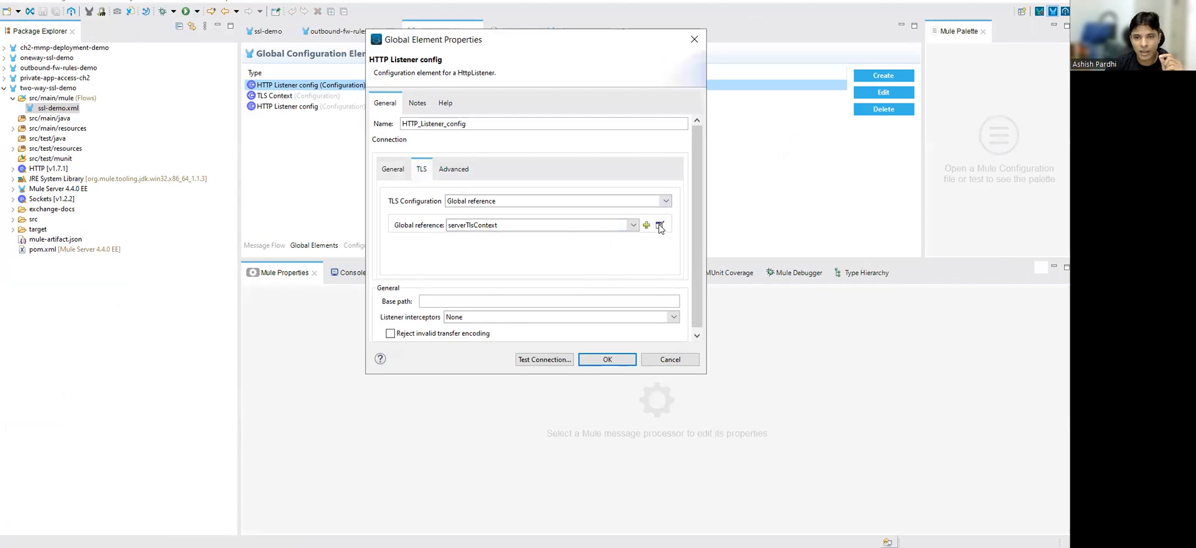
left_click(659, 225)
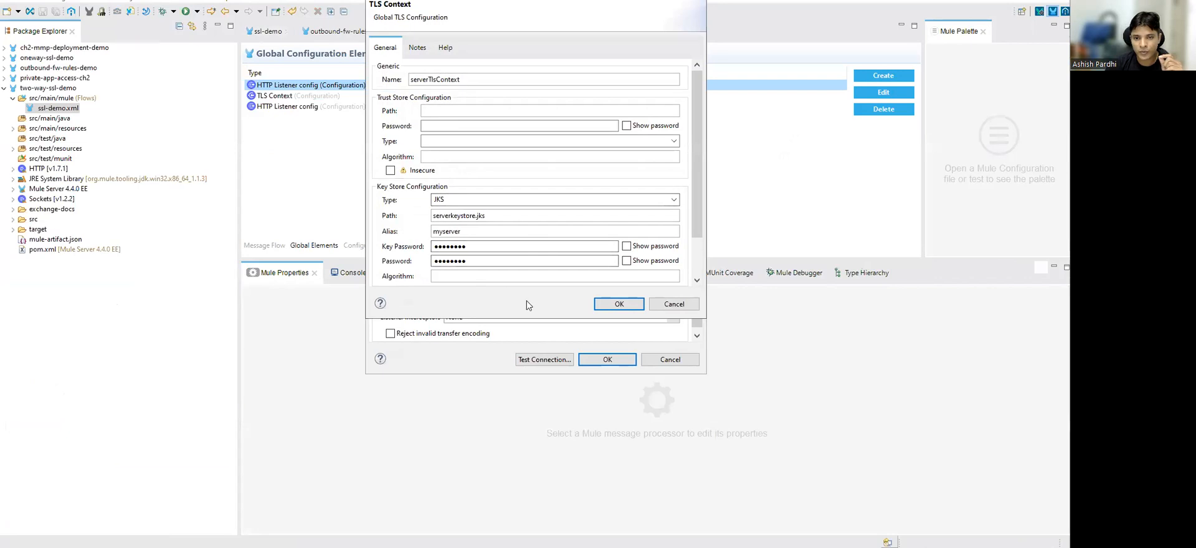
left_click(618, 303)
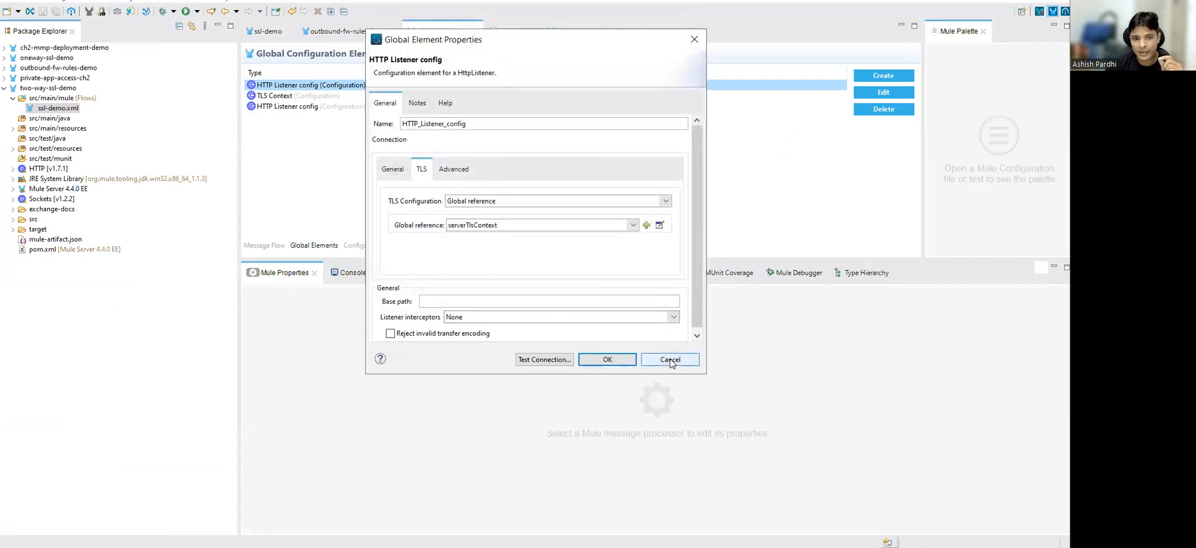
mouse_move(669, 359)
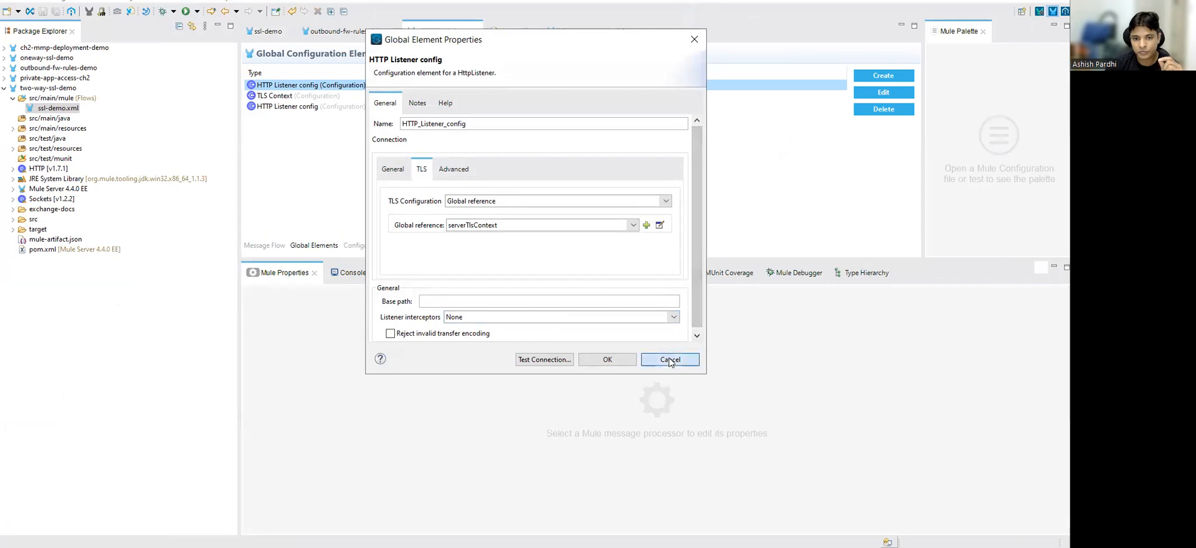
left_click(669, 358)
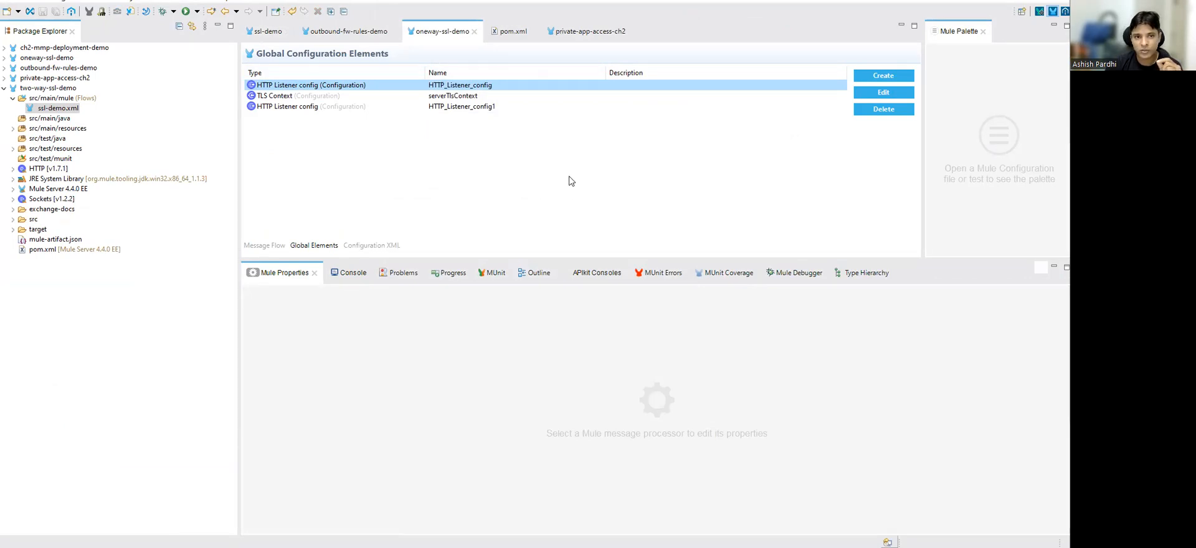
mouse_move(510, 180)
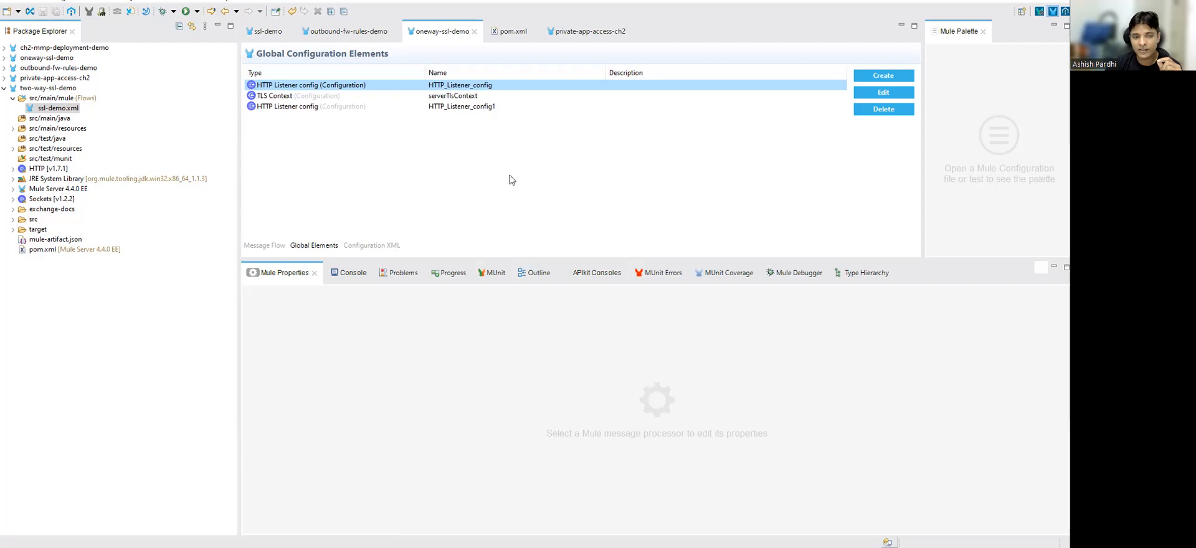
mouse_move(492, 177)
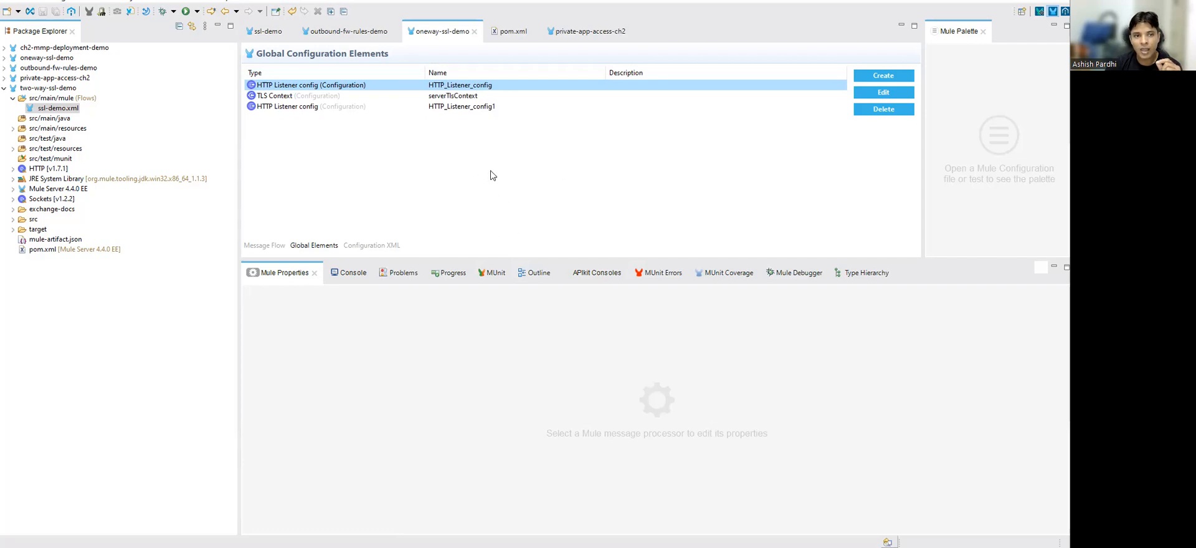
mouse_move(469, 140)
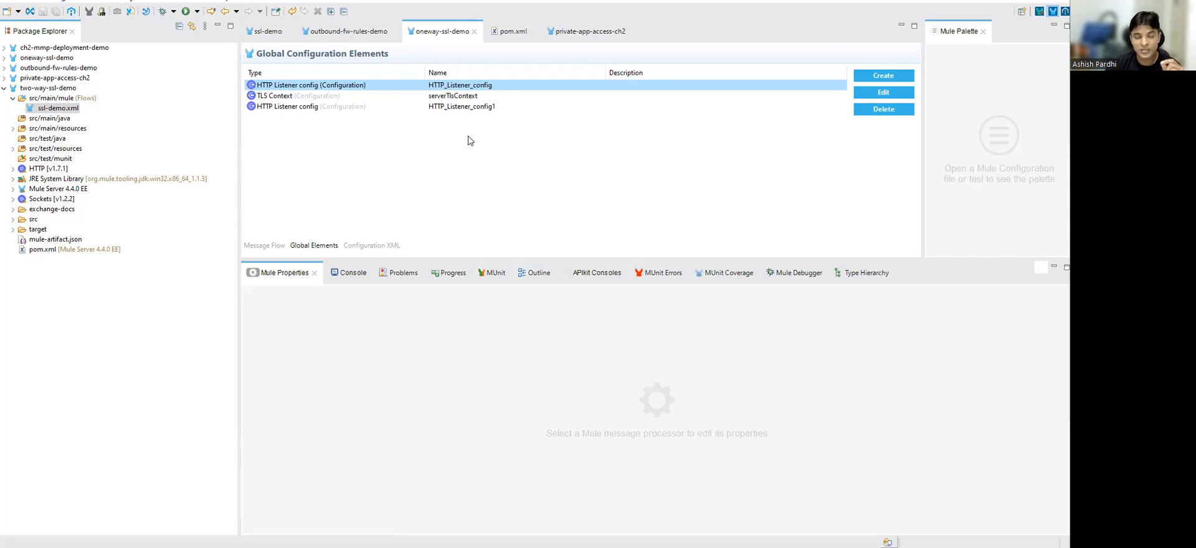
mouse_move(489, 170)
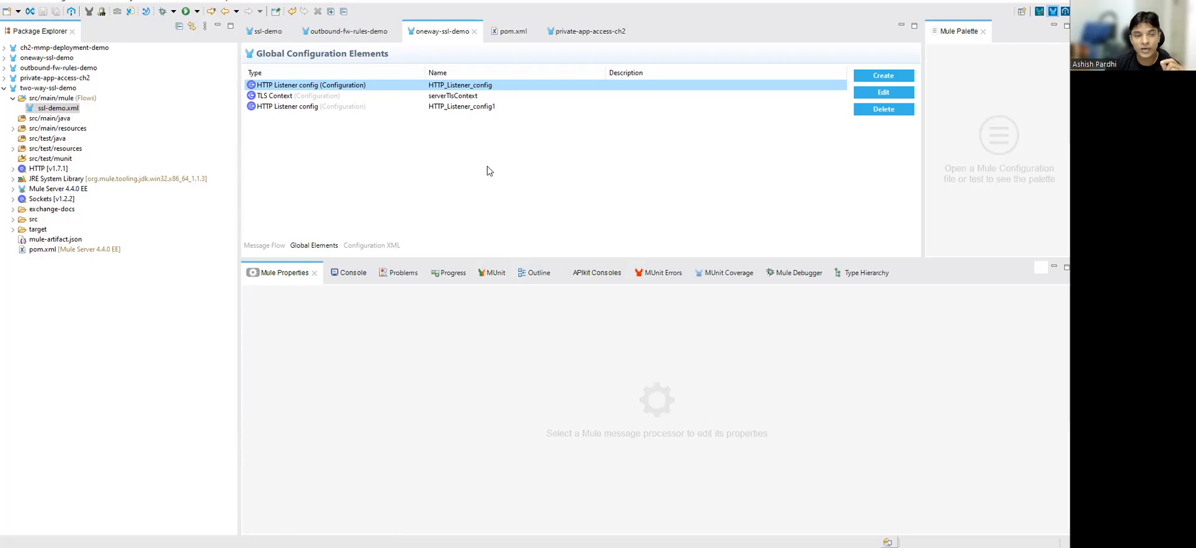
mouse_move(502, 514)
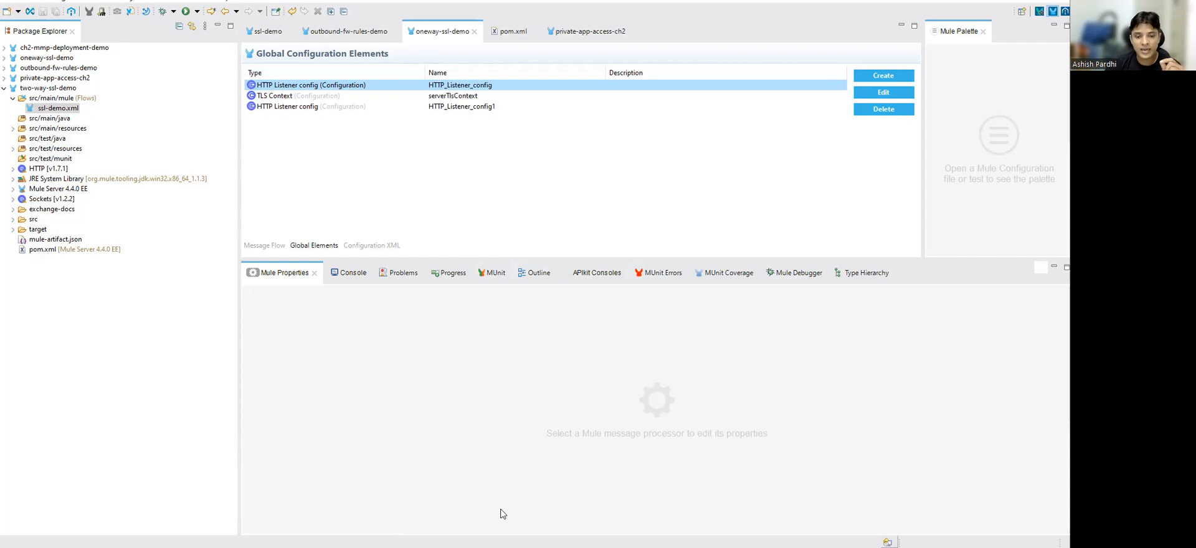
mouse_move(266, 31)
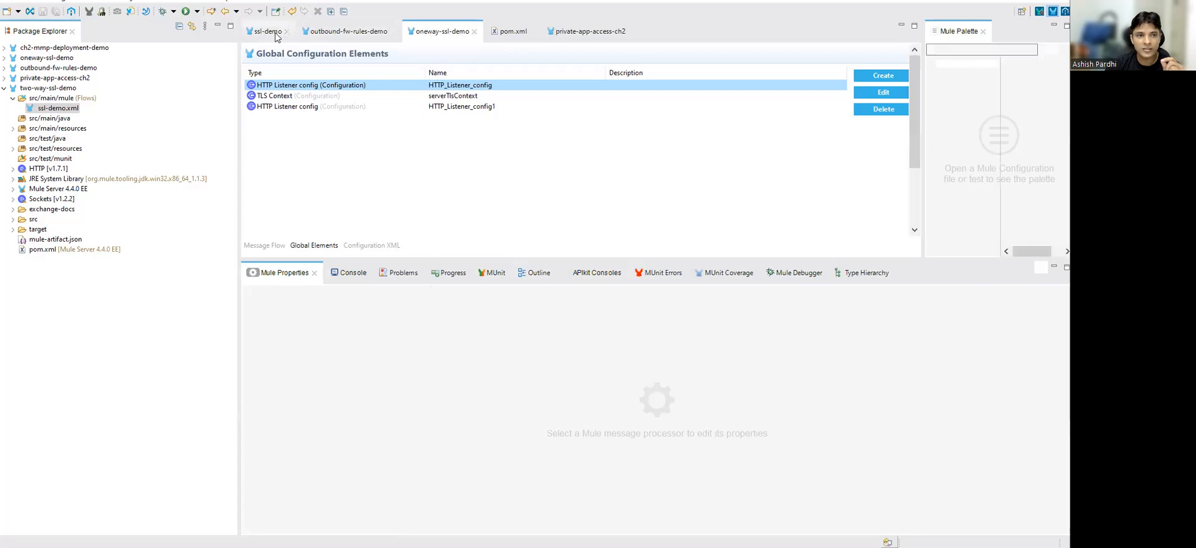
Scroll the ssl-demo canvas from the Hello Muleys server flow to the GET /client flow.
left_click(264, 244)
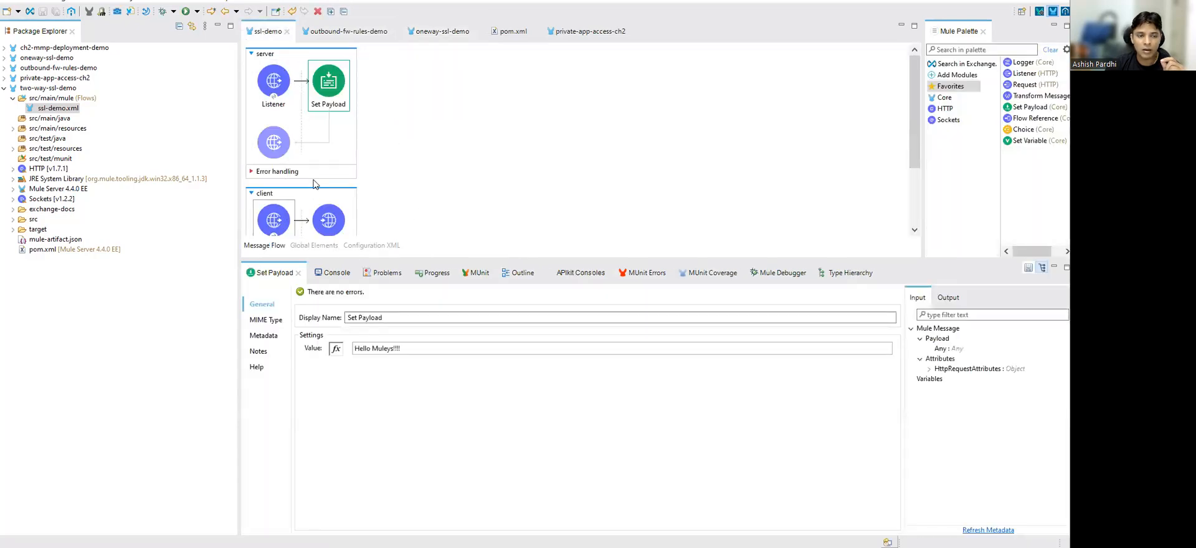
left_click(272, 81)
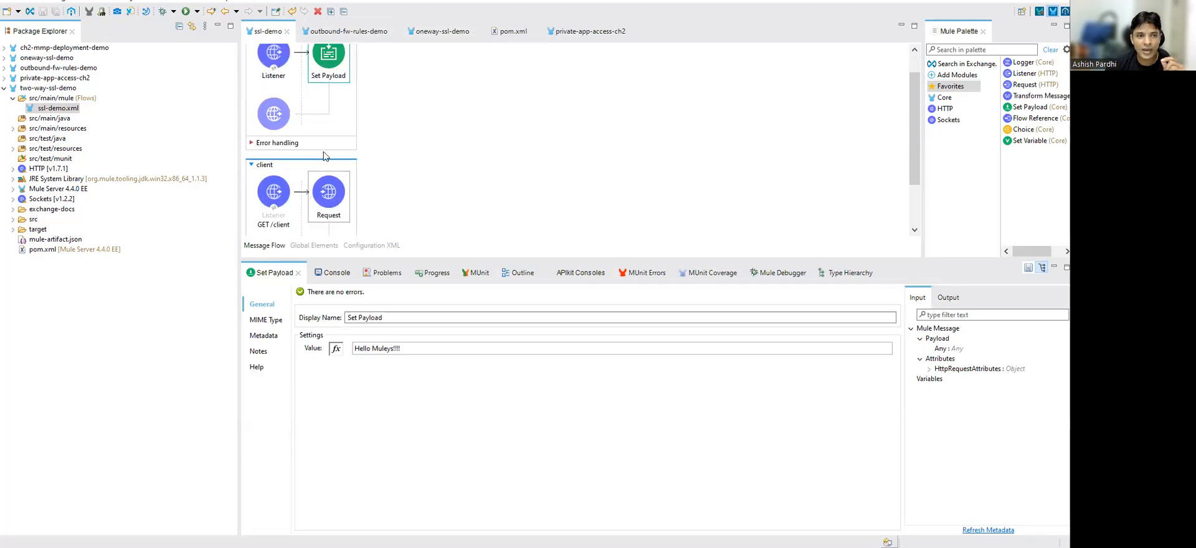
scroll("up", 3)
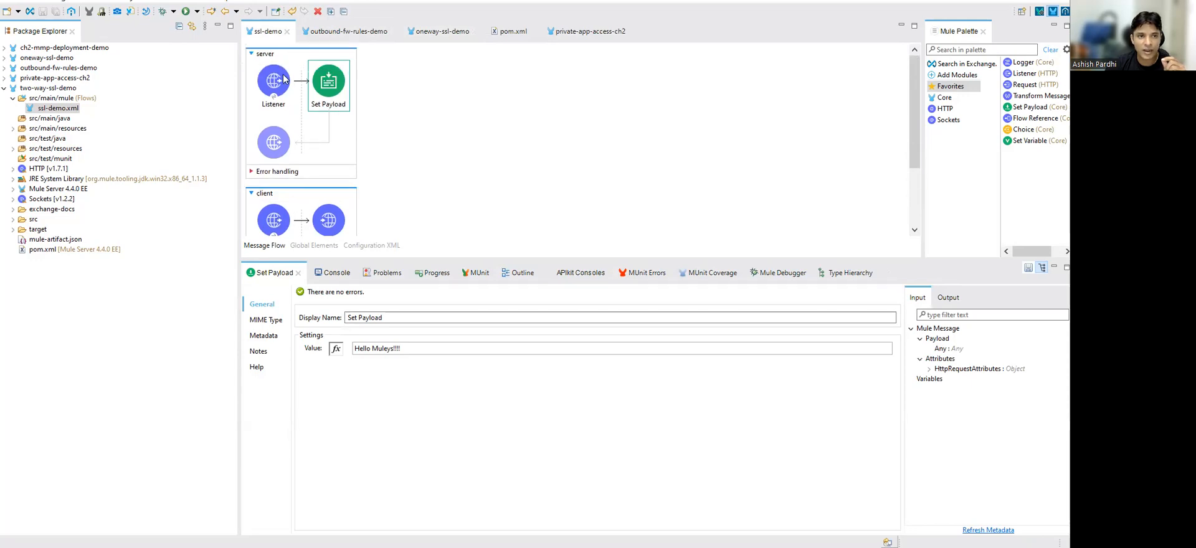
scroll("down", 3)
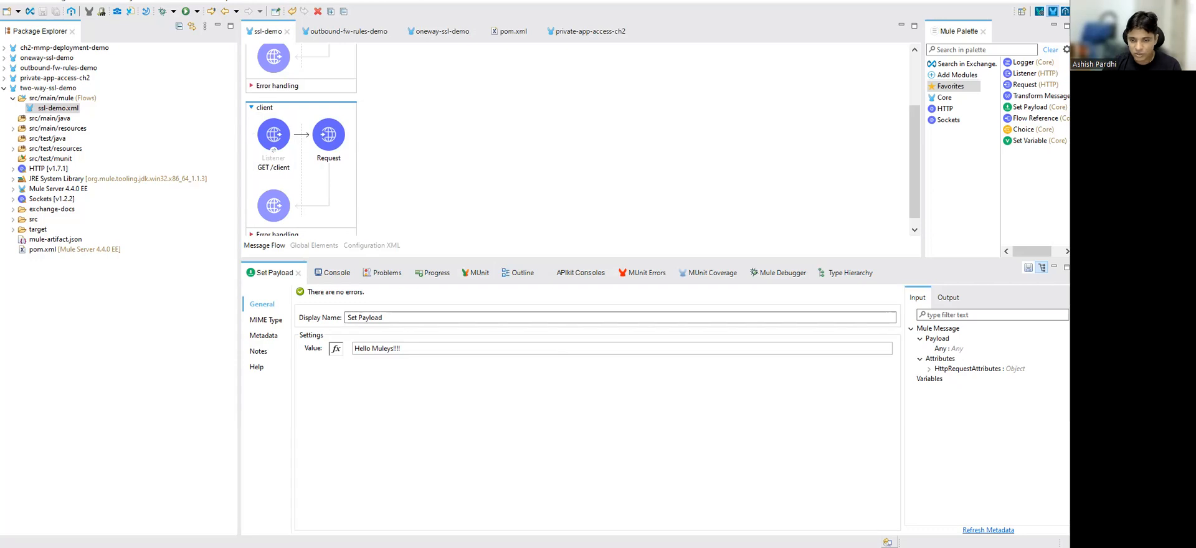
mouse_move(870, 285)
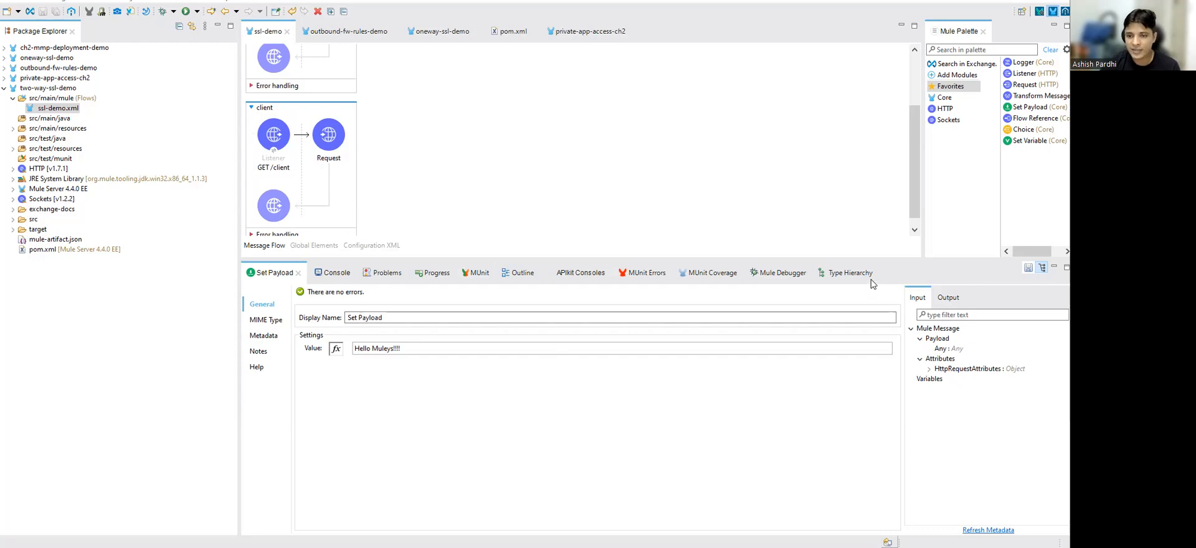
mouse_move(870, 318)
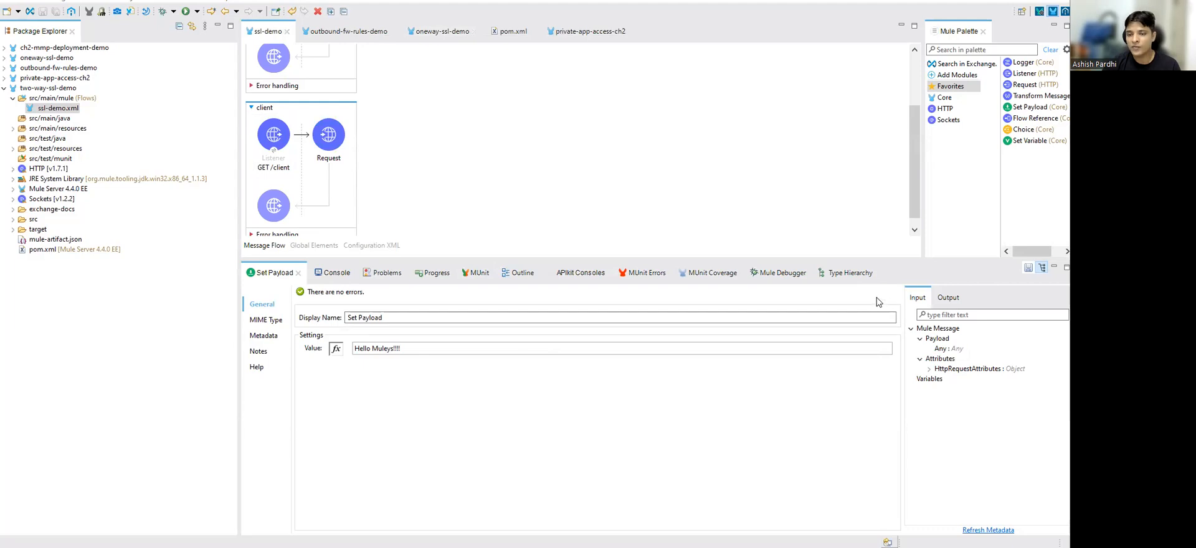
mouse_move(857, 297)
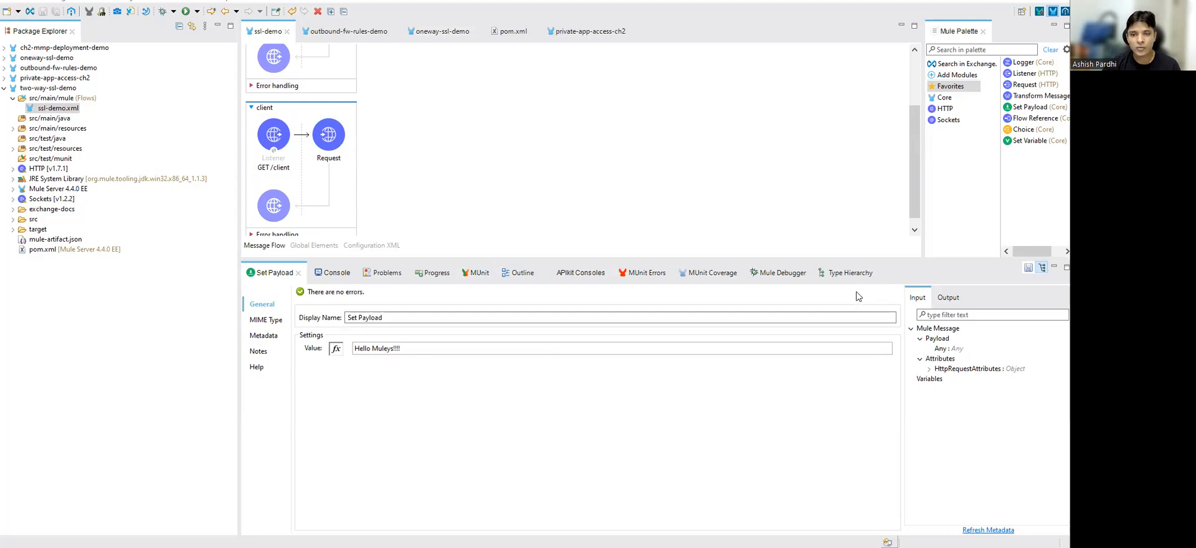